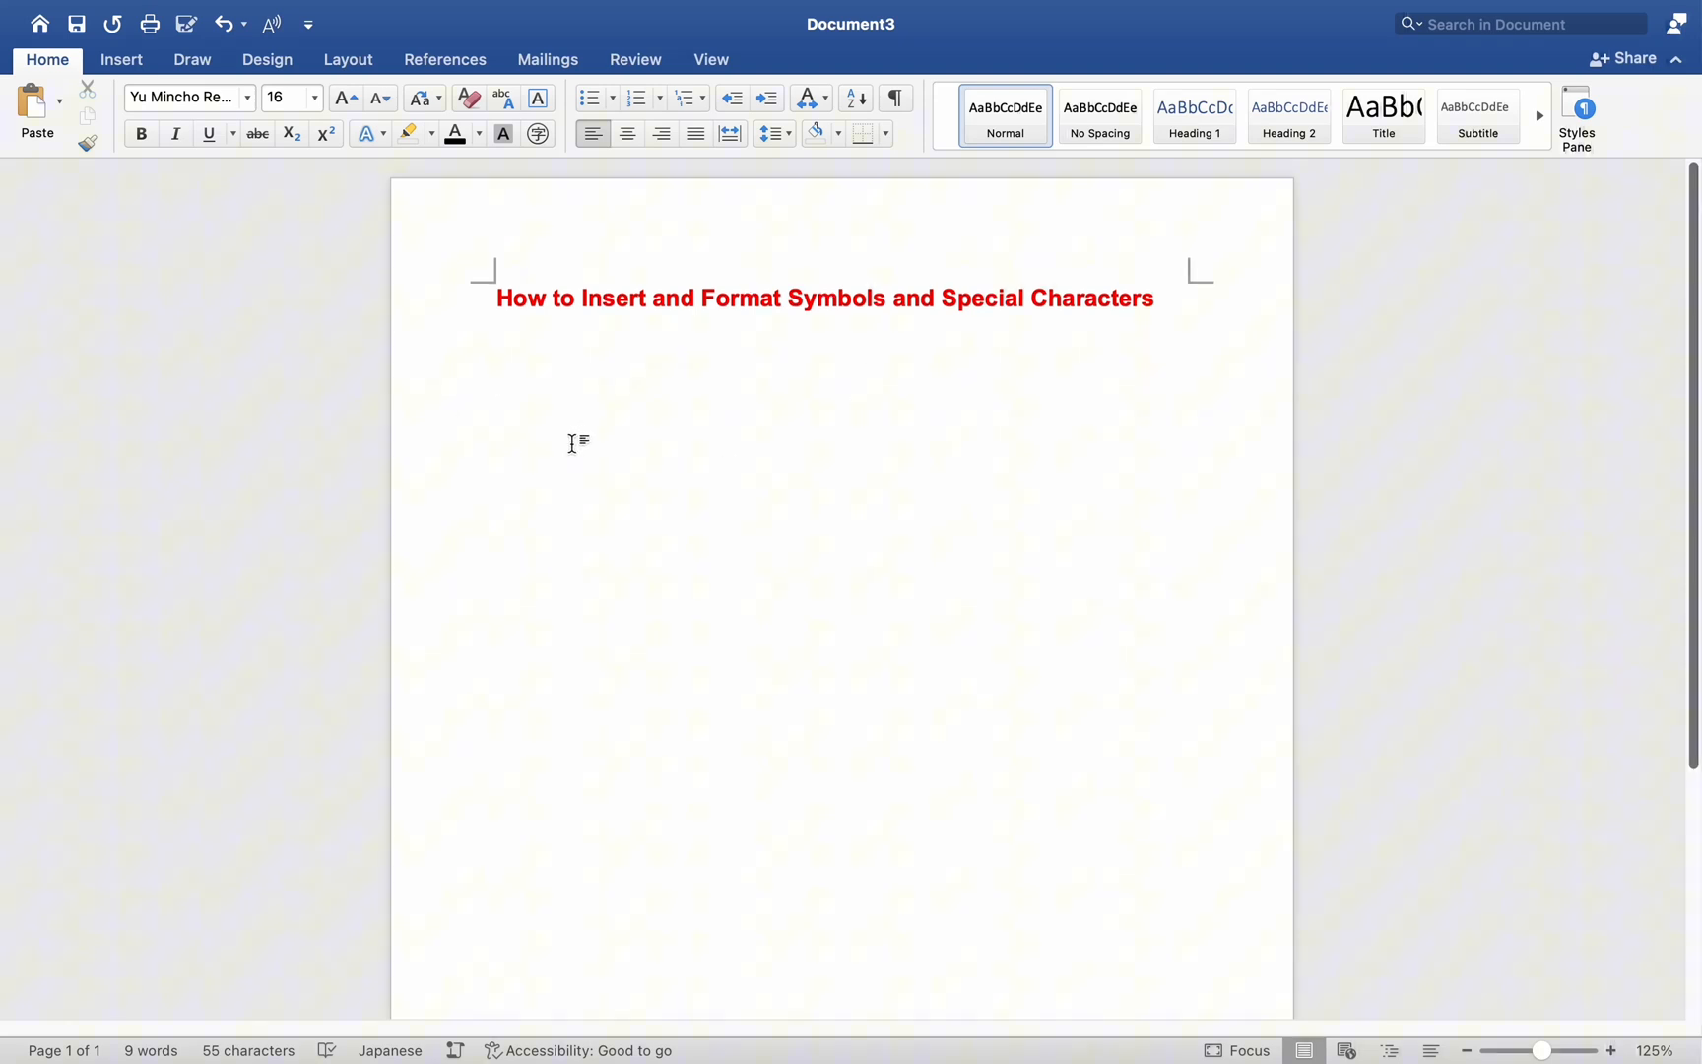
# Place the insertion point on the blank line below the red heading and show the Insert features.
pyautogui.click(499, 380)
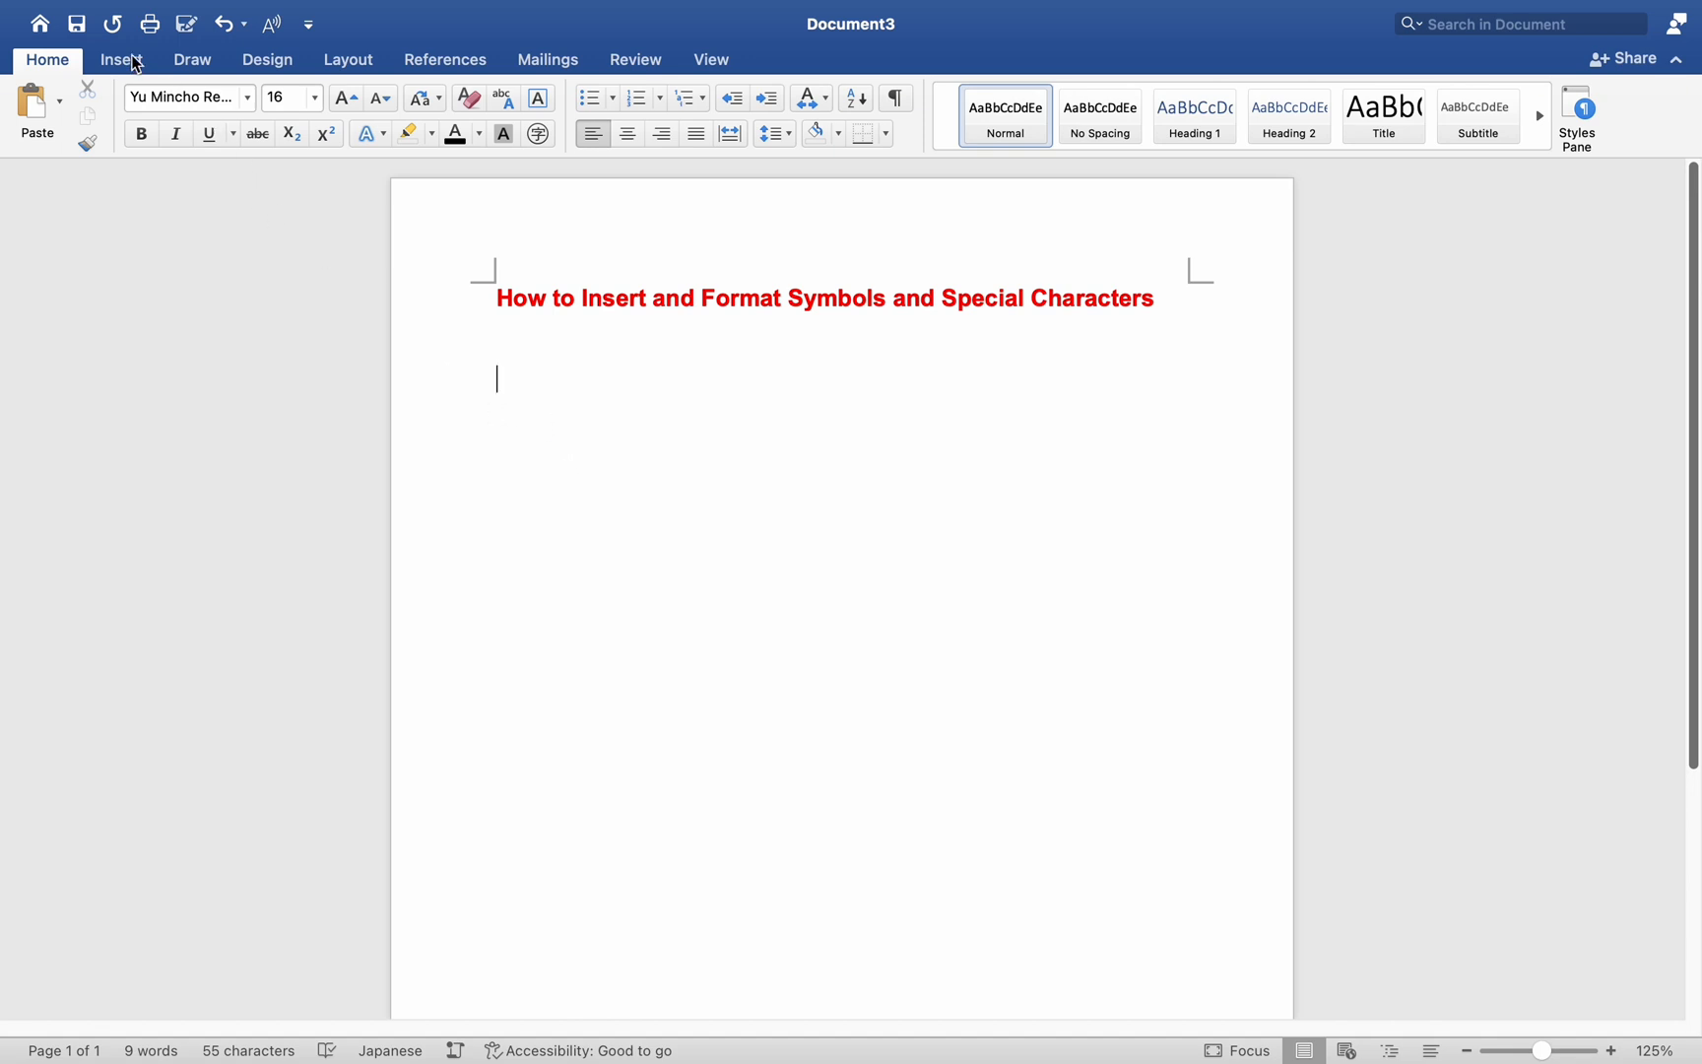
pyautogui.click(120, 59)
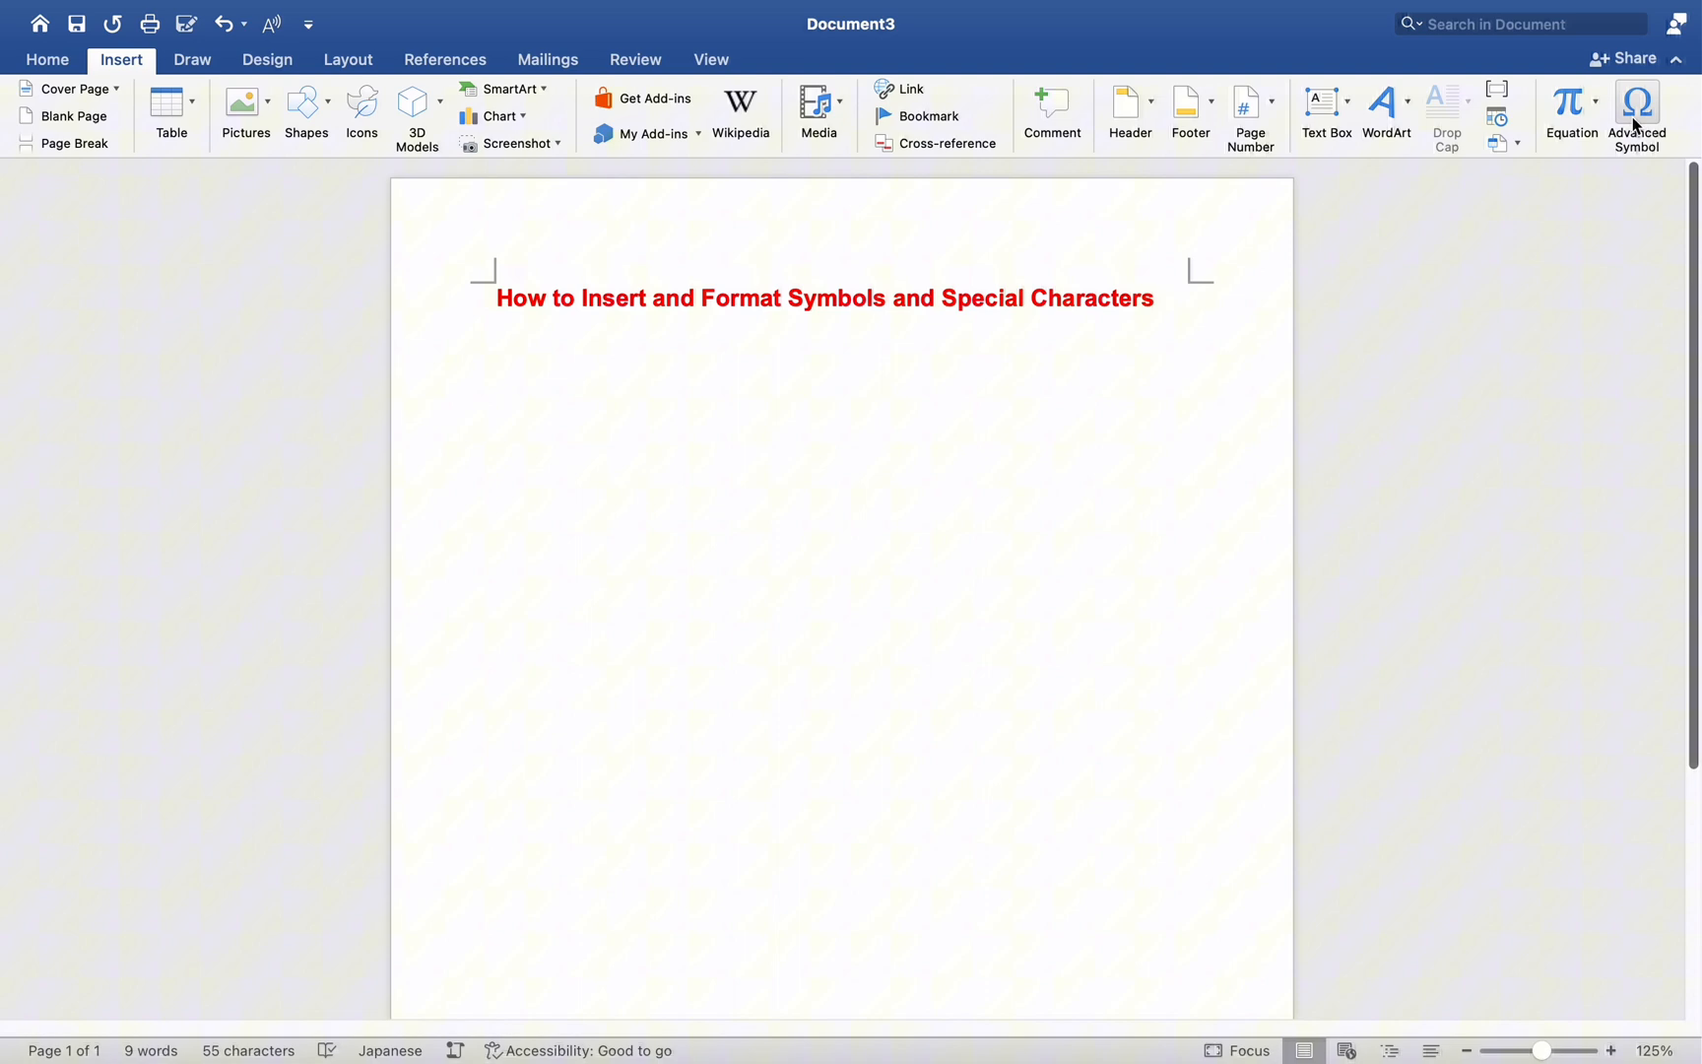
# Preview Symbol-font characters: element-of, infinity, square root, product and real-part signs.
pyautogui.click(1639, 103)
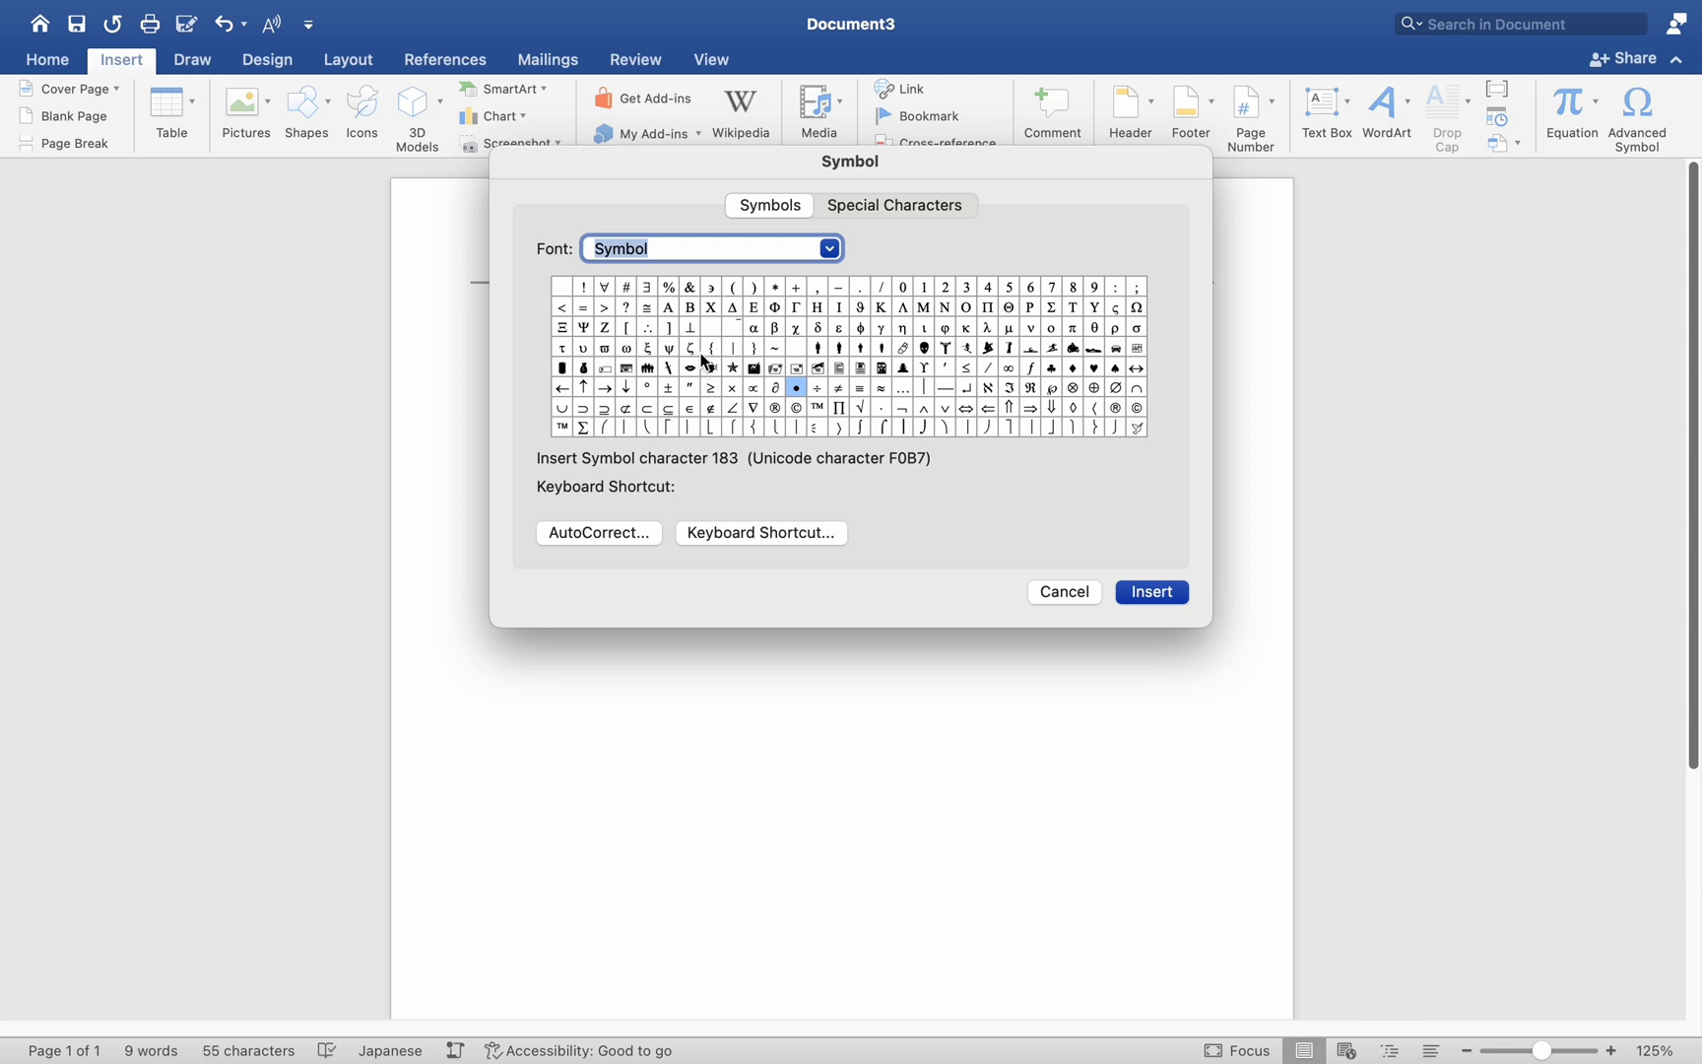
pyautogui.click(689, 408)
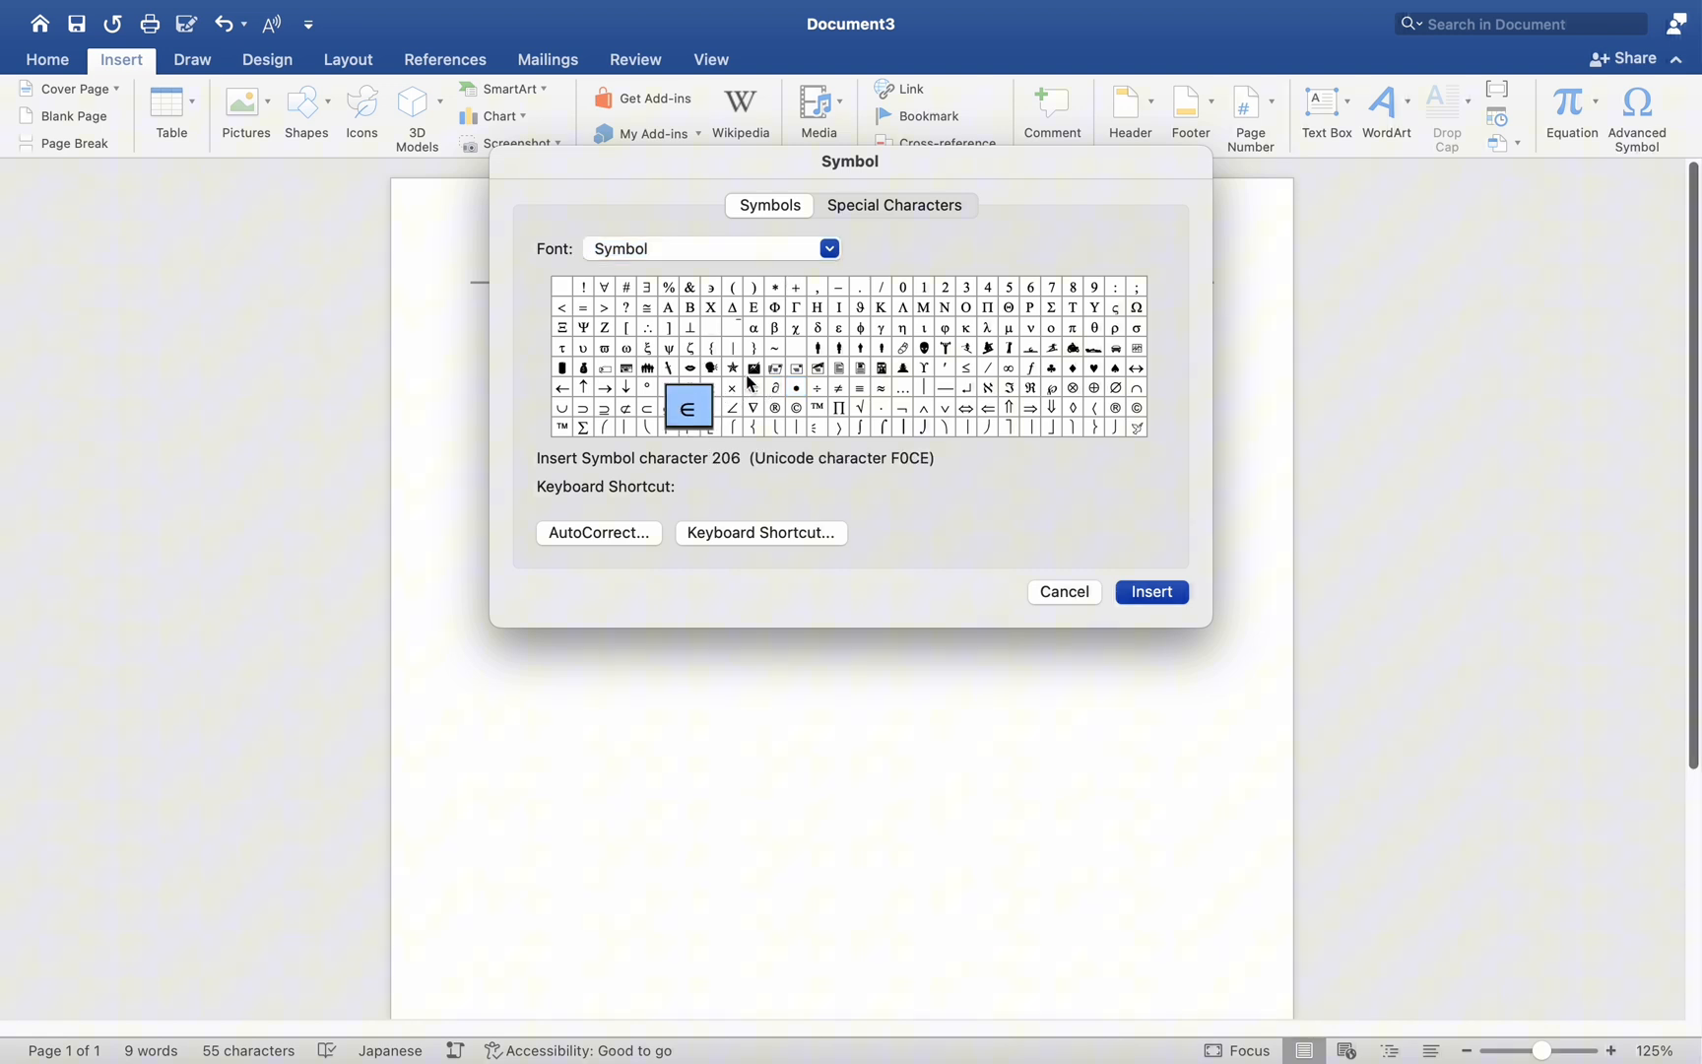
pyautogui.click(816, 367)
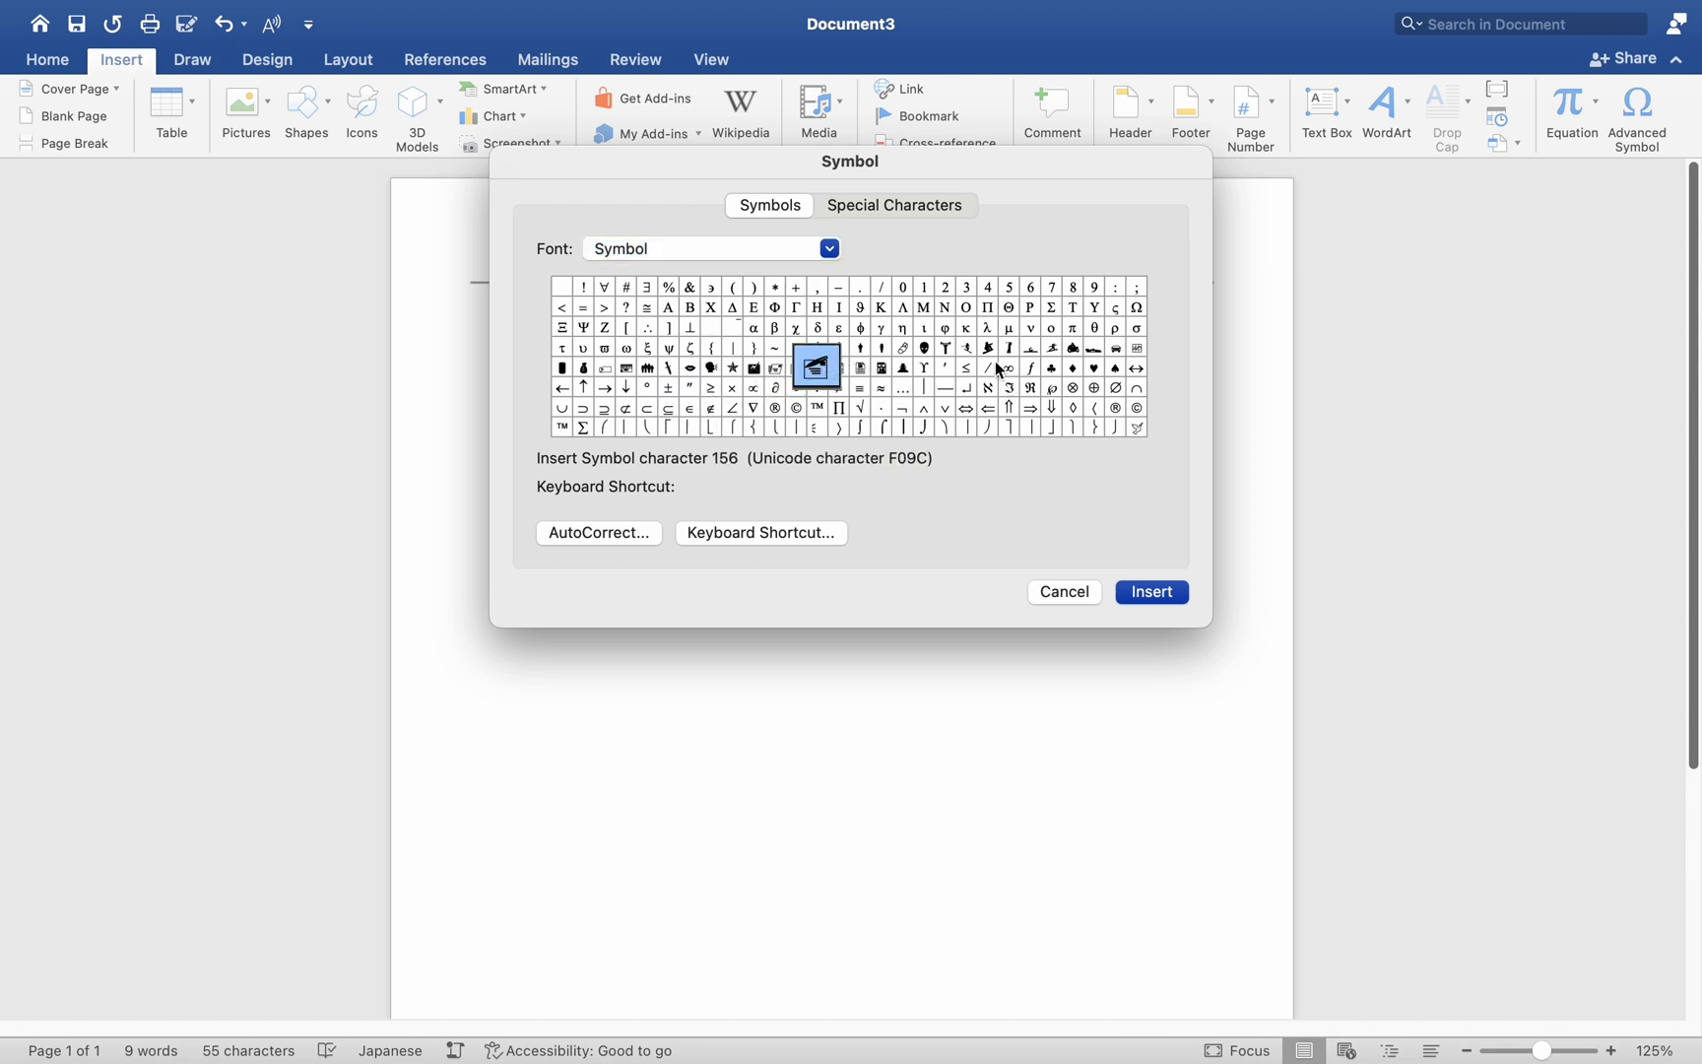
pyautogui.click(1008, 366)
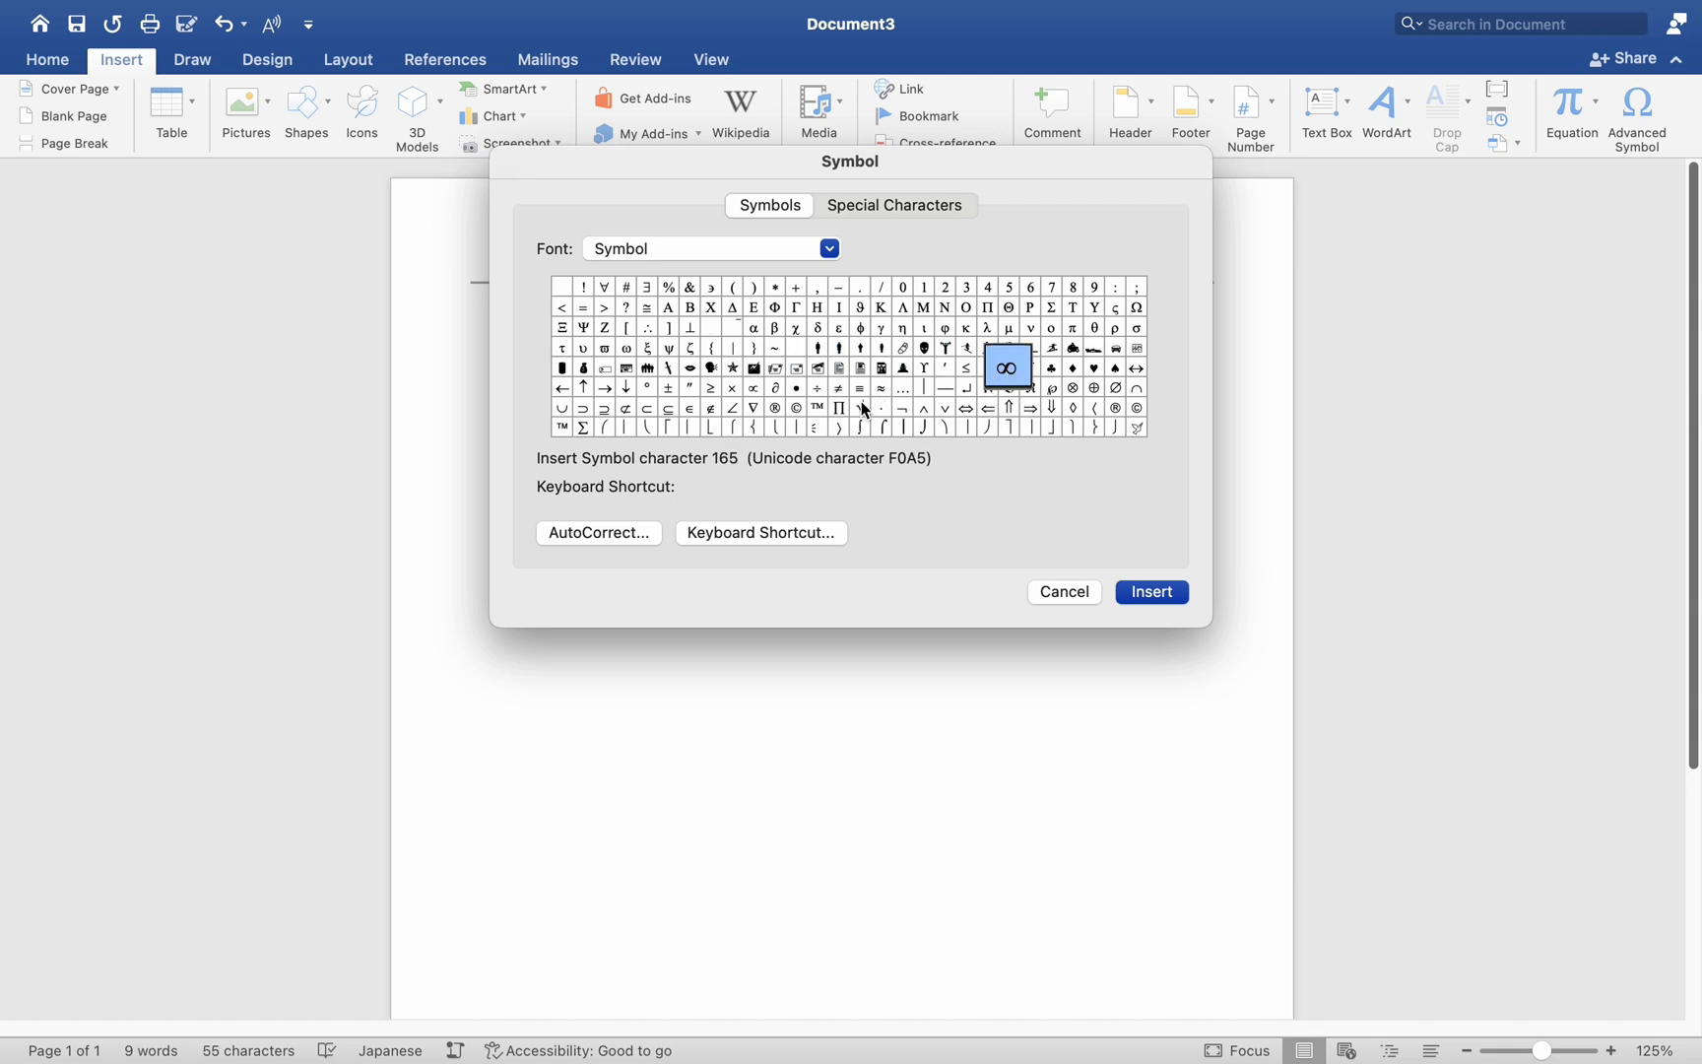
pyautogui.click(858, 408)
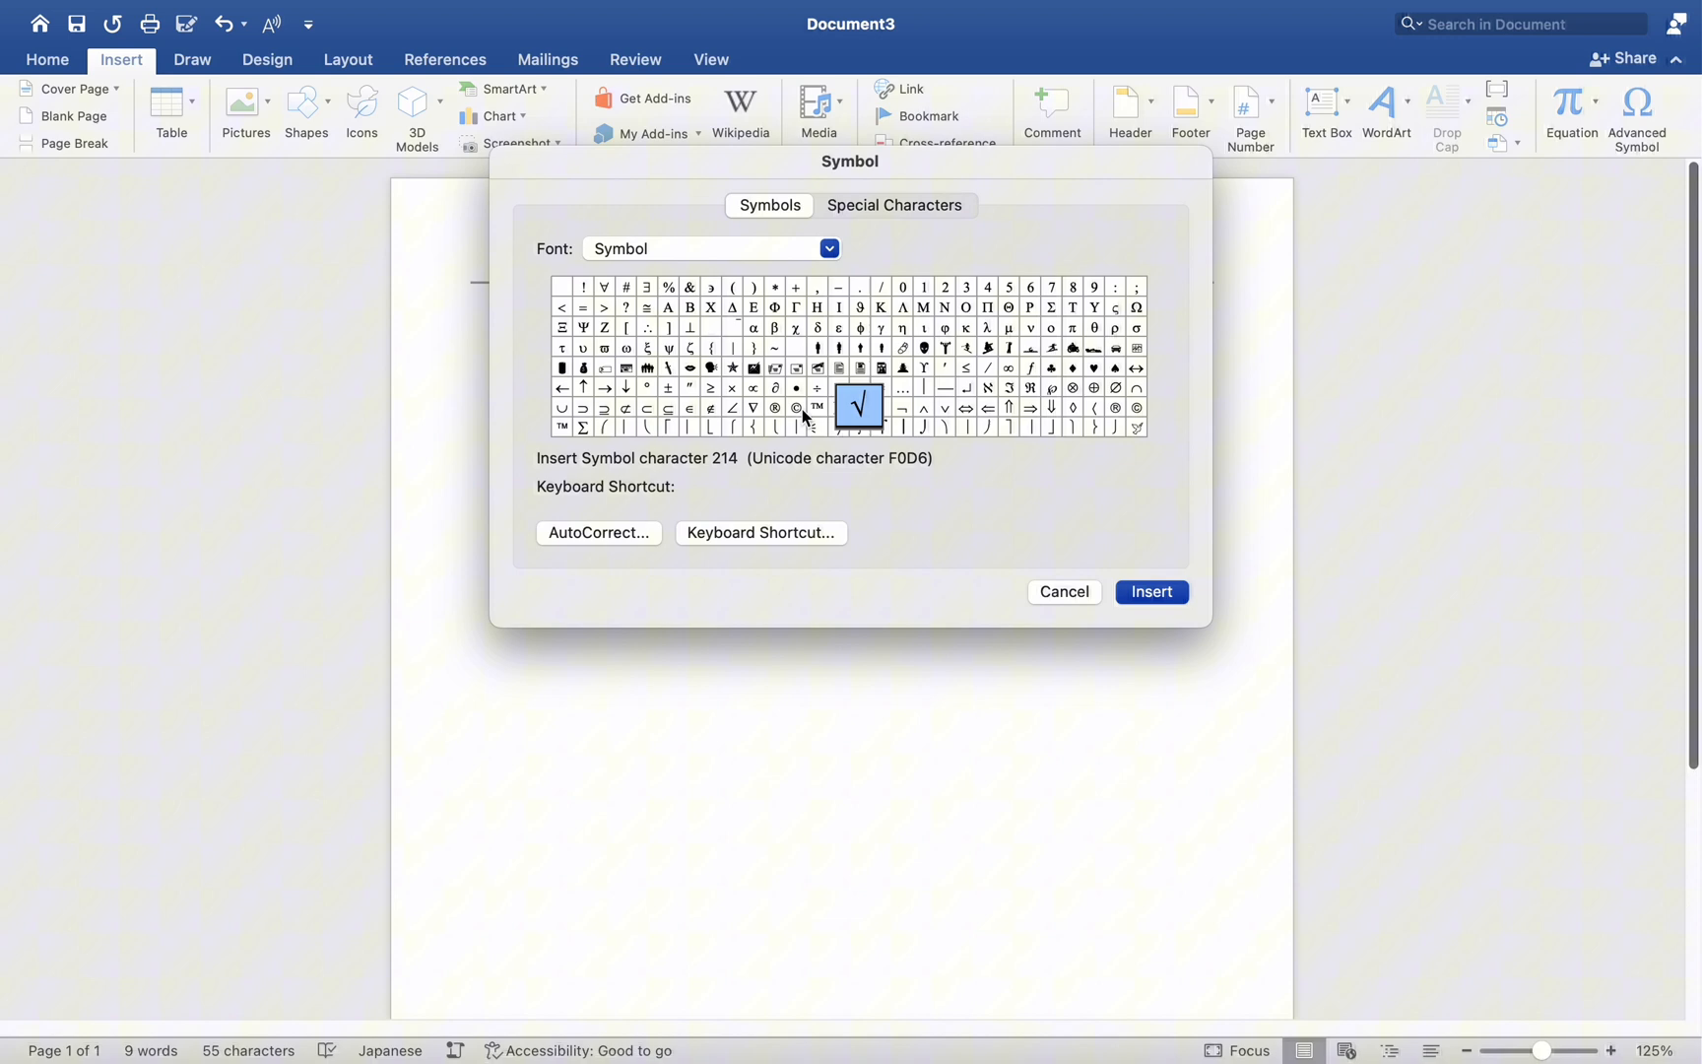
pyautogui.click(837, 406)
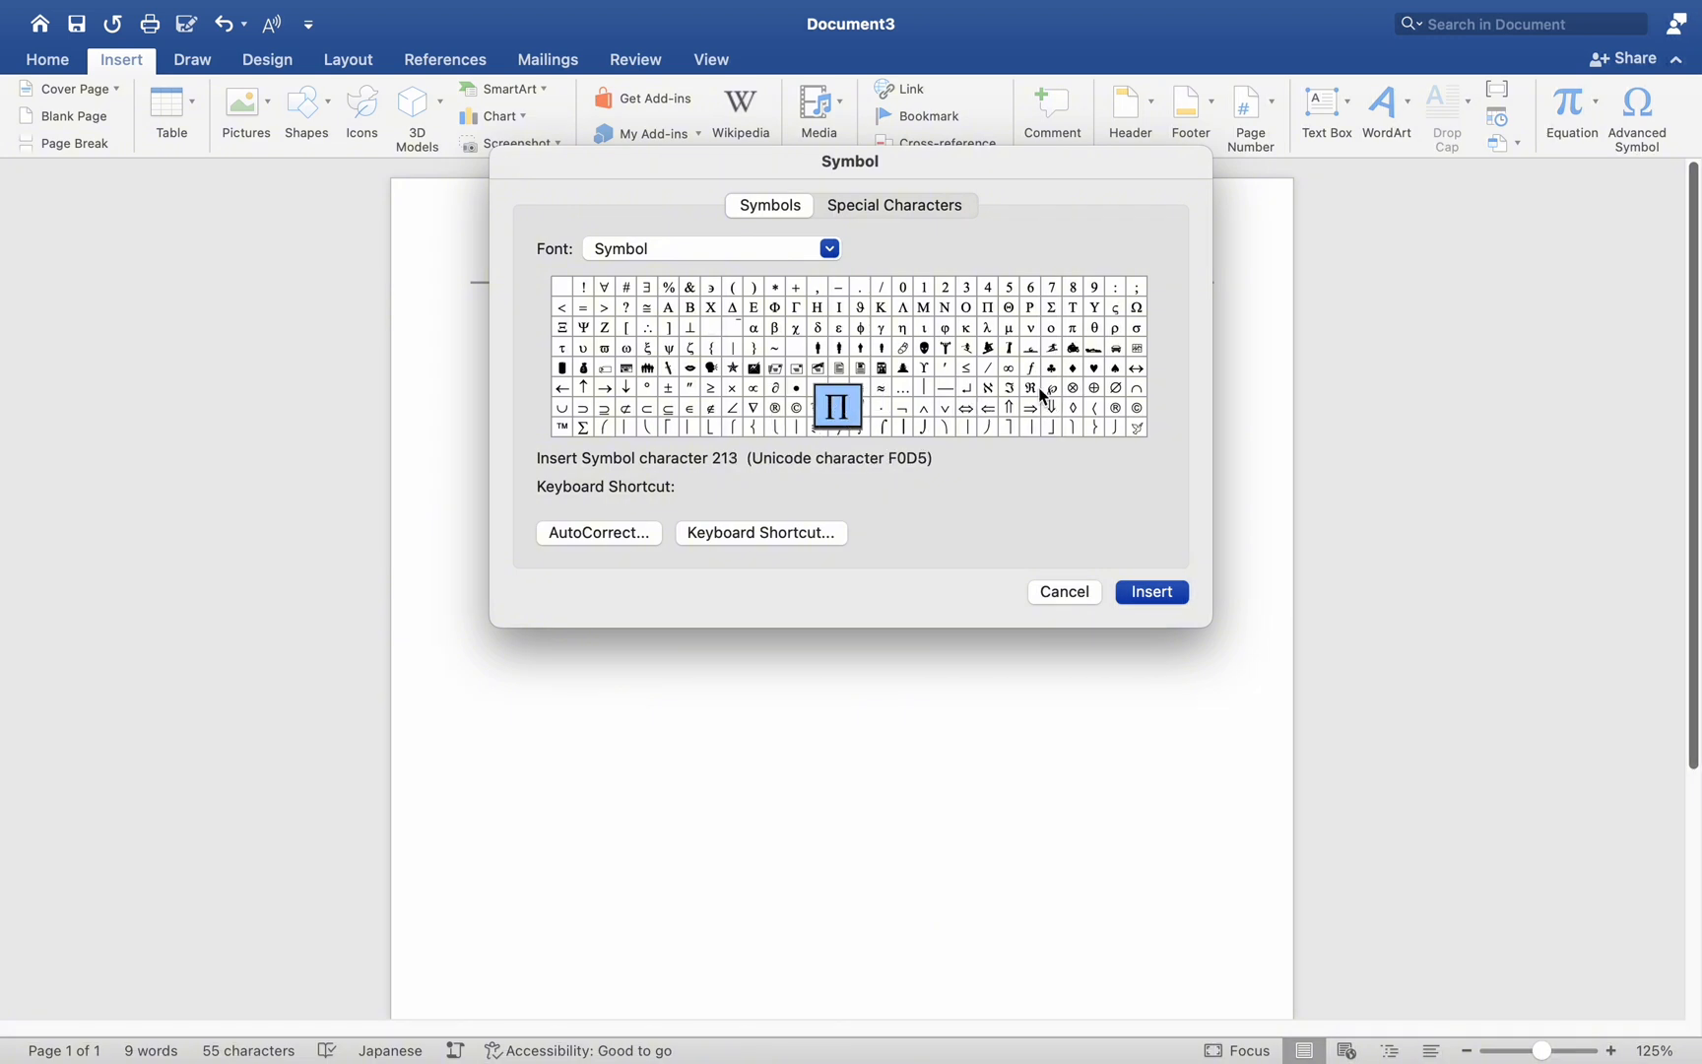
pyautogui.click(1031, 388)
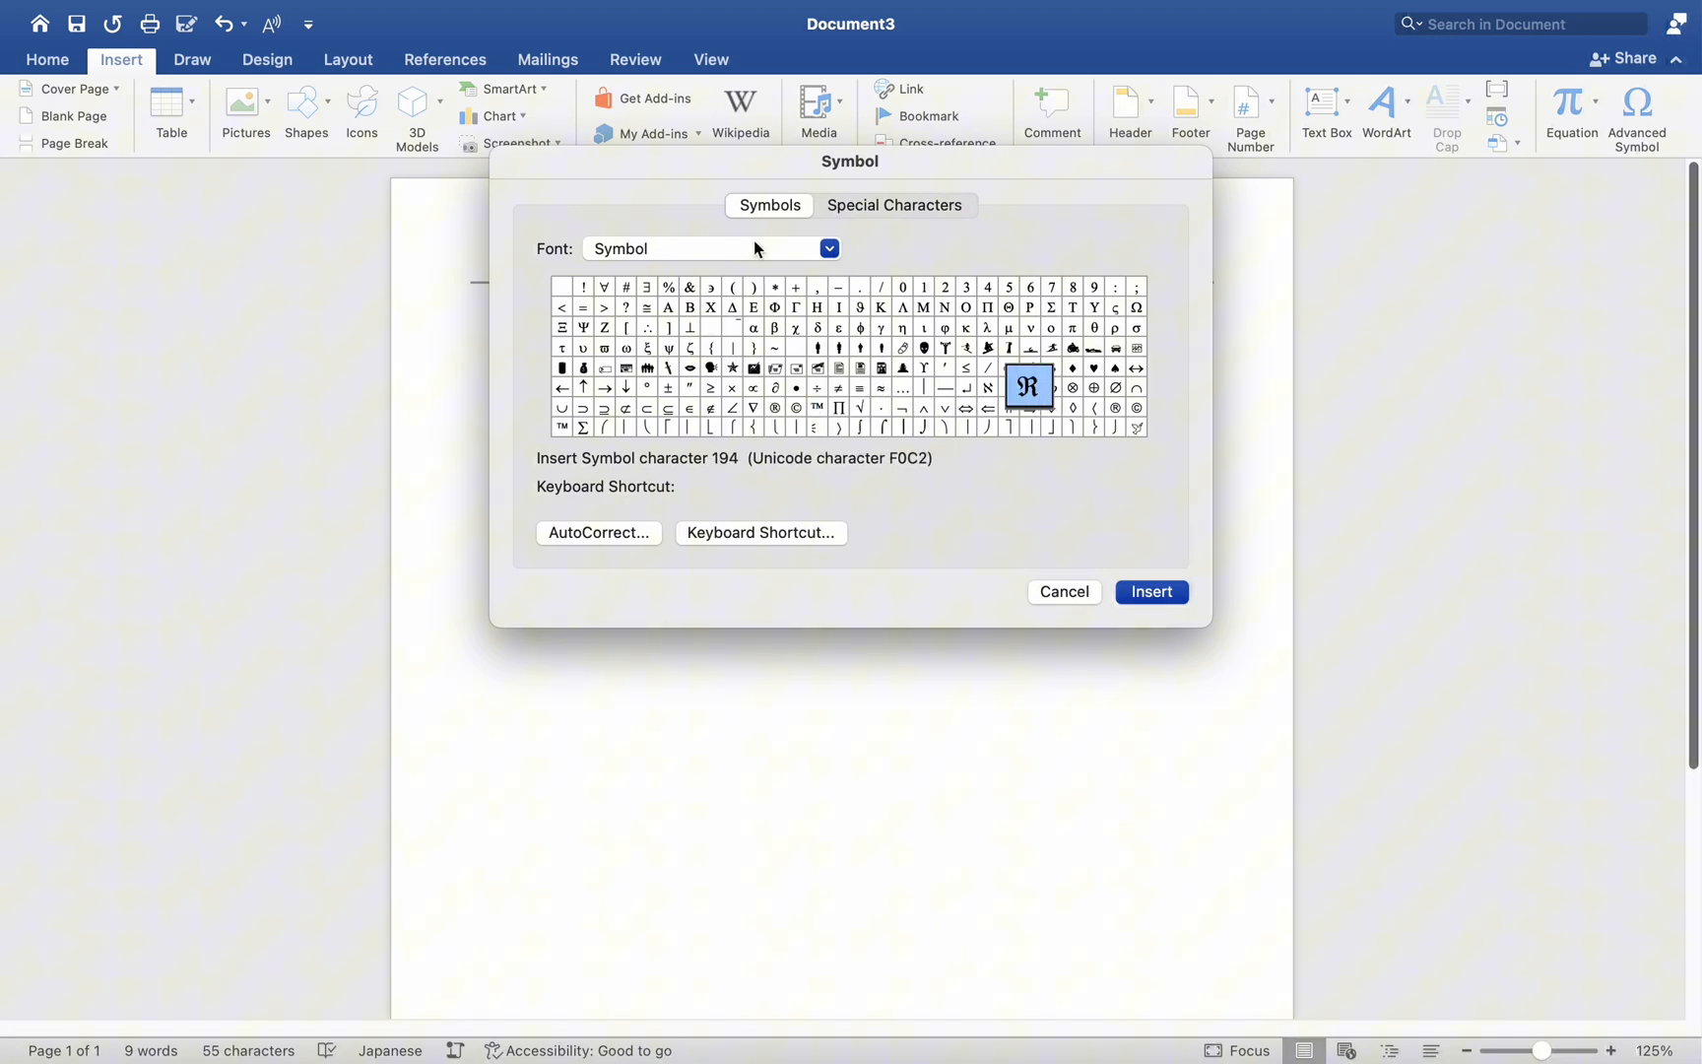
# Switch the Symbol dialog's font from Symbol to Wingdings.
pyautogui.click(827, 248)
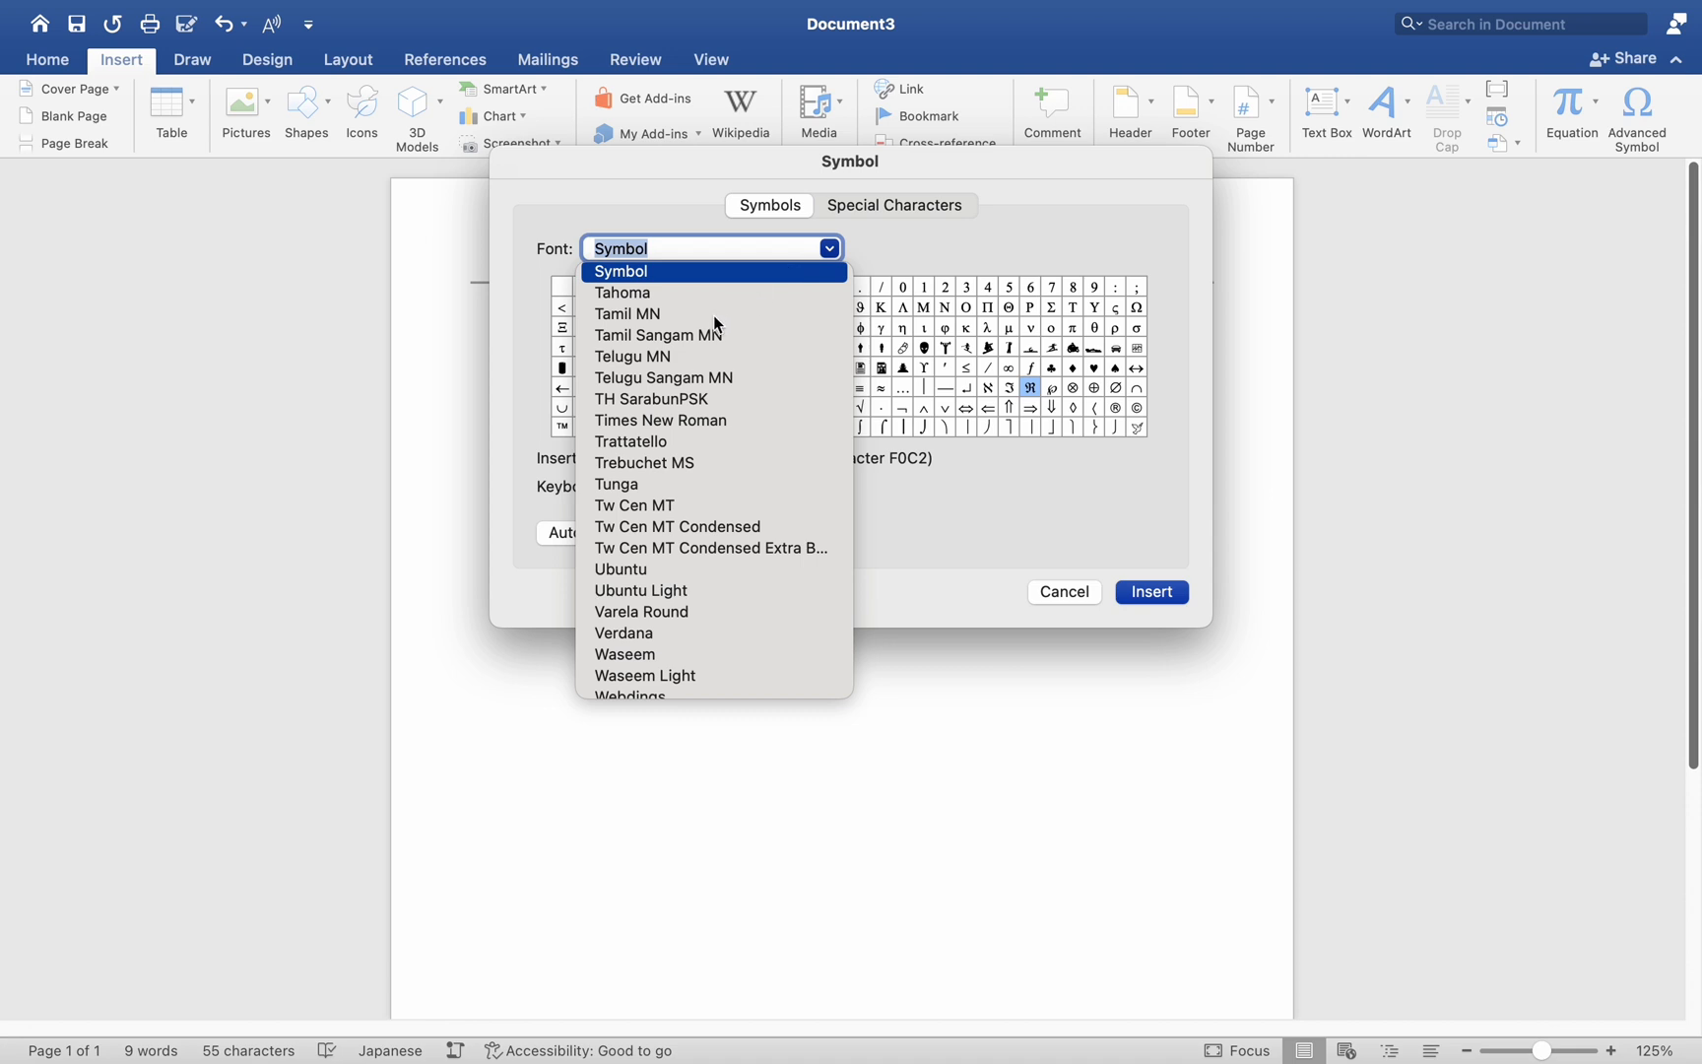
pyautogui.moveTo(654, 482)
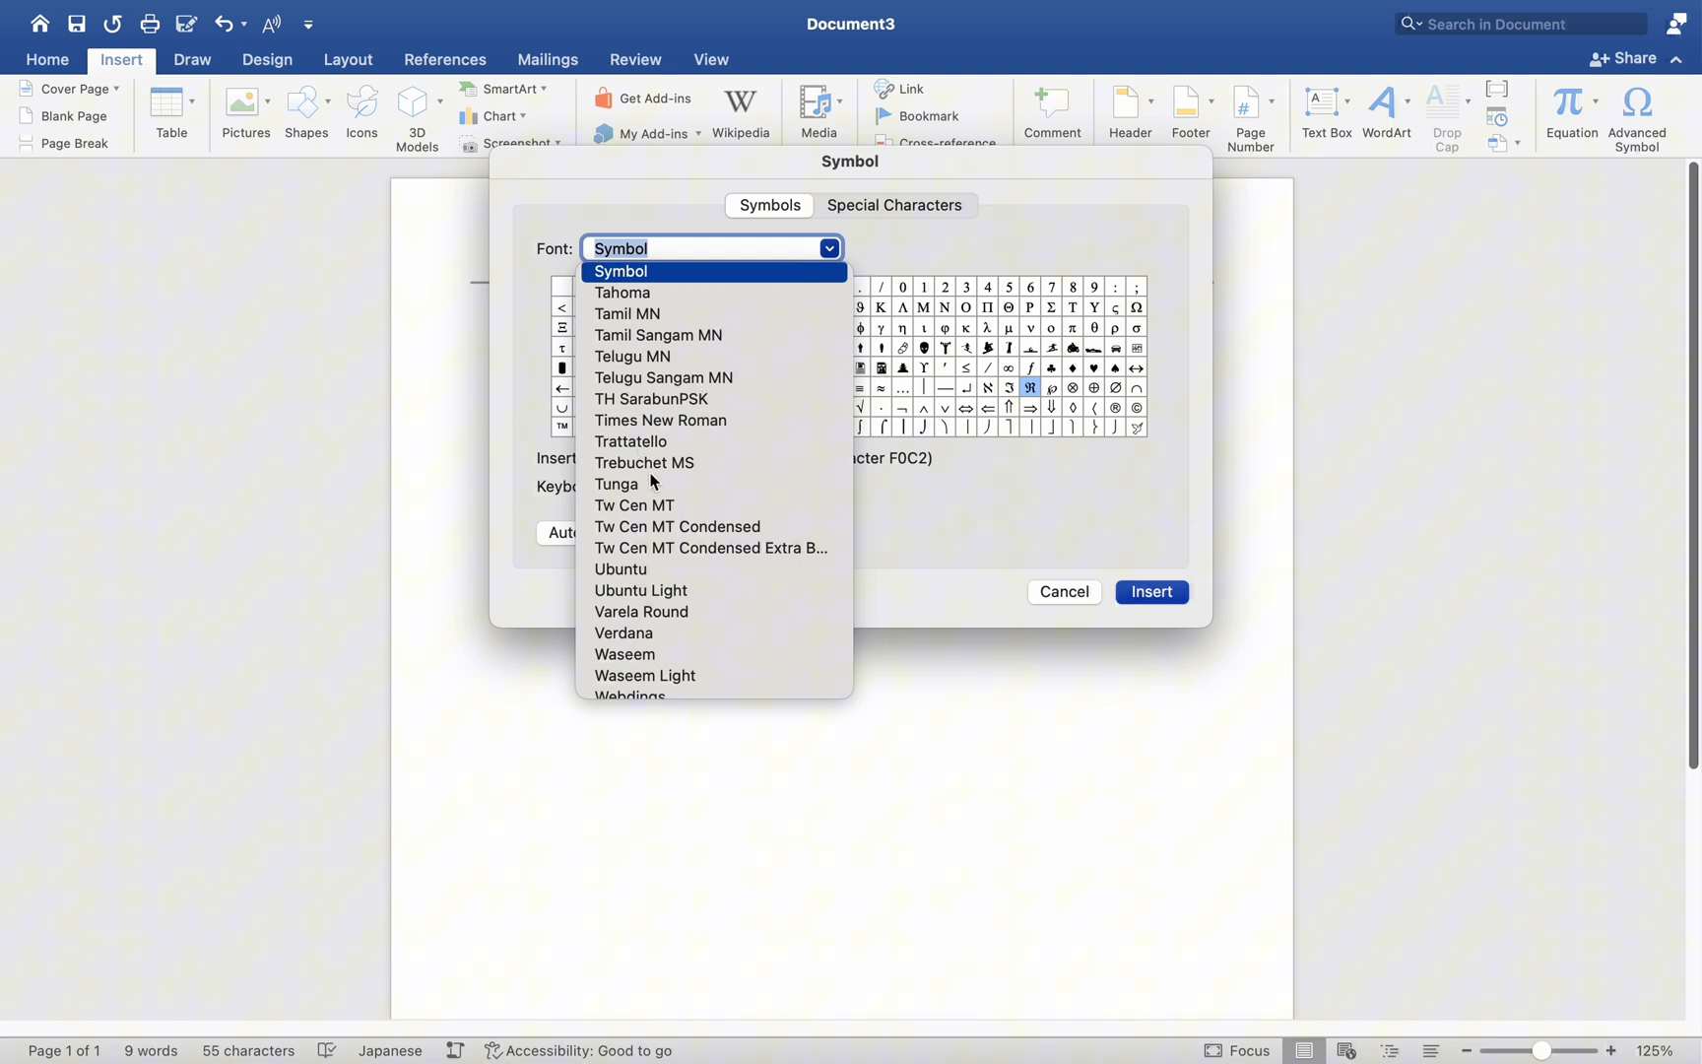
pyautogui.scroll(-3)
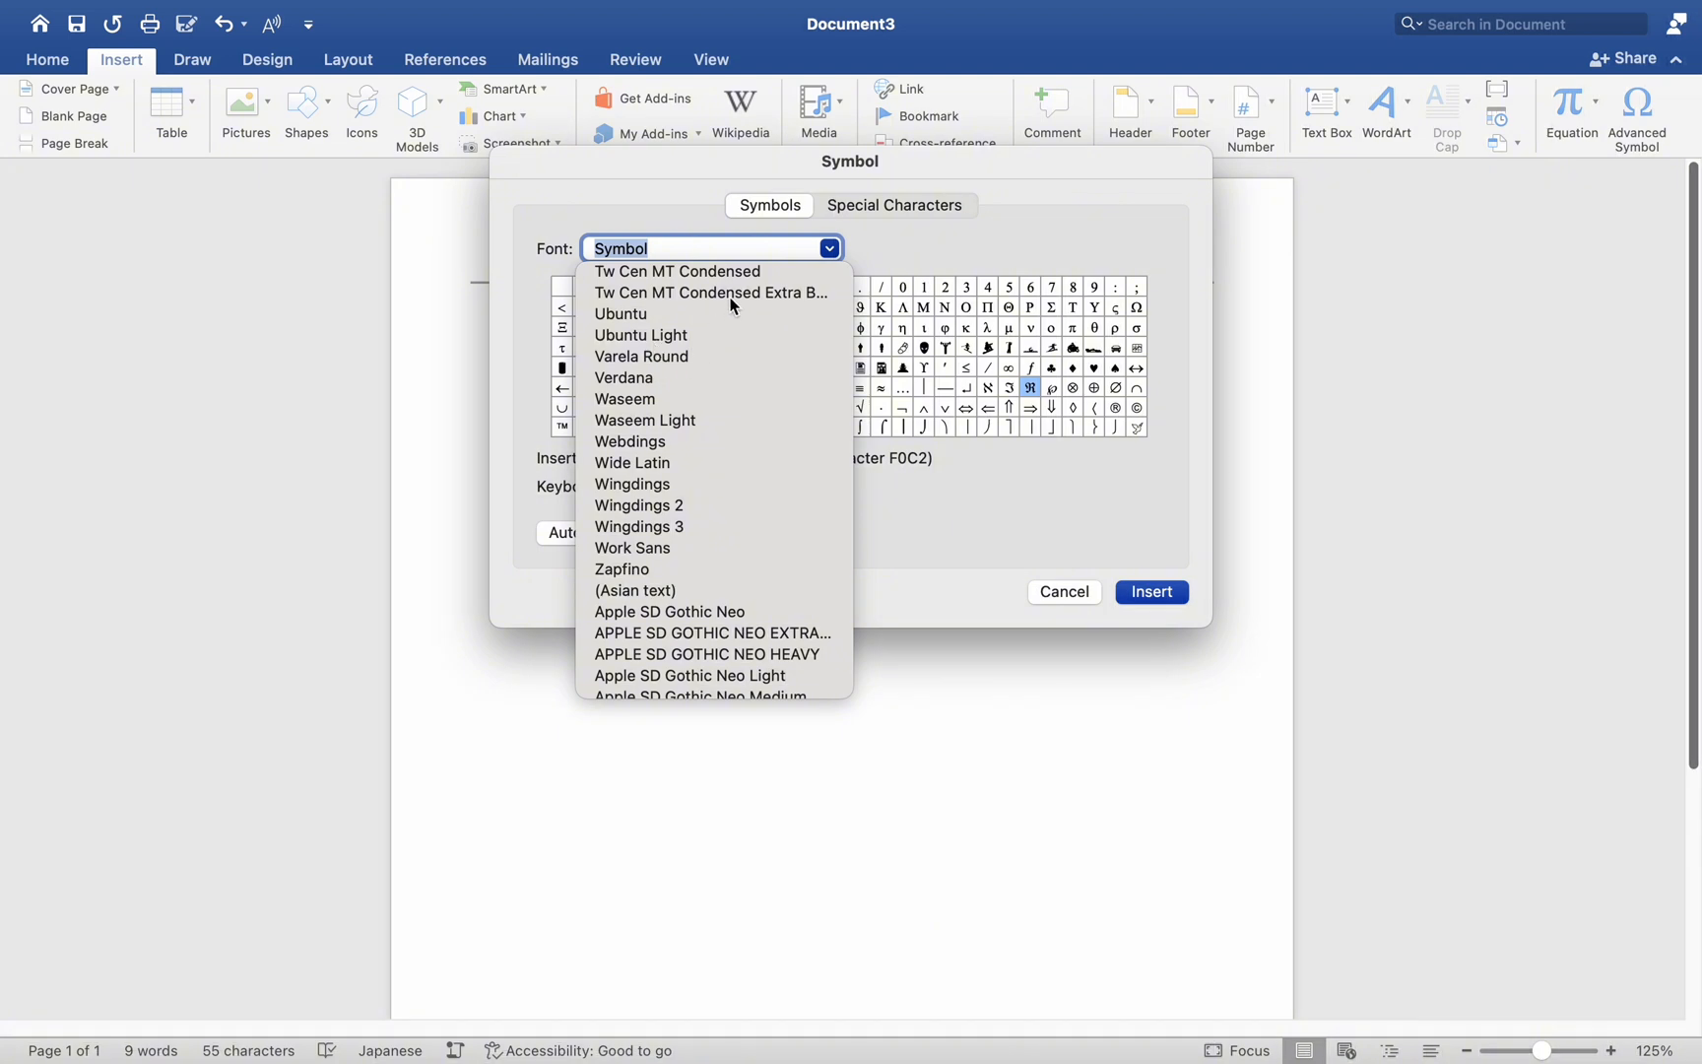
pyautogui.moveTo(658, 487)
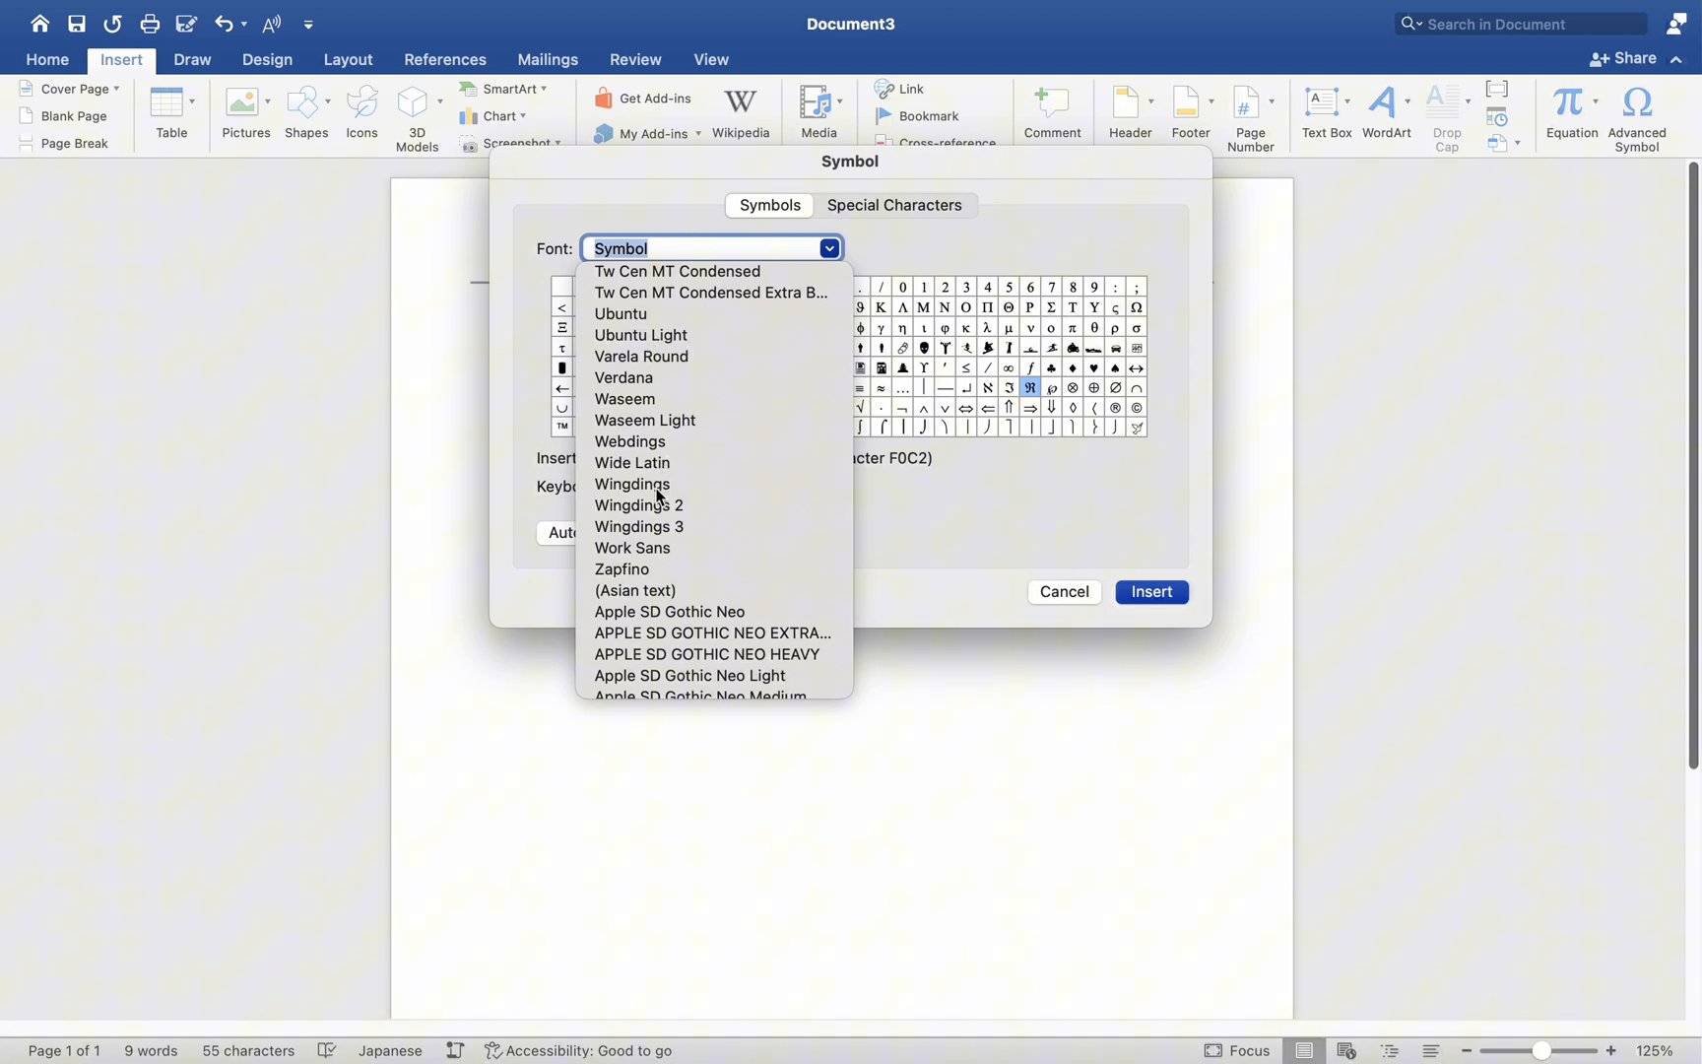
pyautogui.click(631, 484)
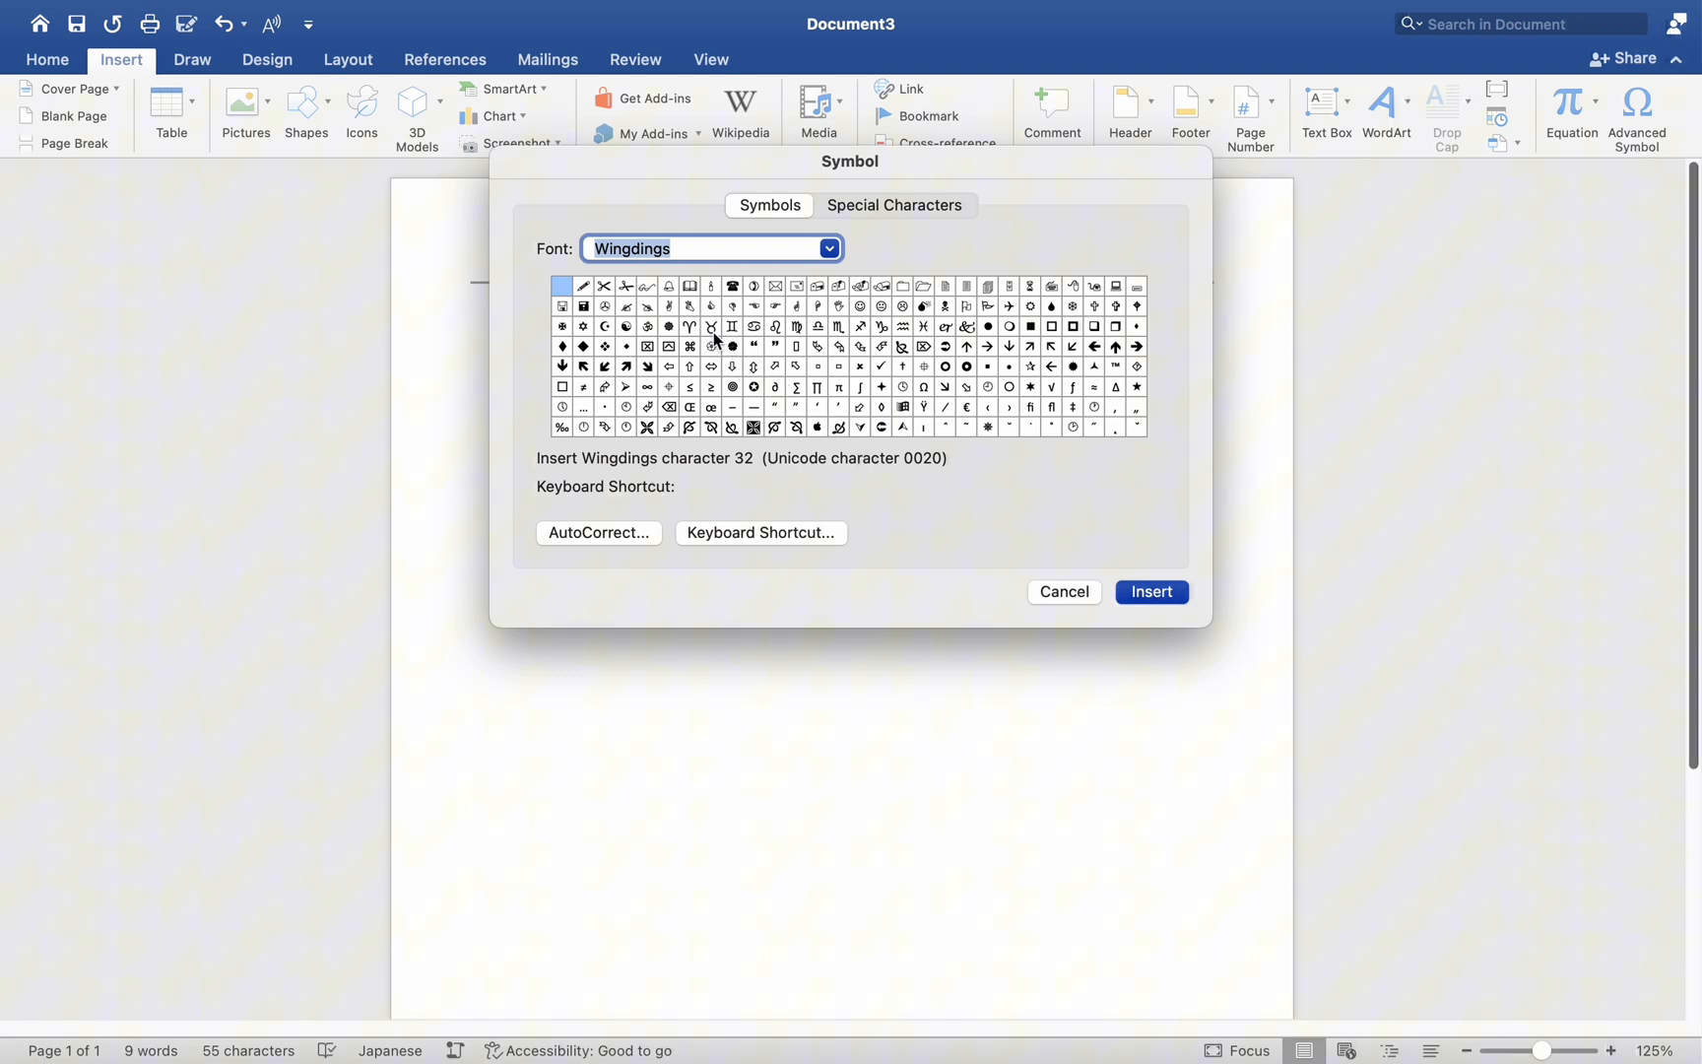
pyautogui.click(562, 367)
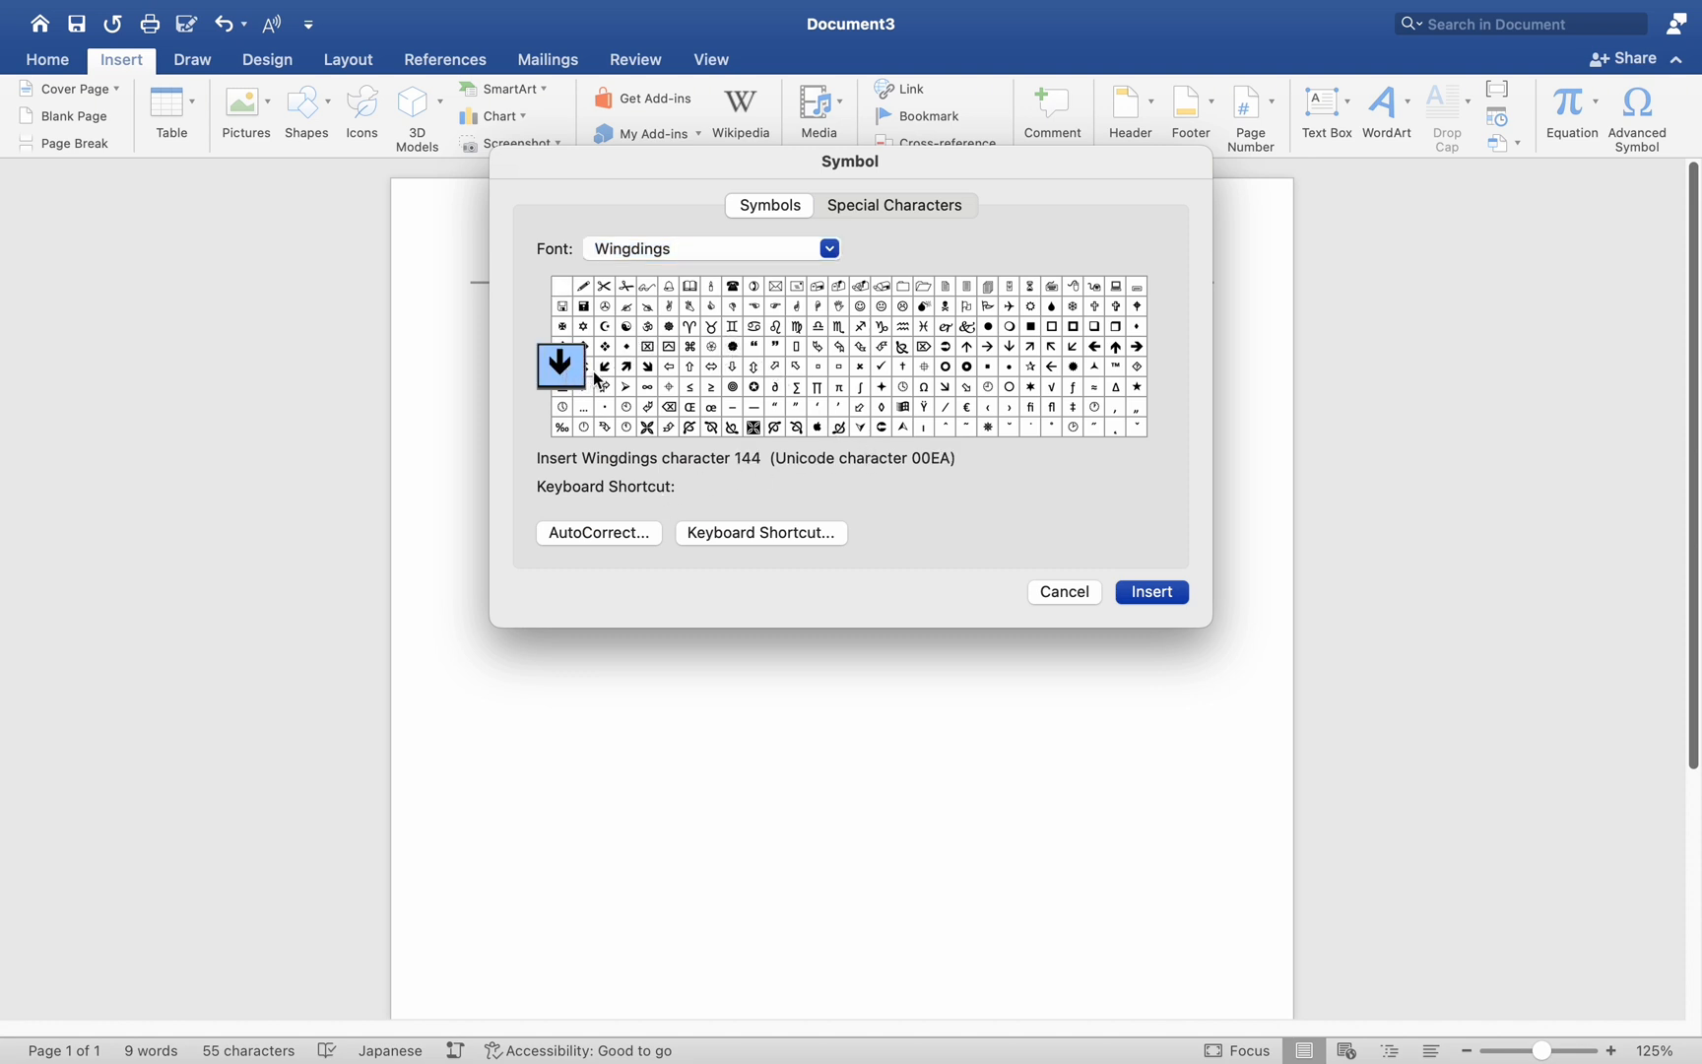
pyautogui.click(646, 366)
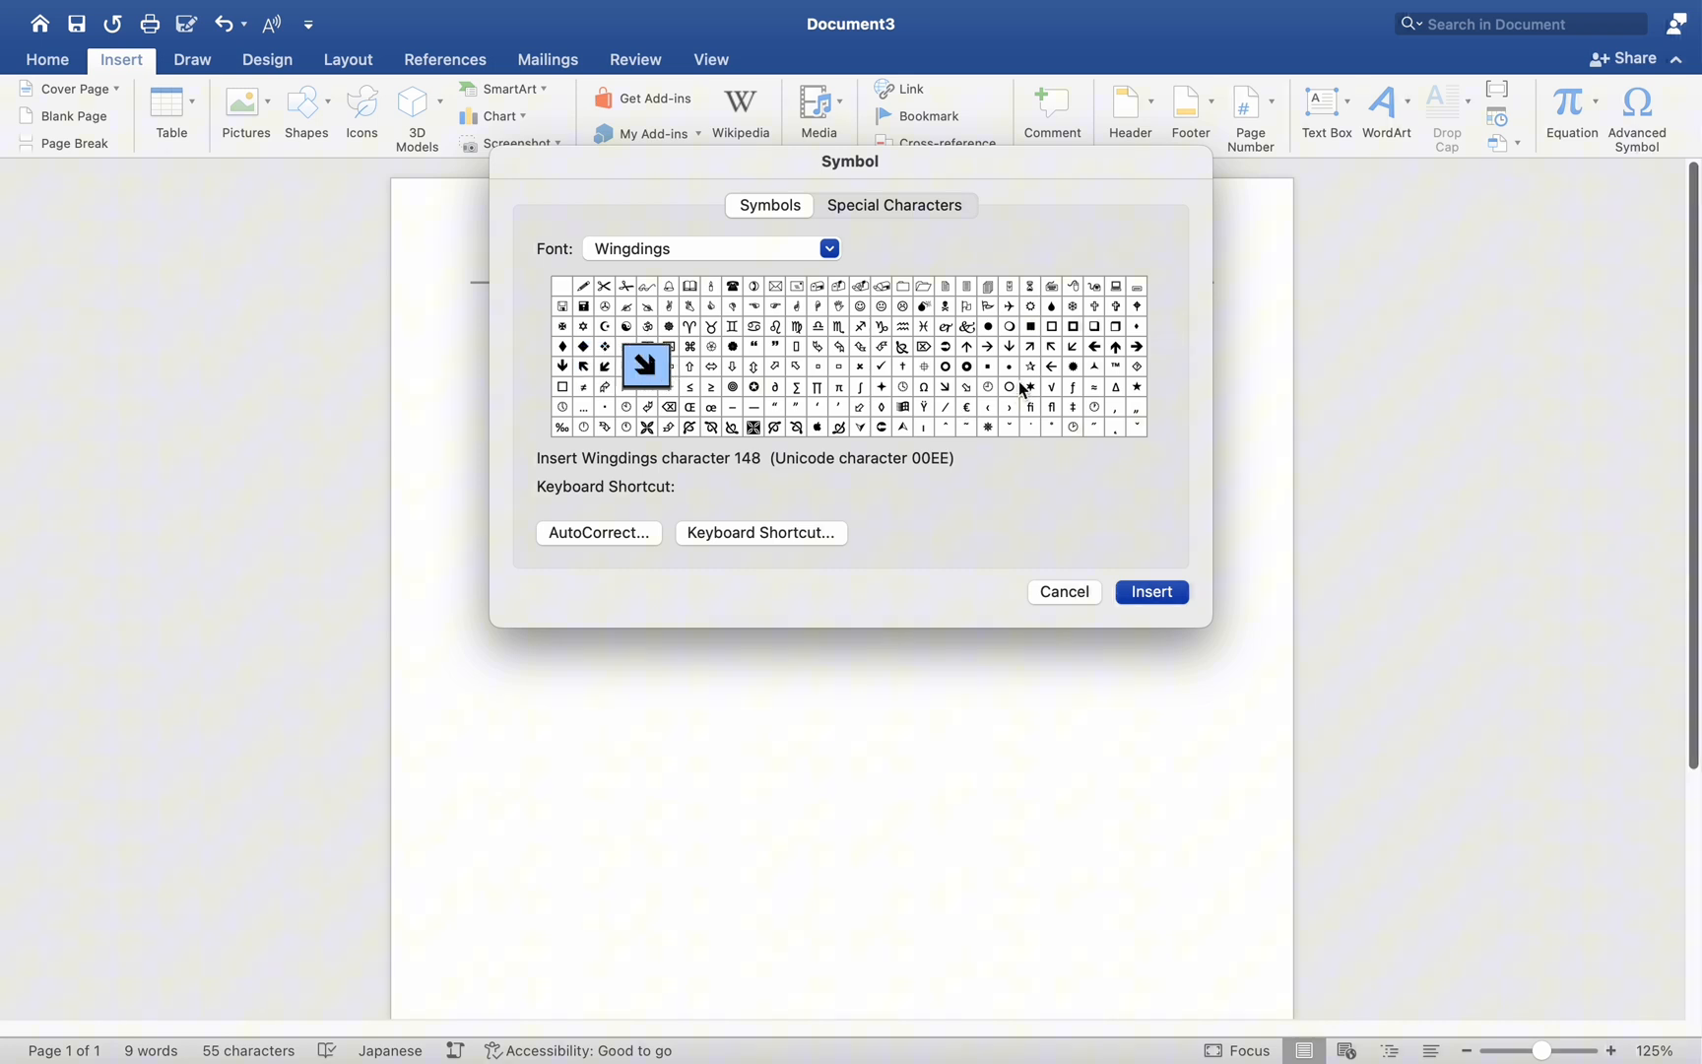
pyautogui.click(1009, 347)
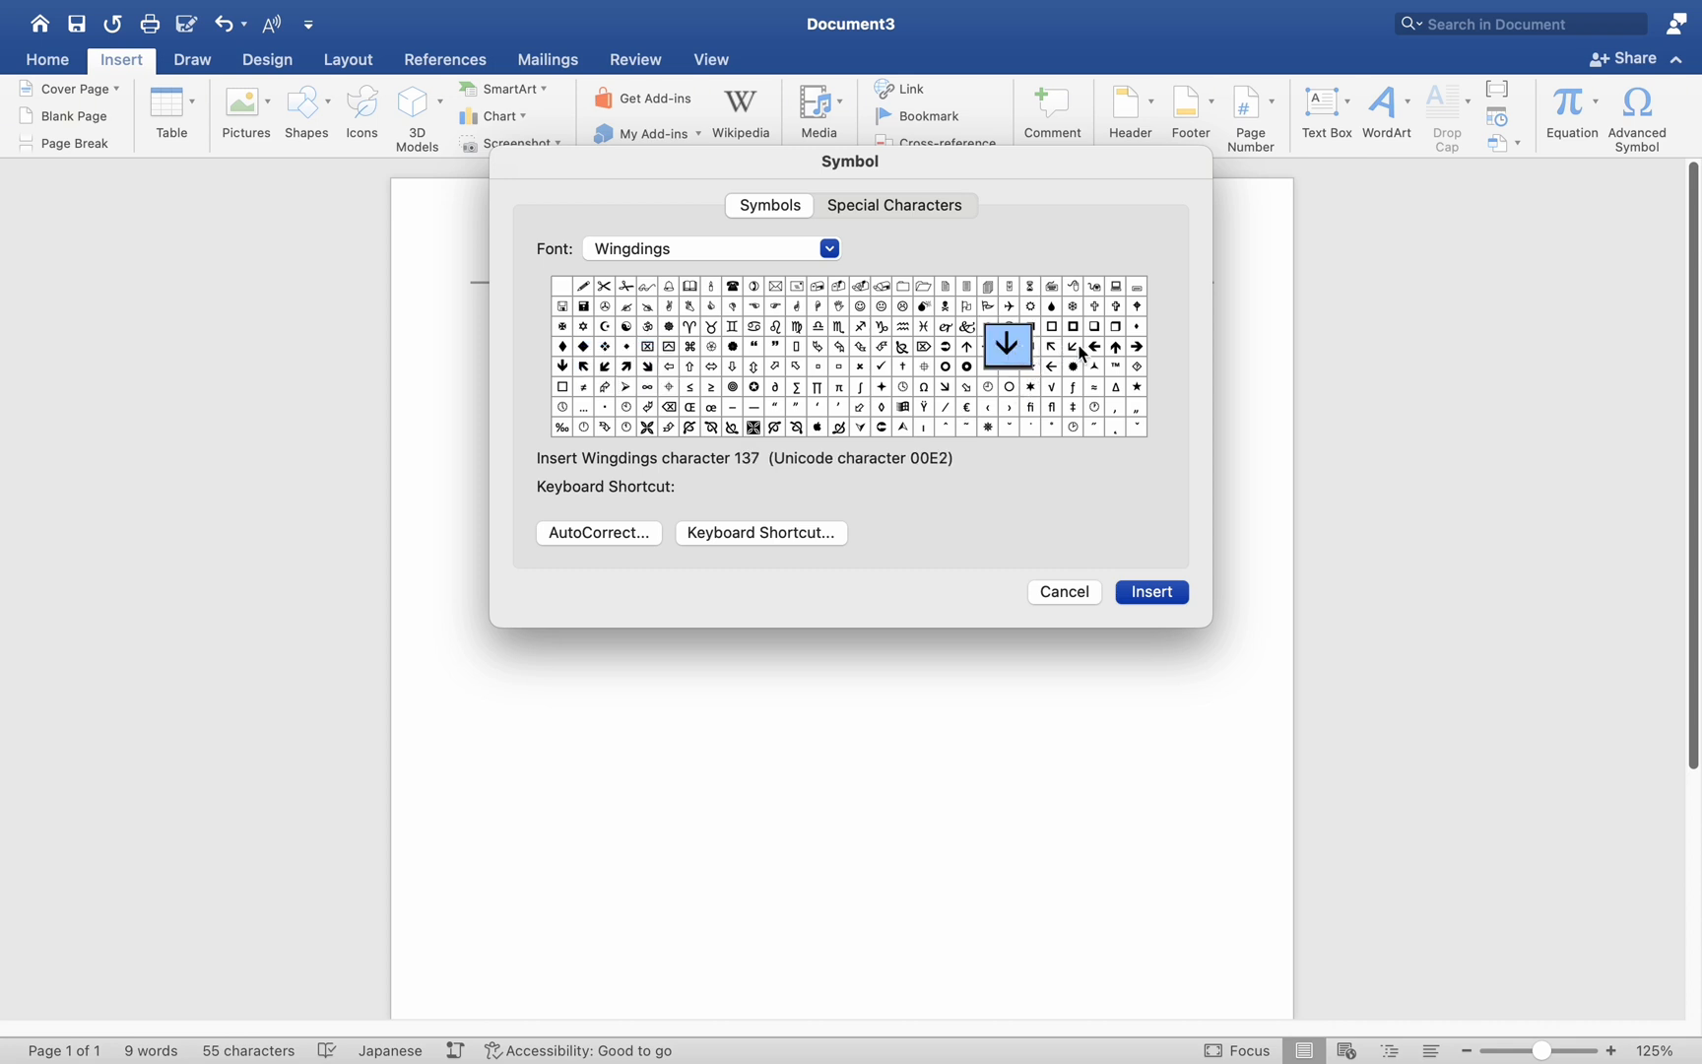
pyautogui.click(1115, 347)
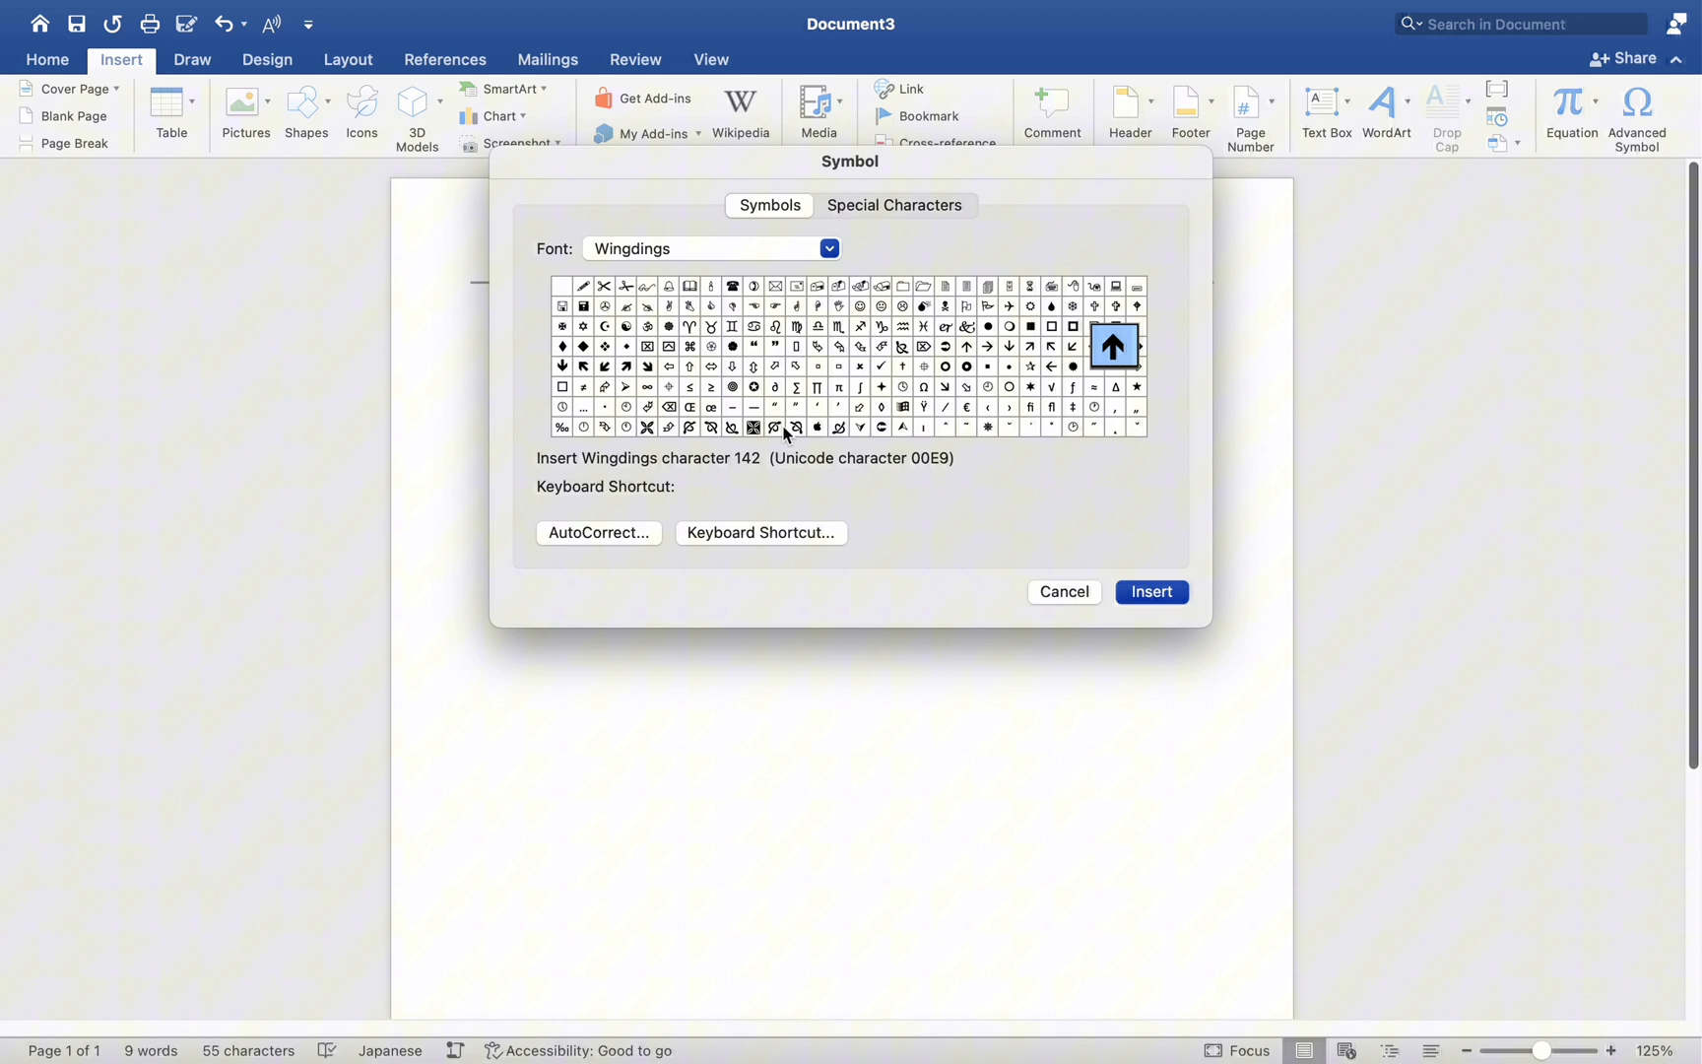
pyautogui.moveTo(902, 421)
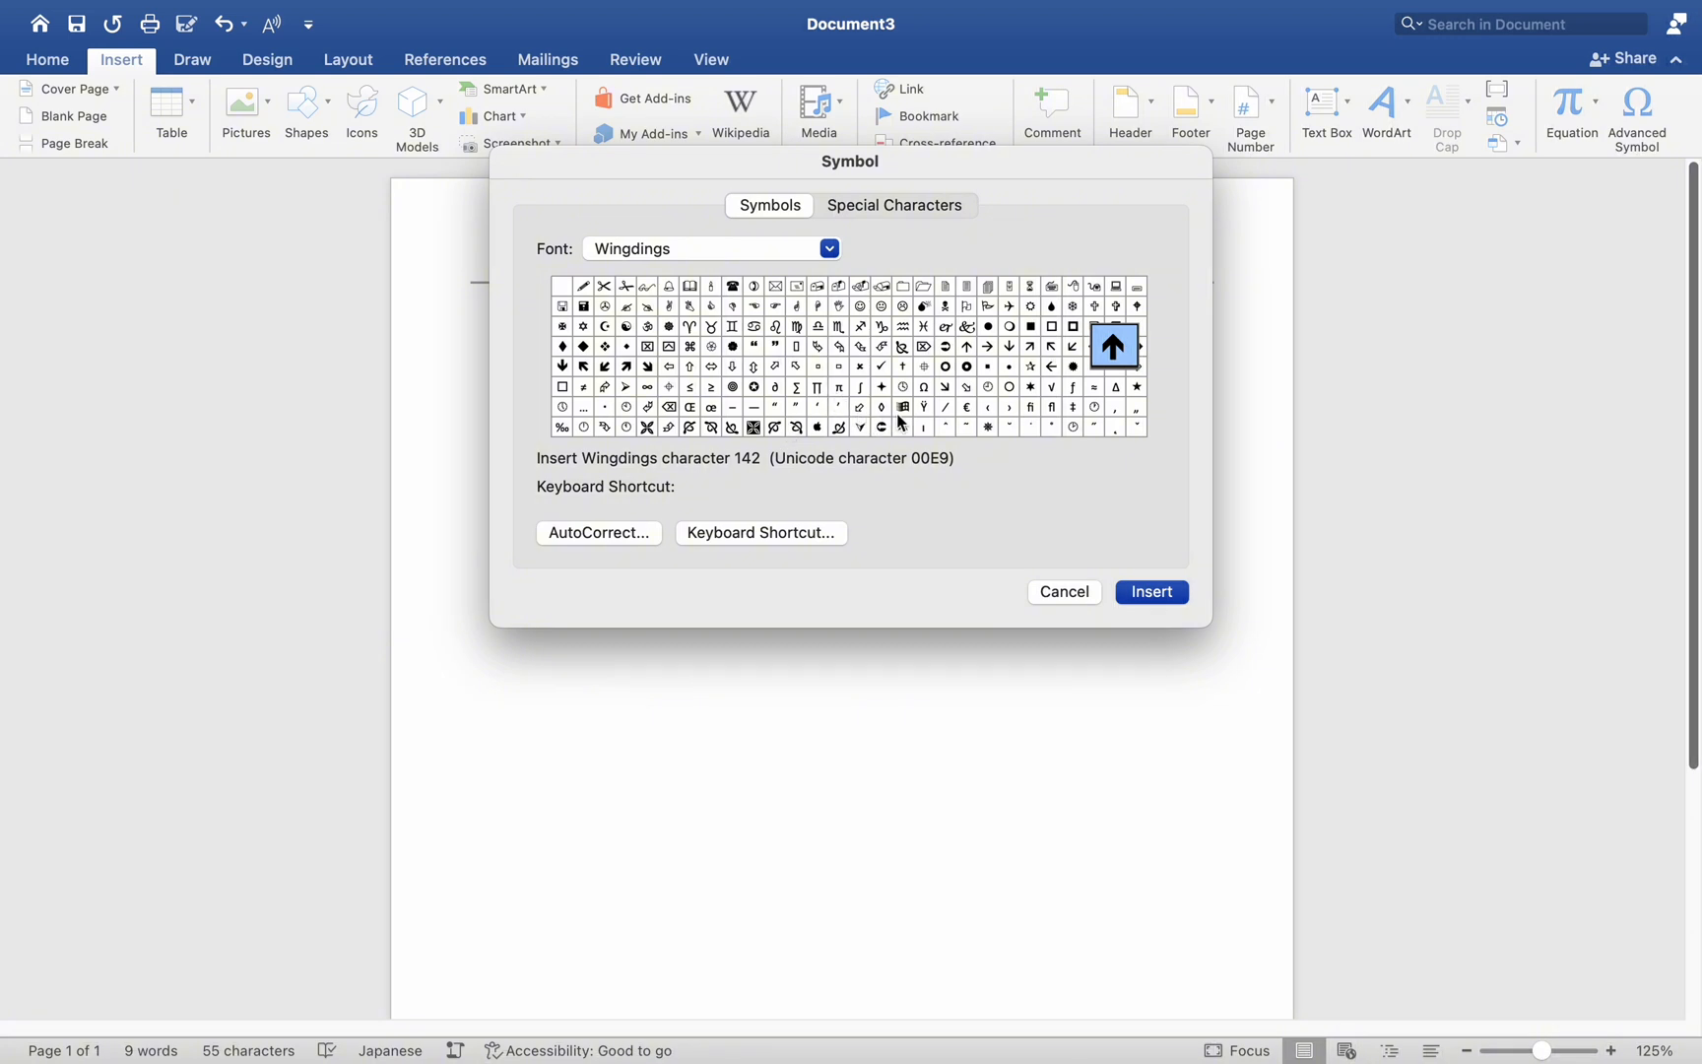
pyautogui.click(859, 425)
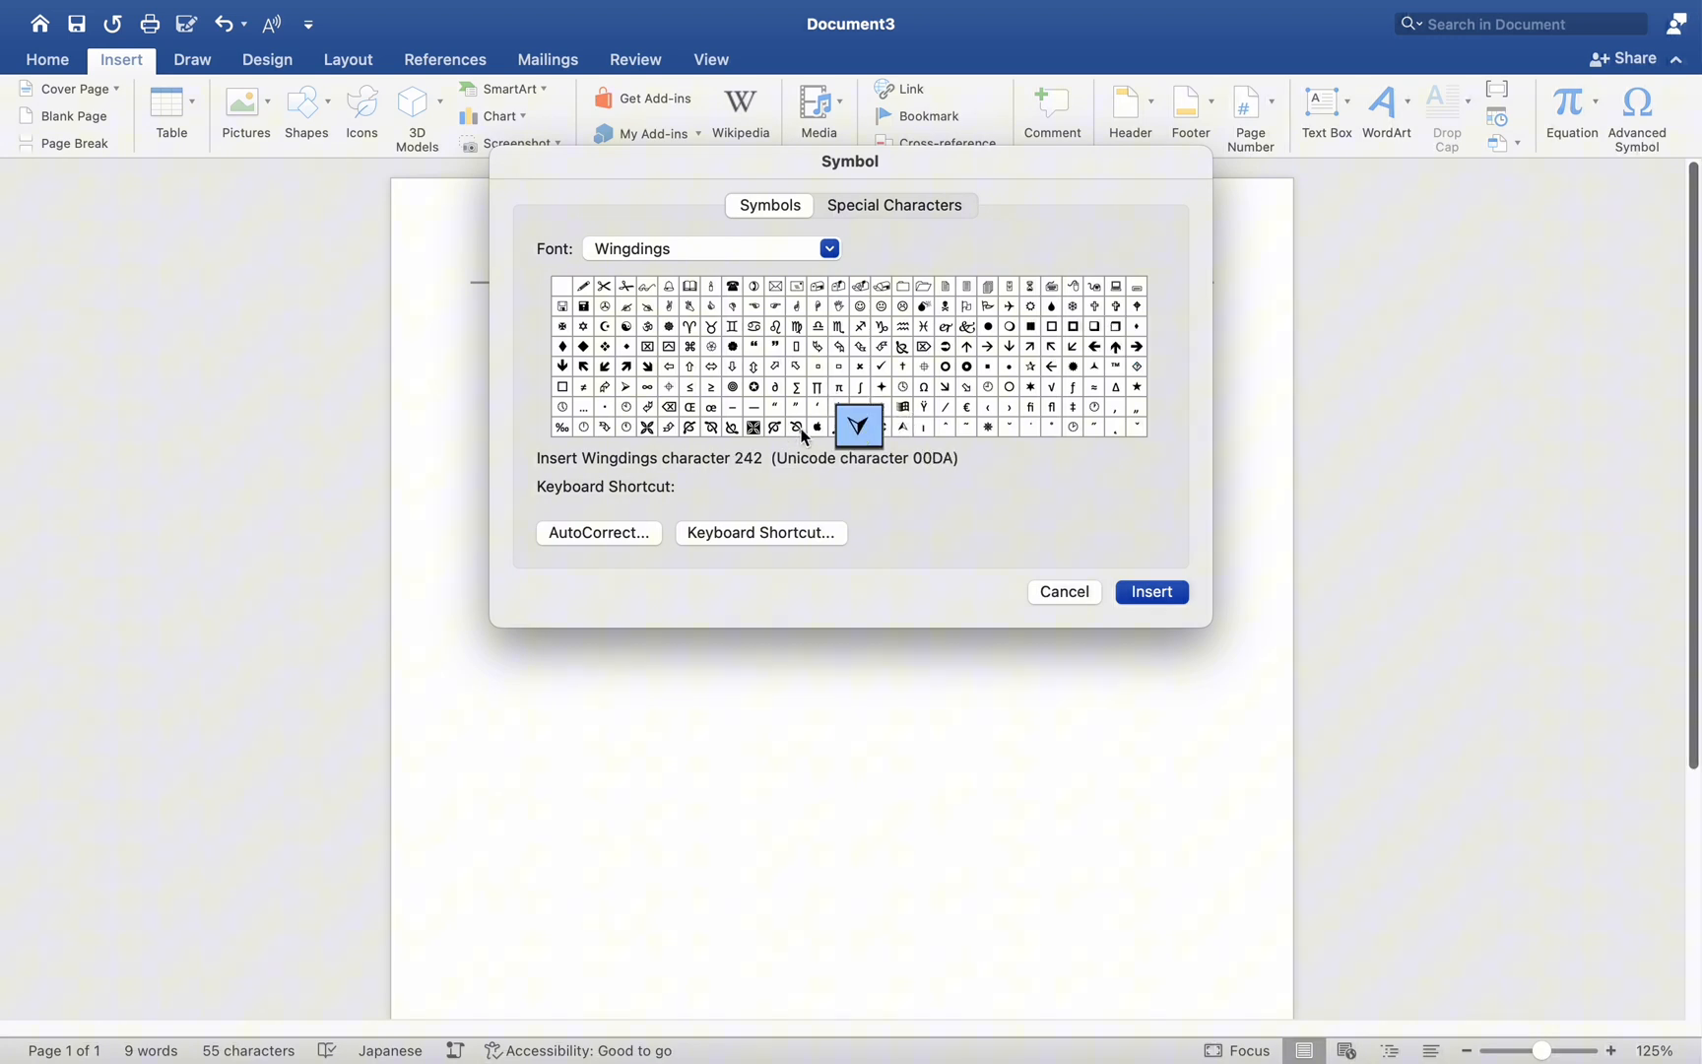
pyautogui.click(1151, 593)
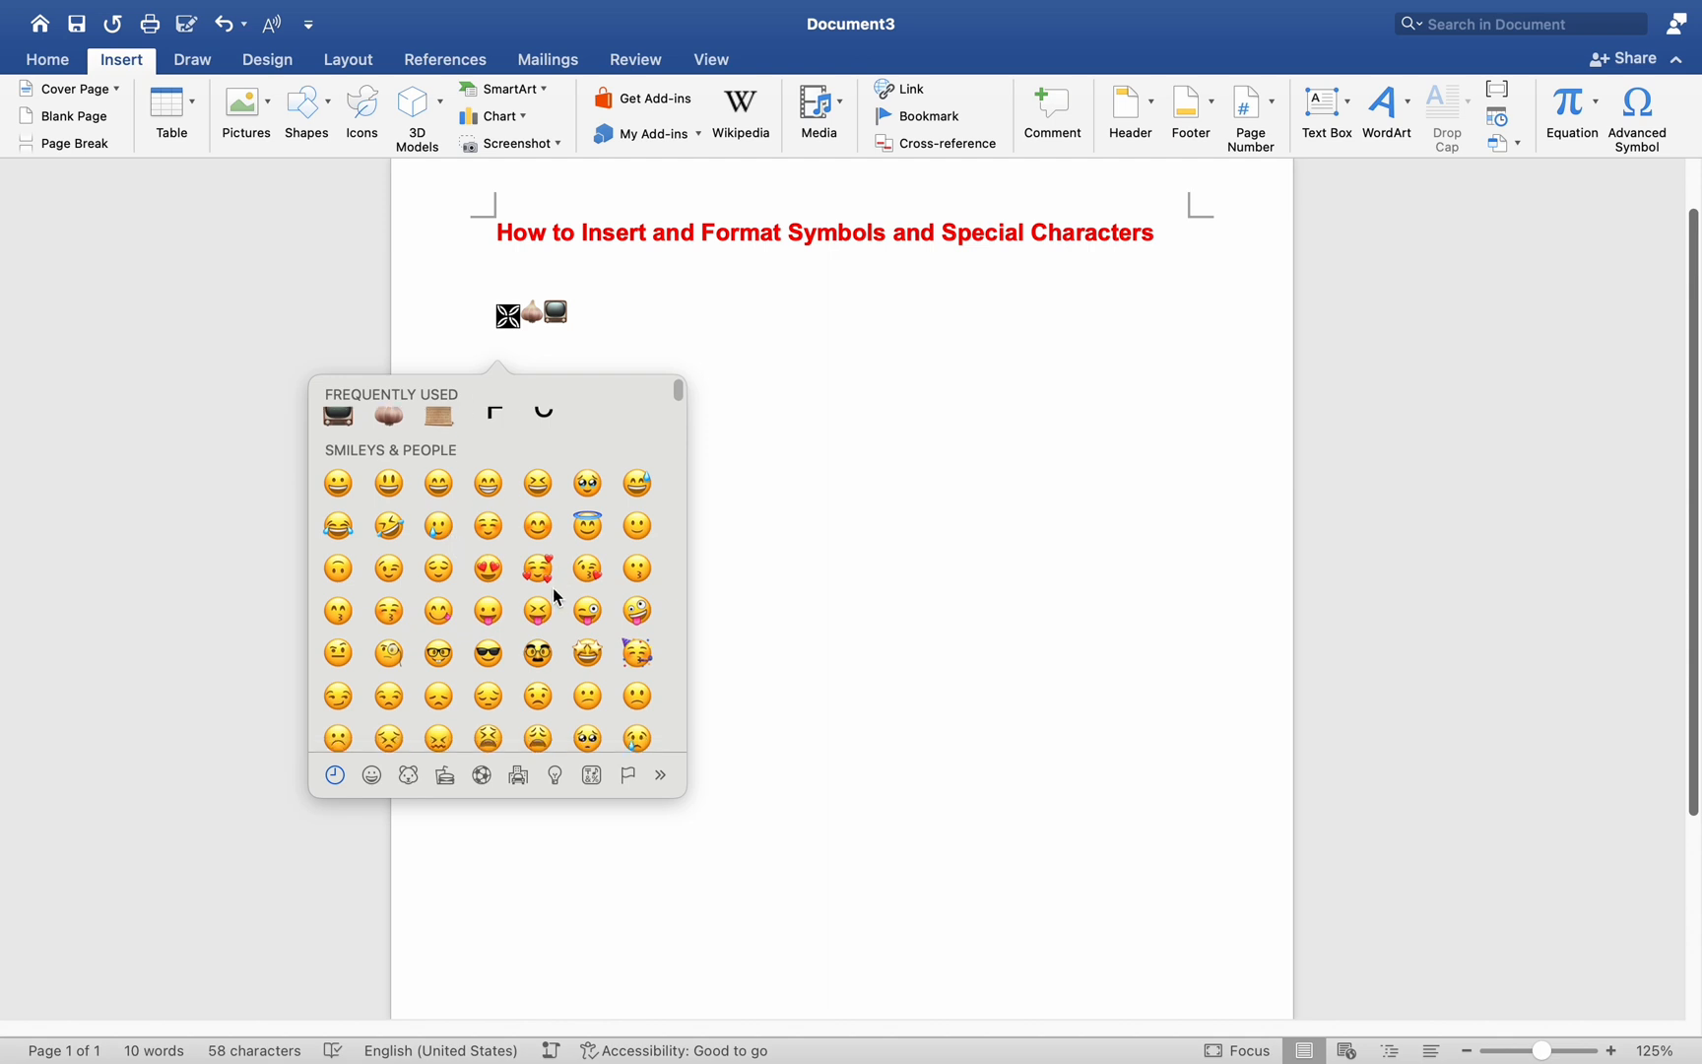
# Browse Food & Drink and Smileys, then show the Frequently Used emoji with °F and °C.
pyautogui.scroll(-3)
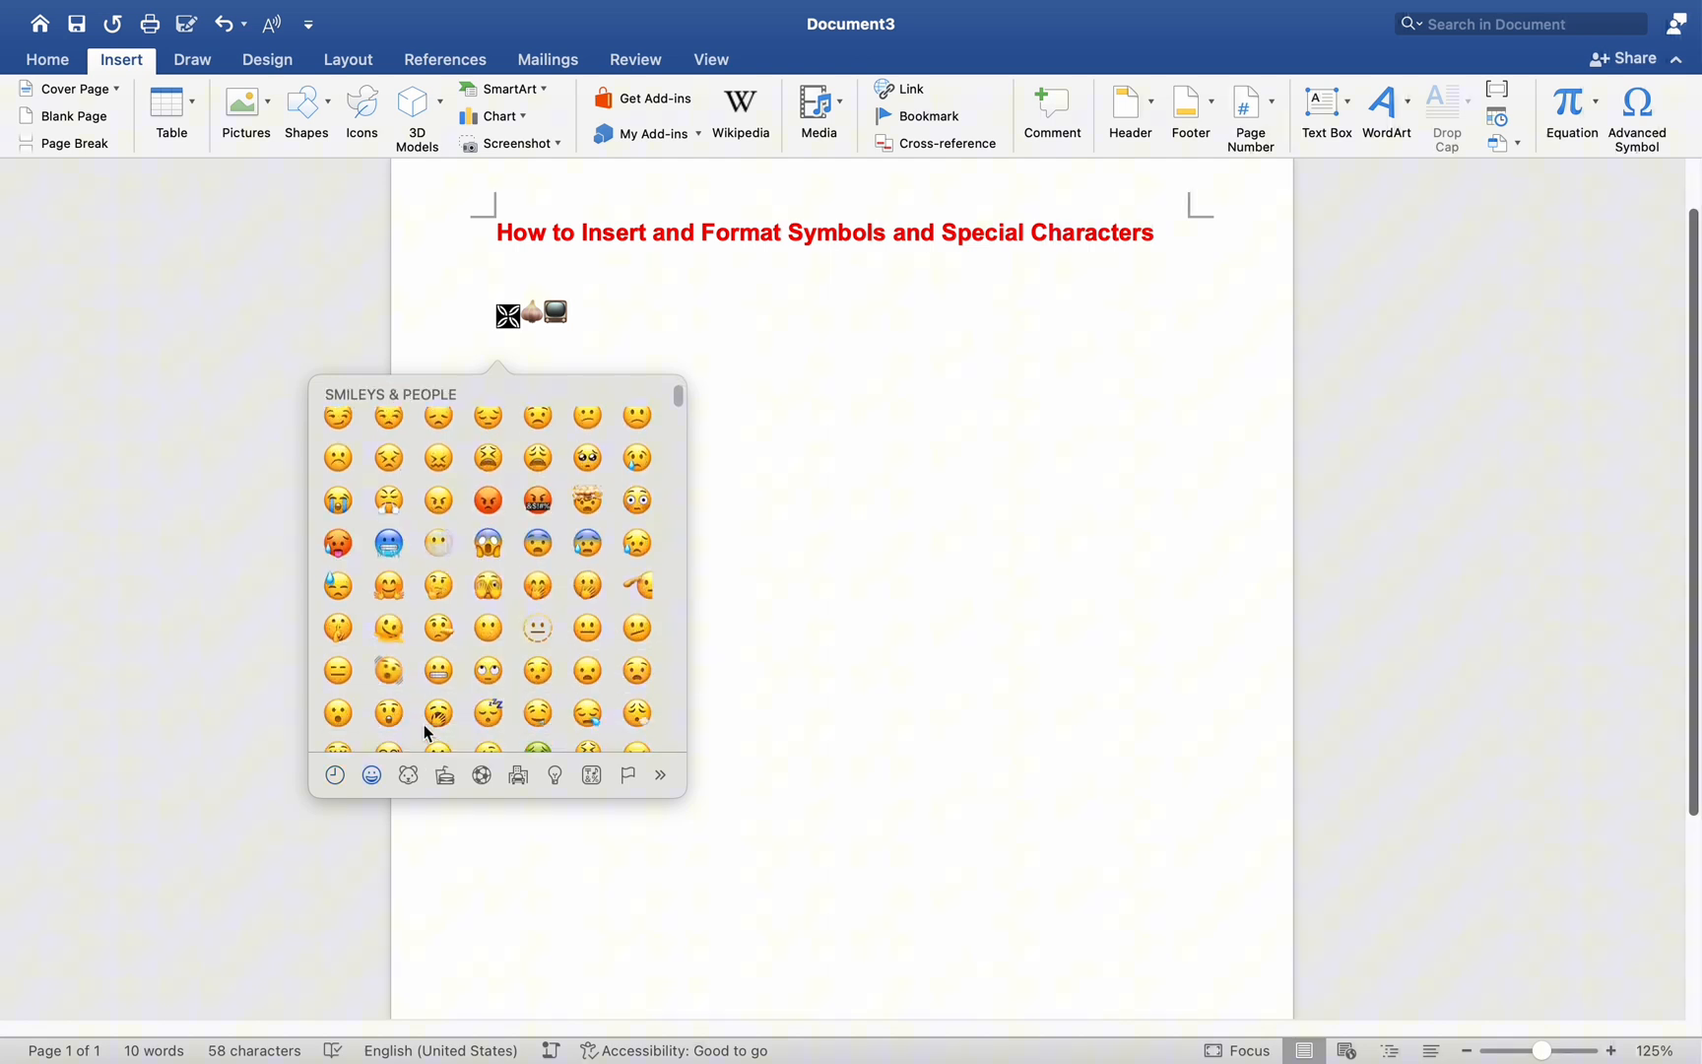
pyautogui.click(446, 774)
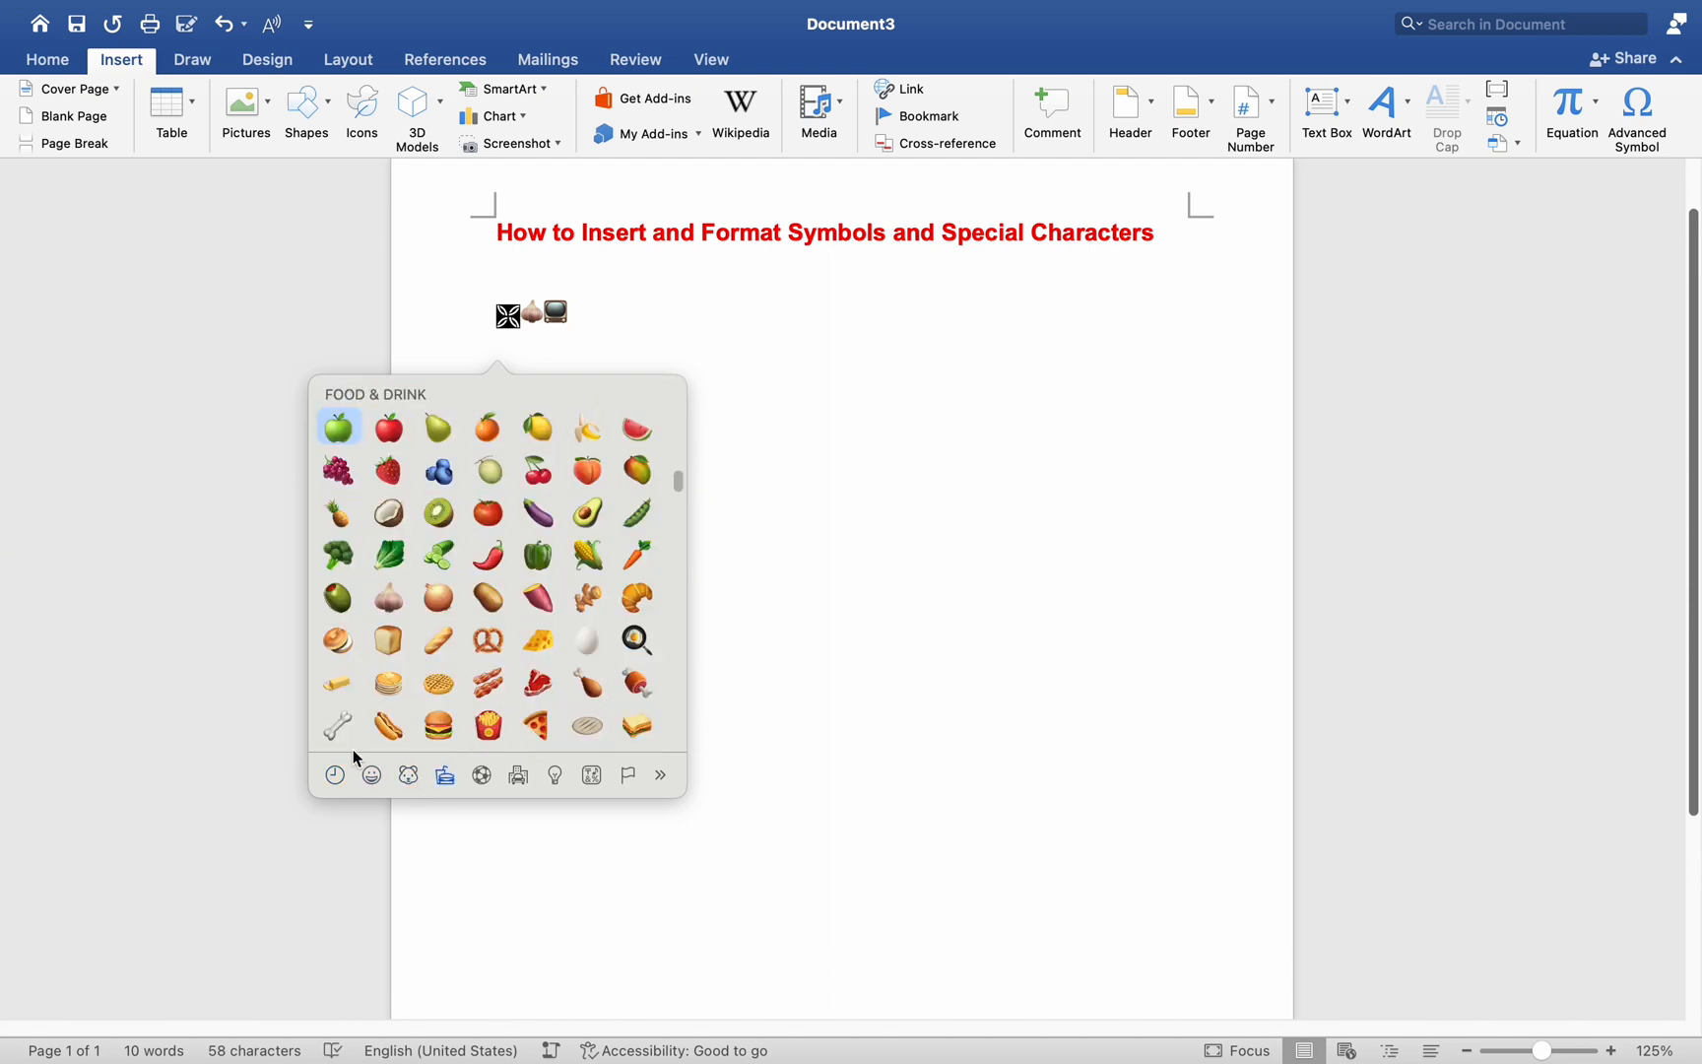
pyautogui.click(371, 774)
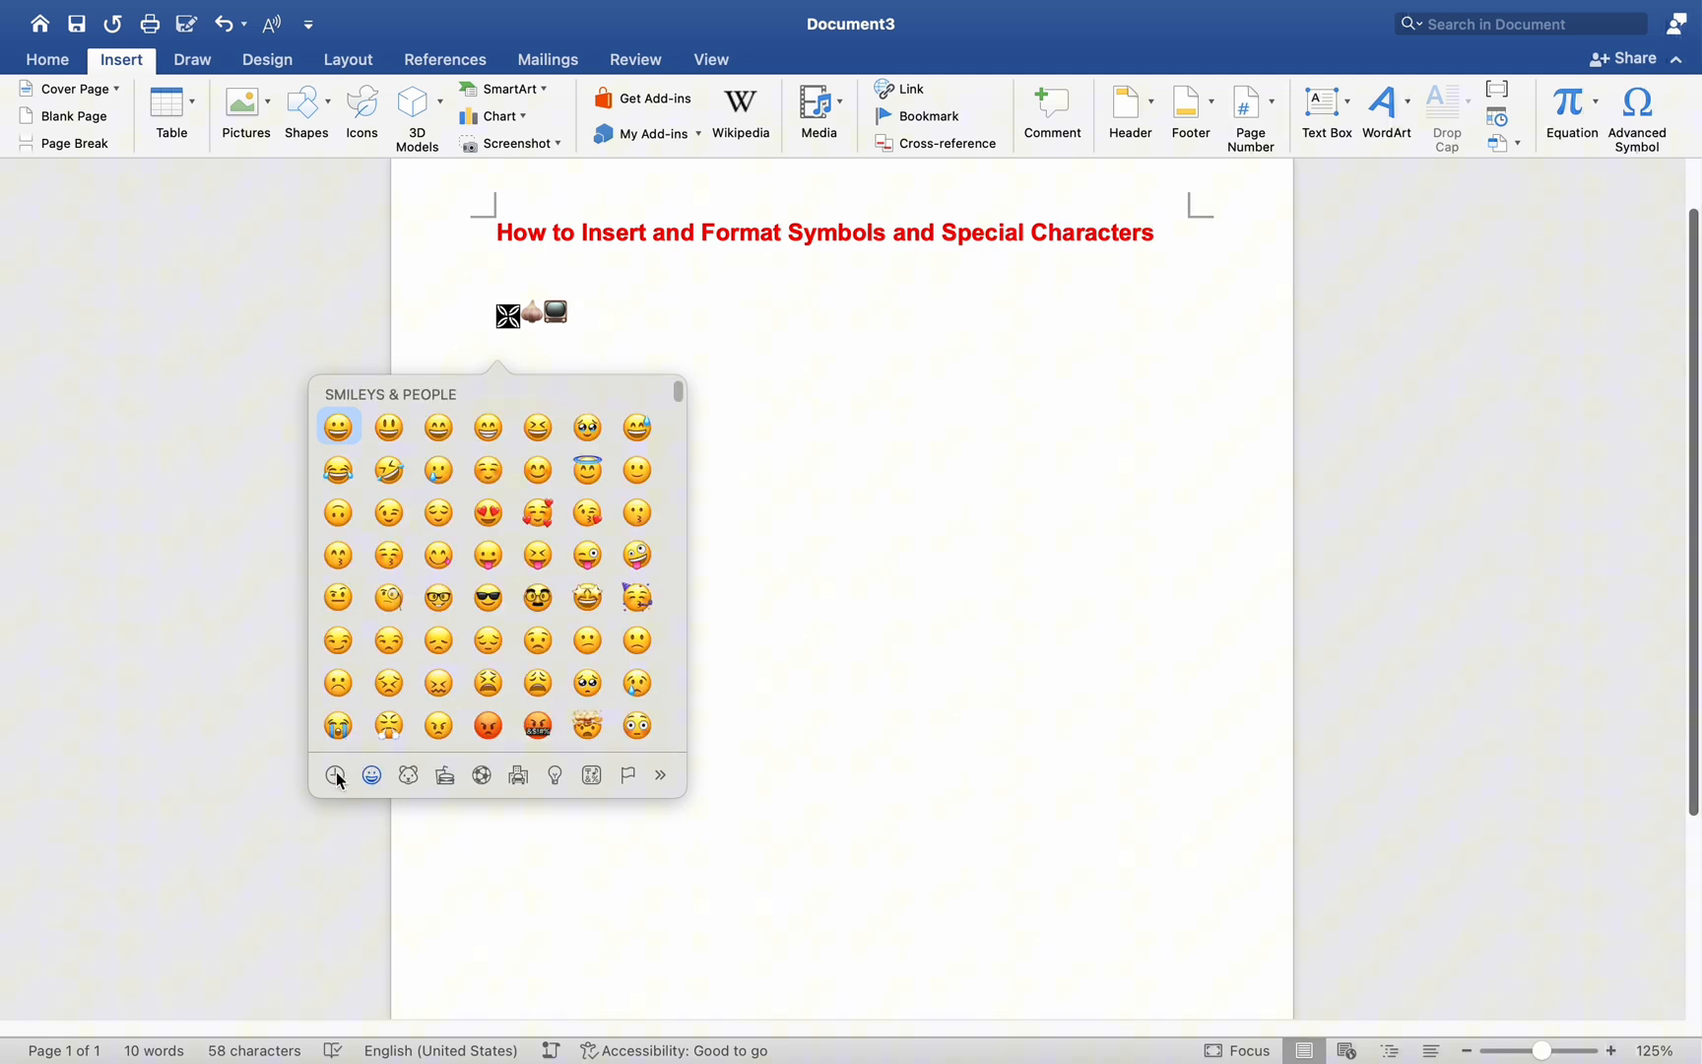
pyautogui.click(335, 776)
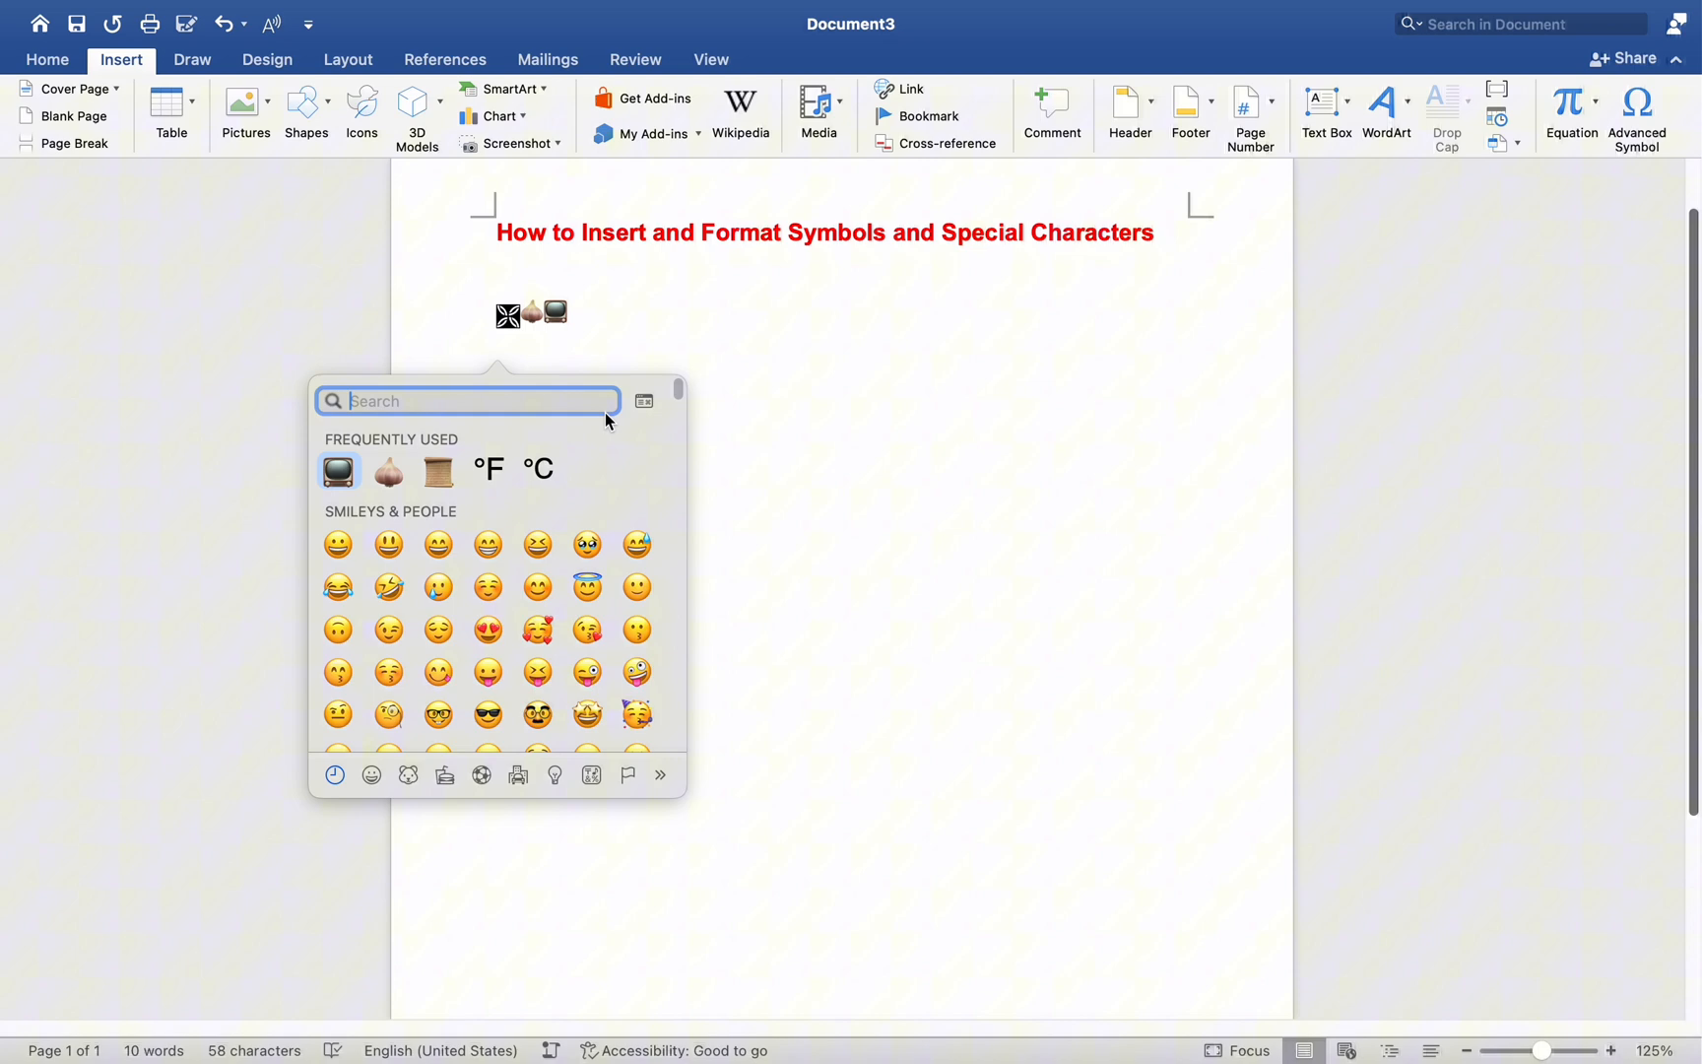
pyautogui.moveTo(497, 408)
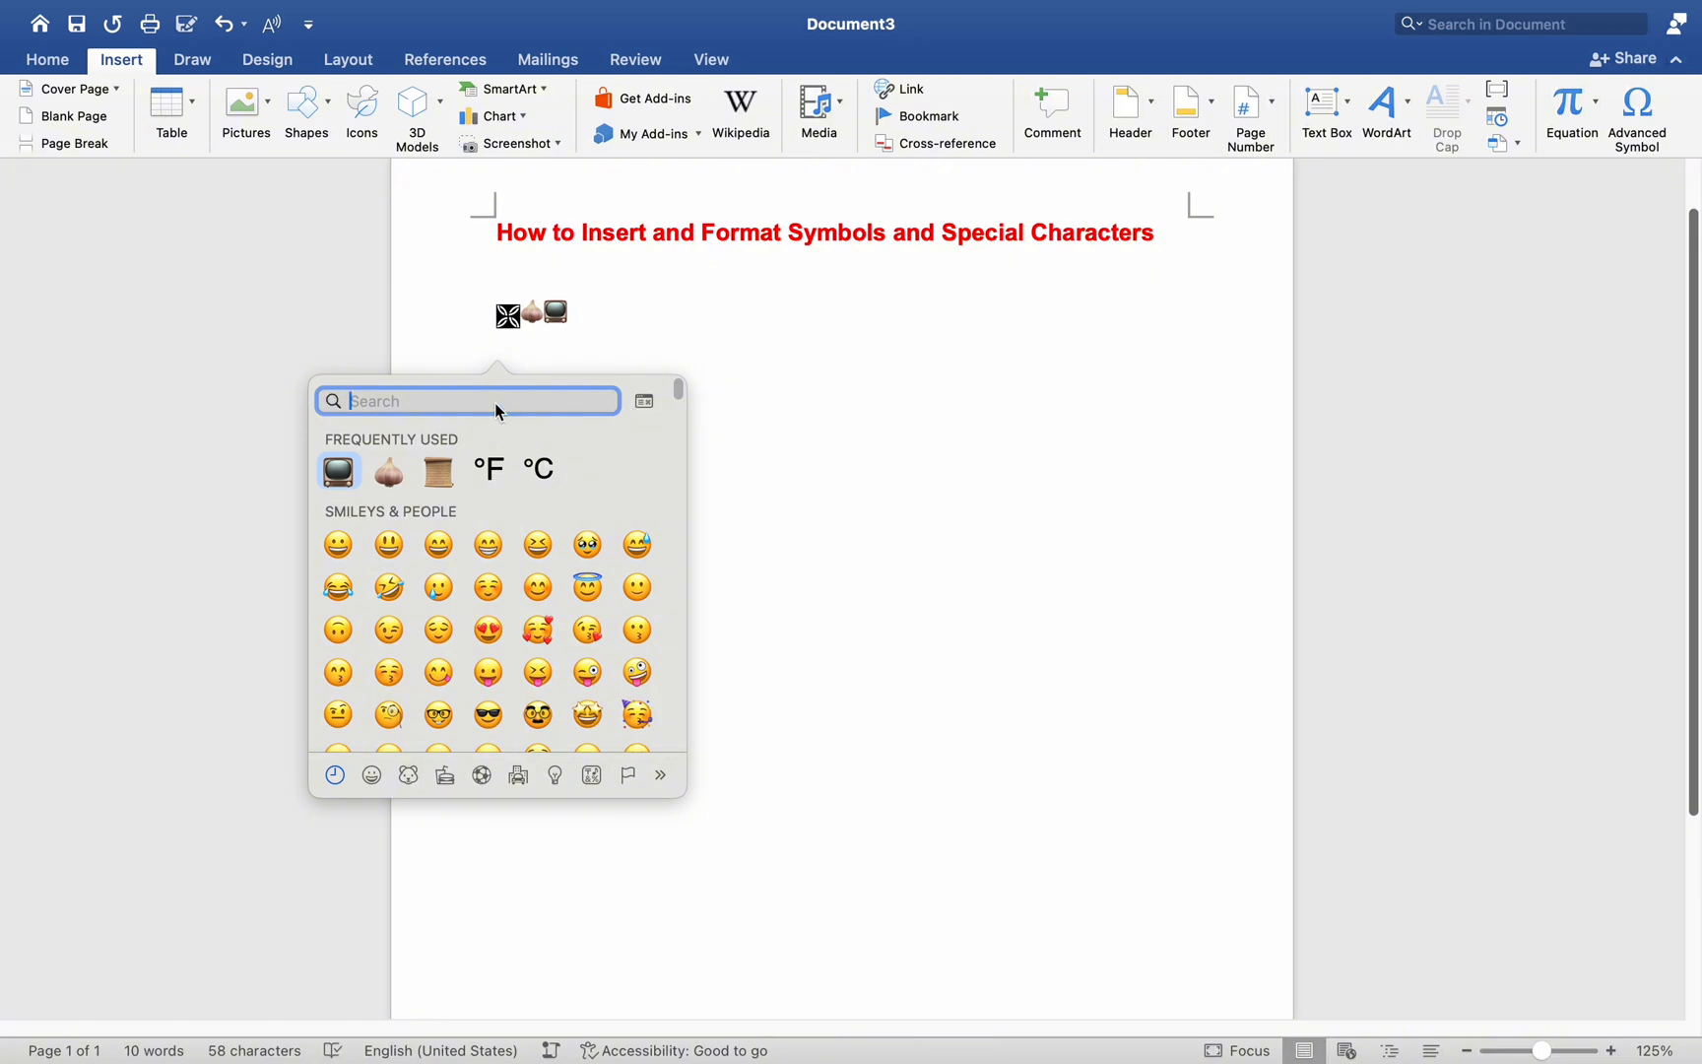
# Search the emoji picker for 'gift' and insert the wrapped present emoji.
pyautogui.write('gift')
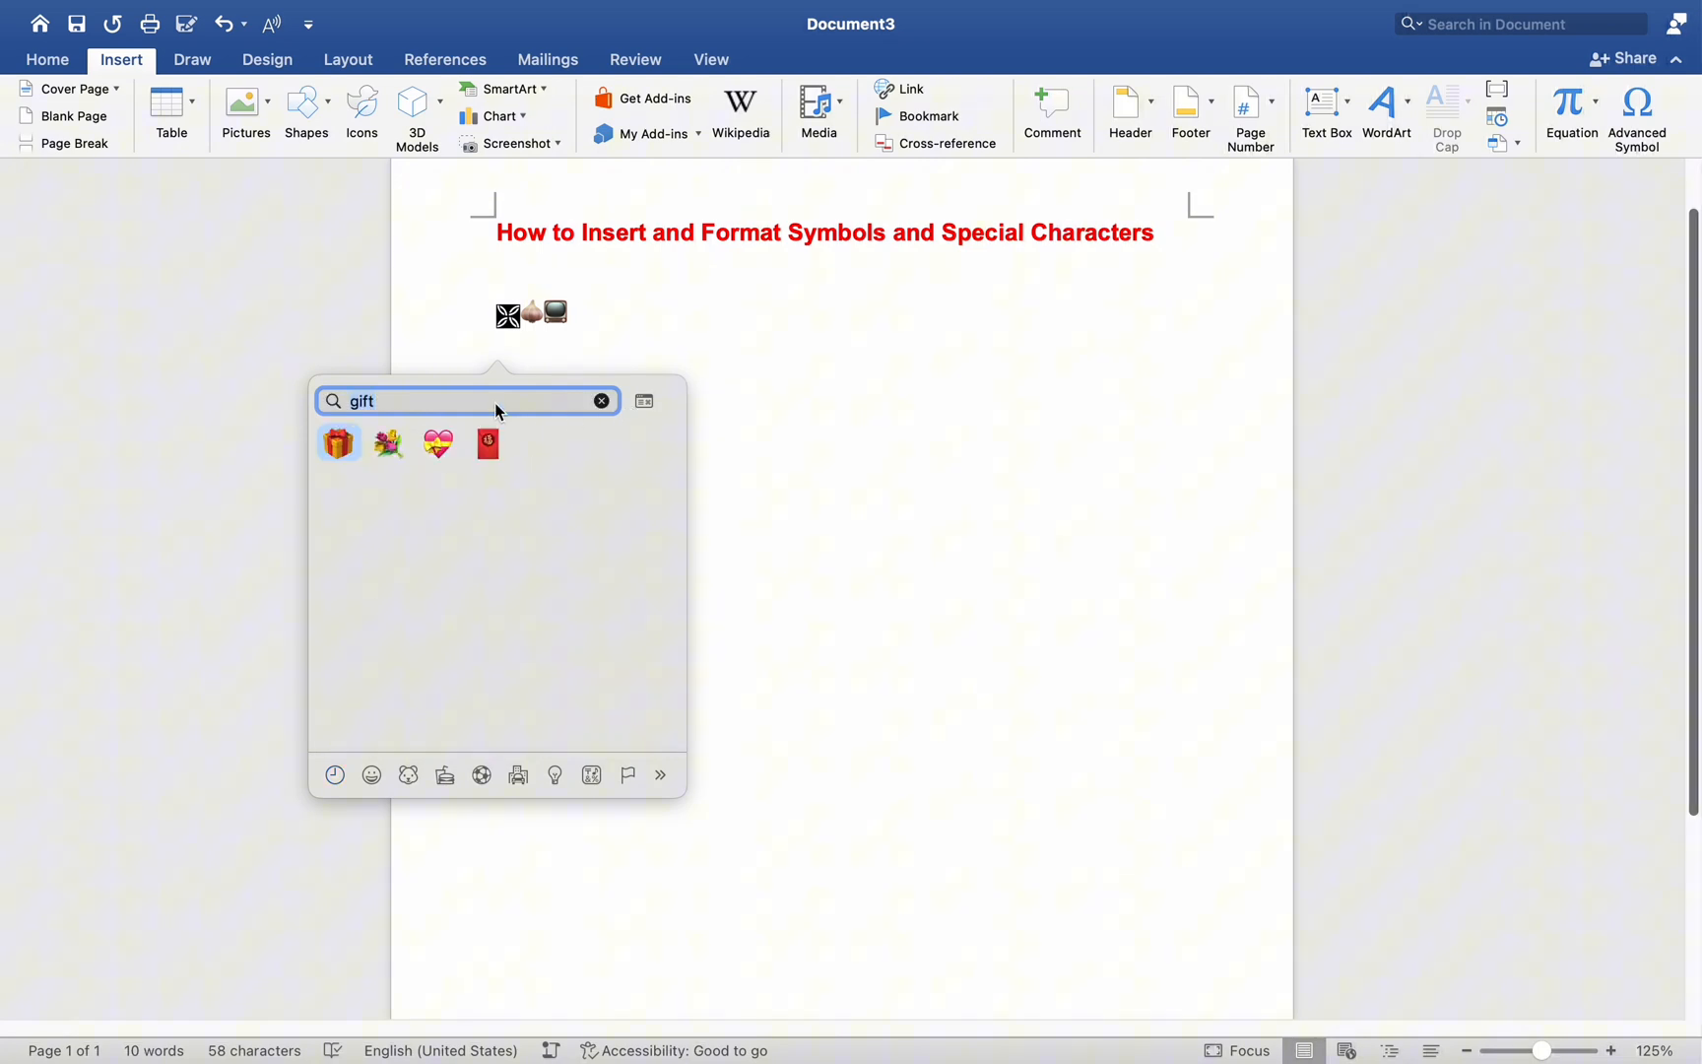
pyautogui.moveTo(380, 480)
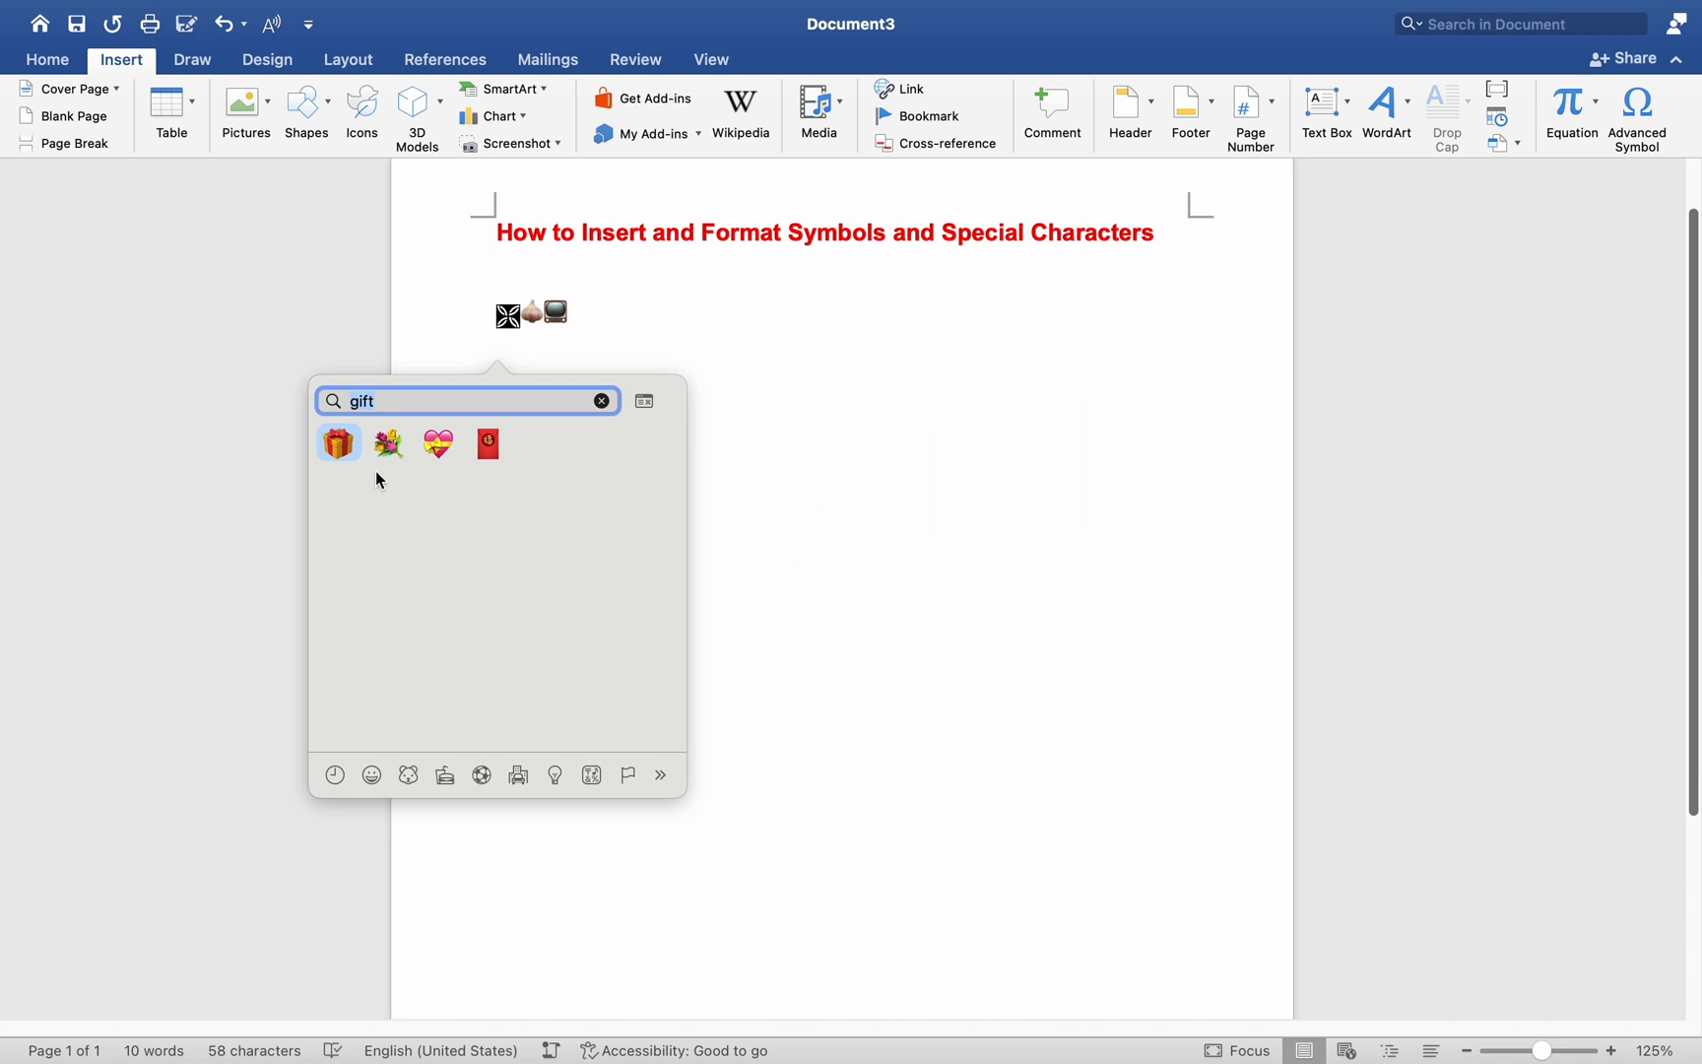
pyautogui.click(339, 443)
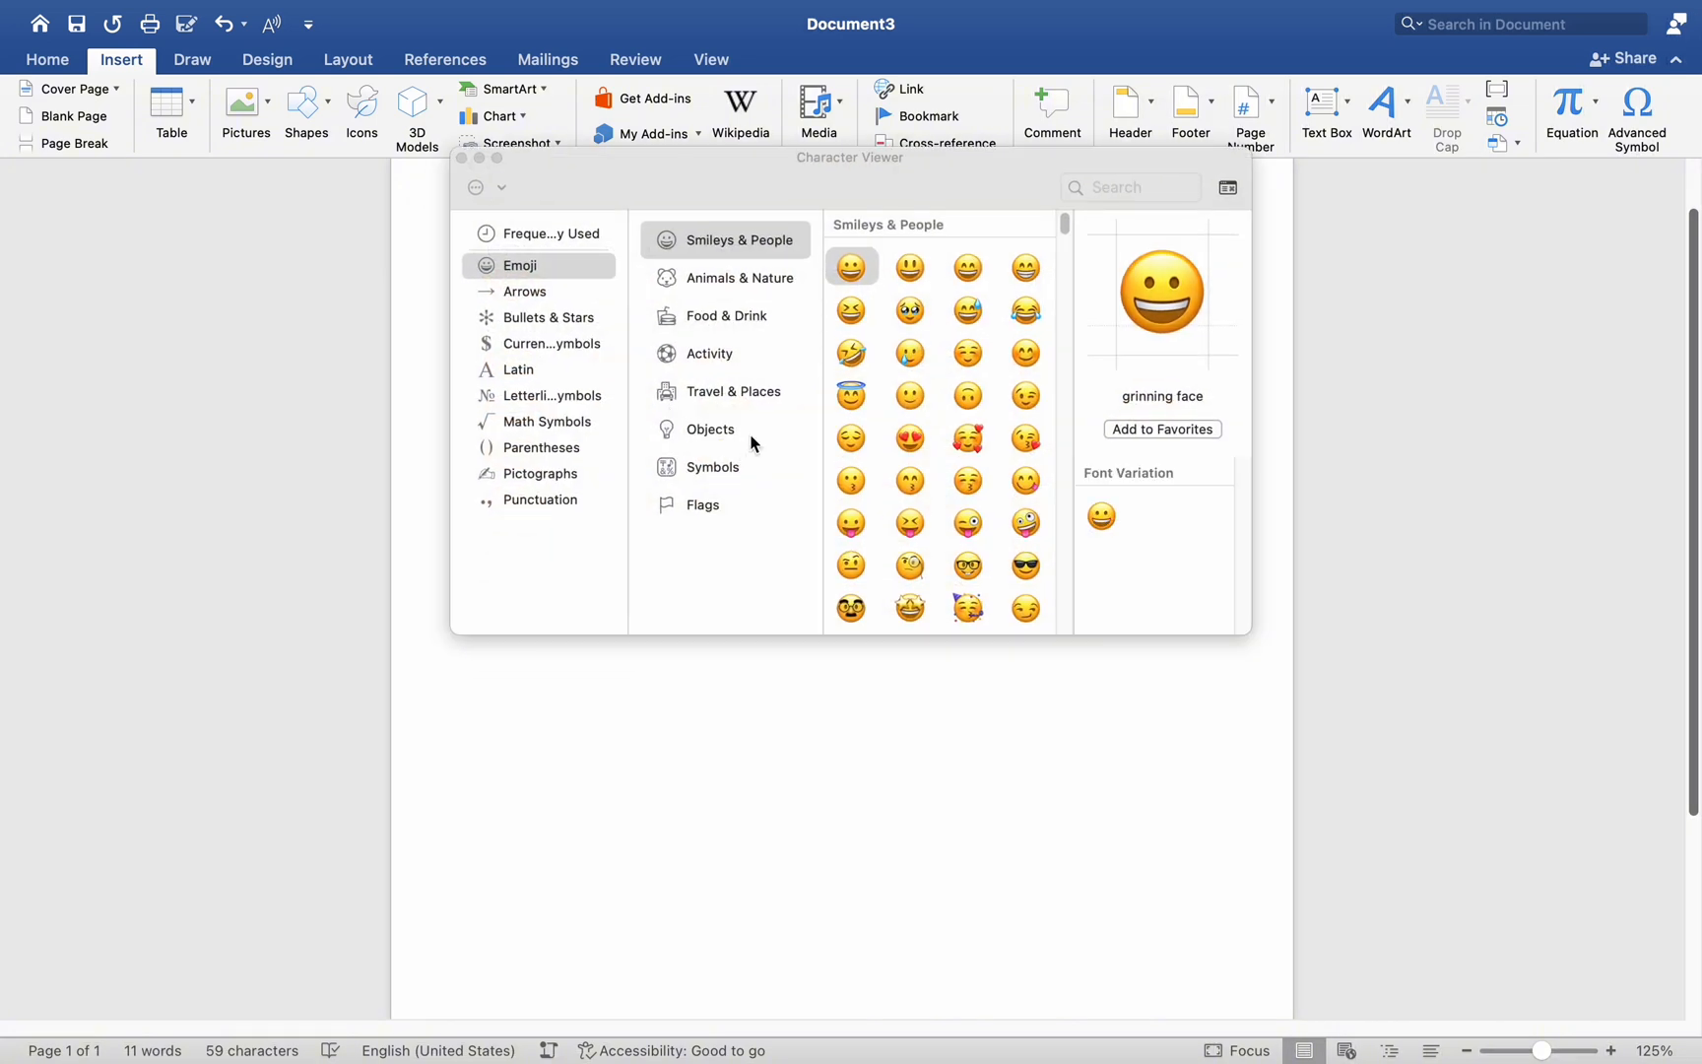
# Browse Bullets & Stars and Latin, land on Letterlike Symbols, and activate the search field.
pyautogui.click(549, 317)
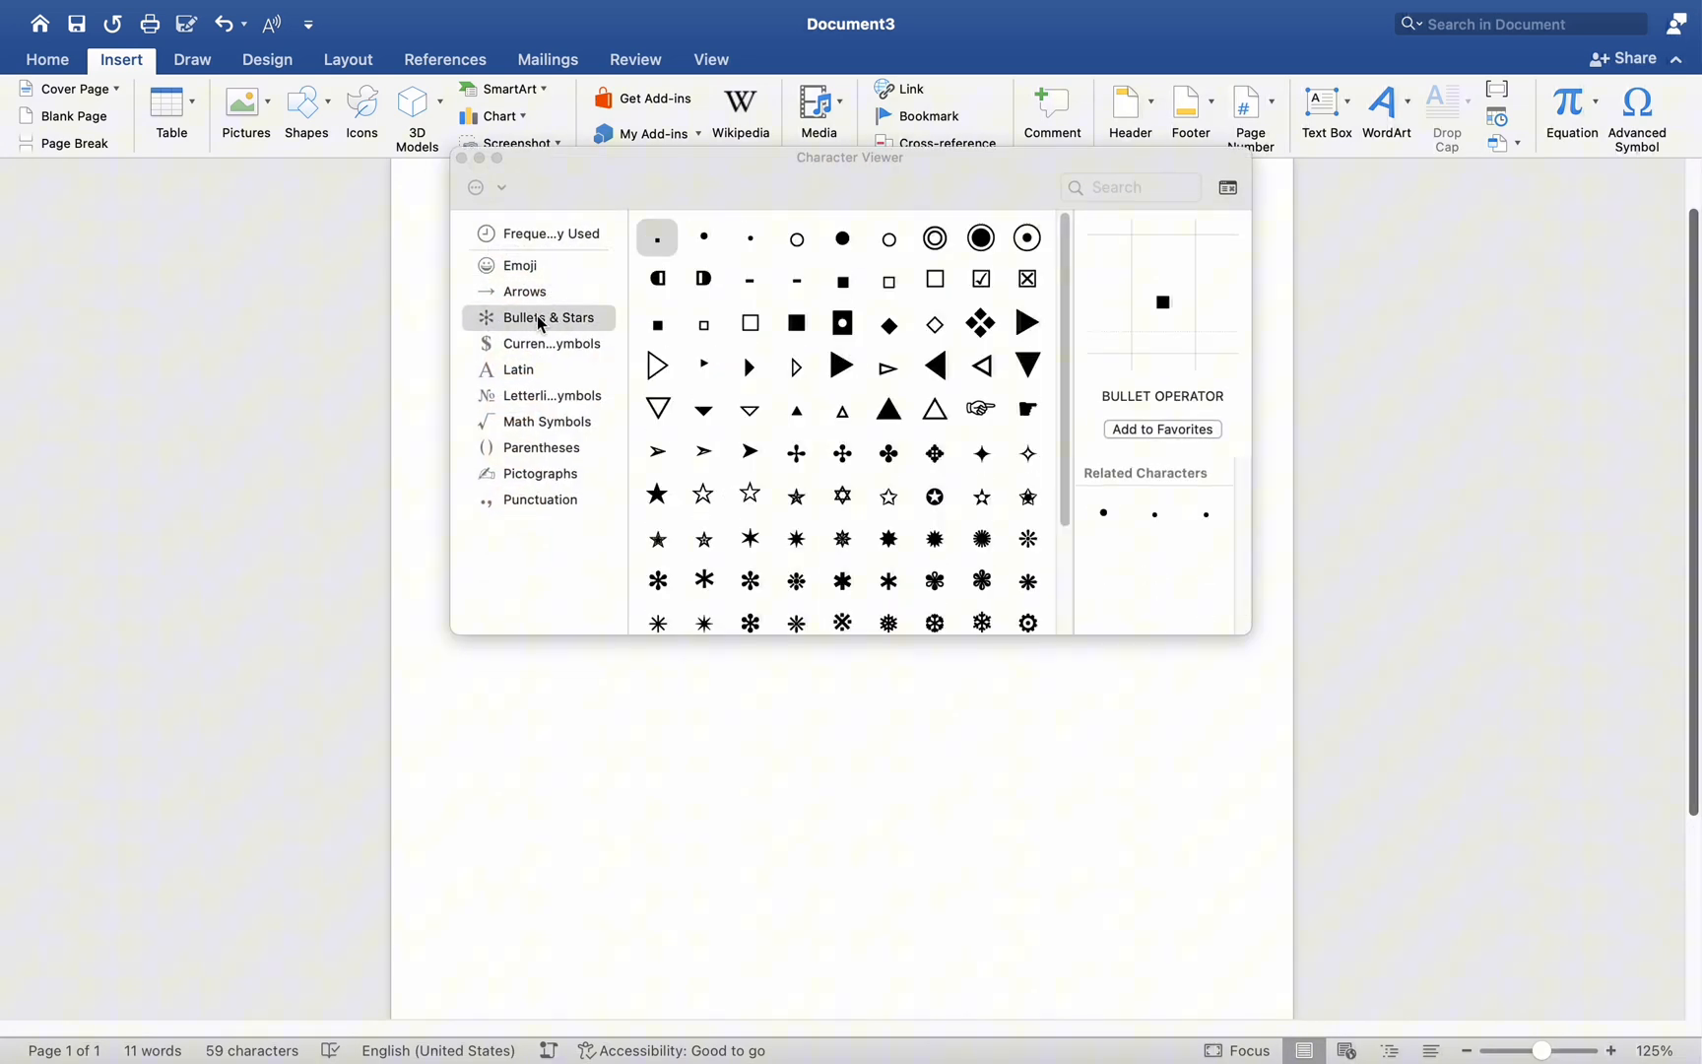
pyautogui.click(520, 370)
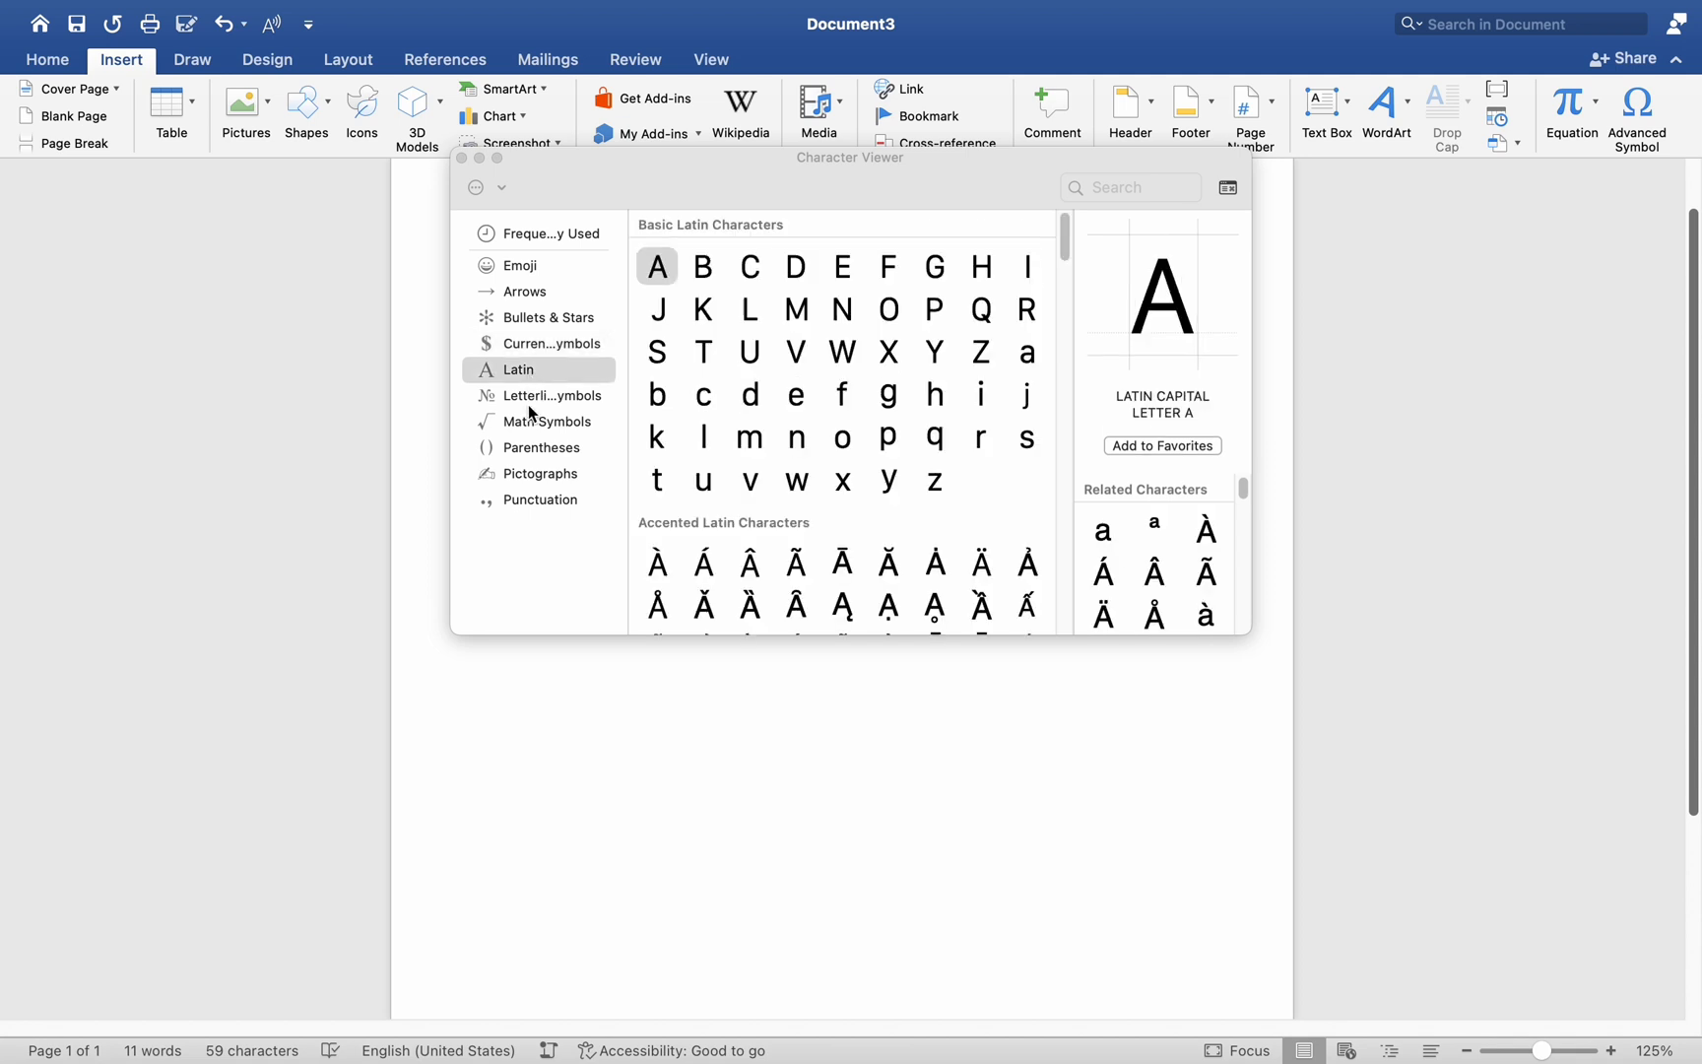
pyautogui.click(552, 394)
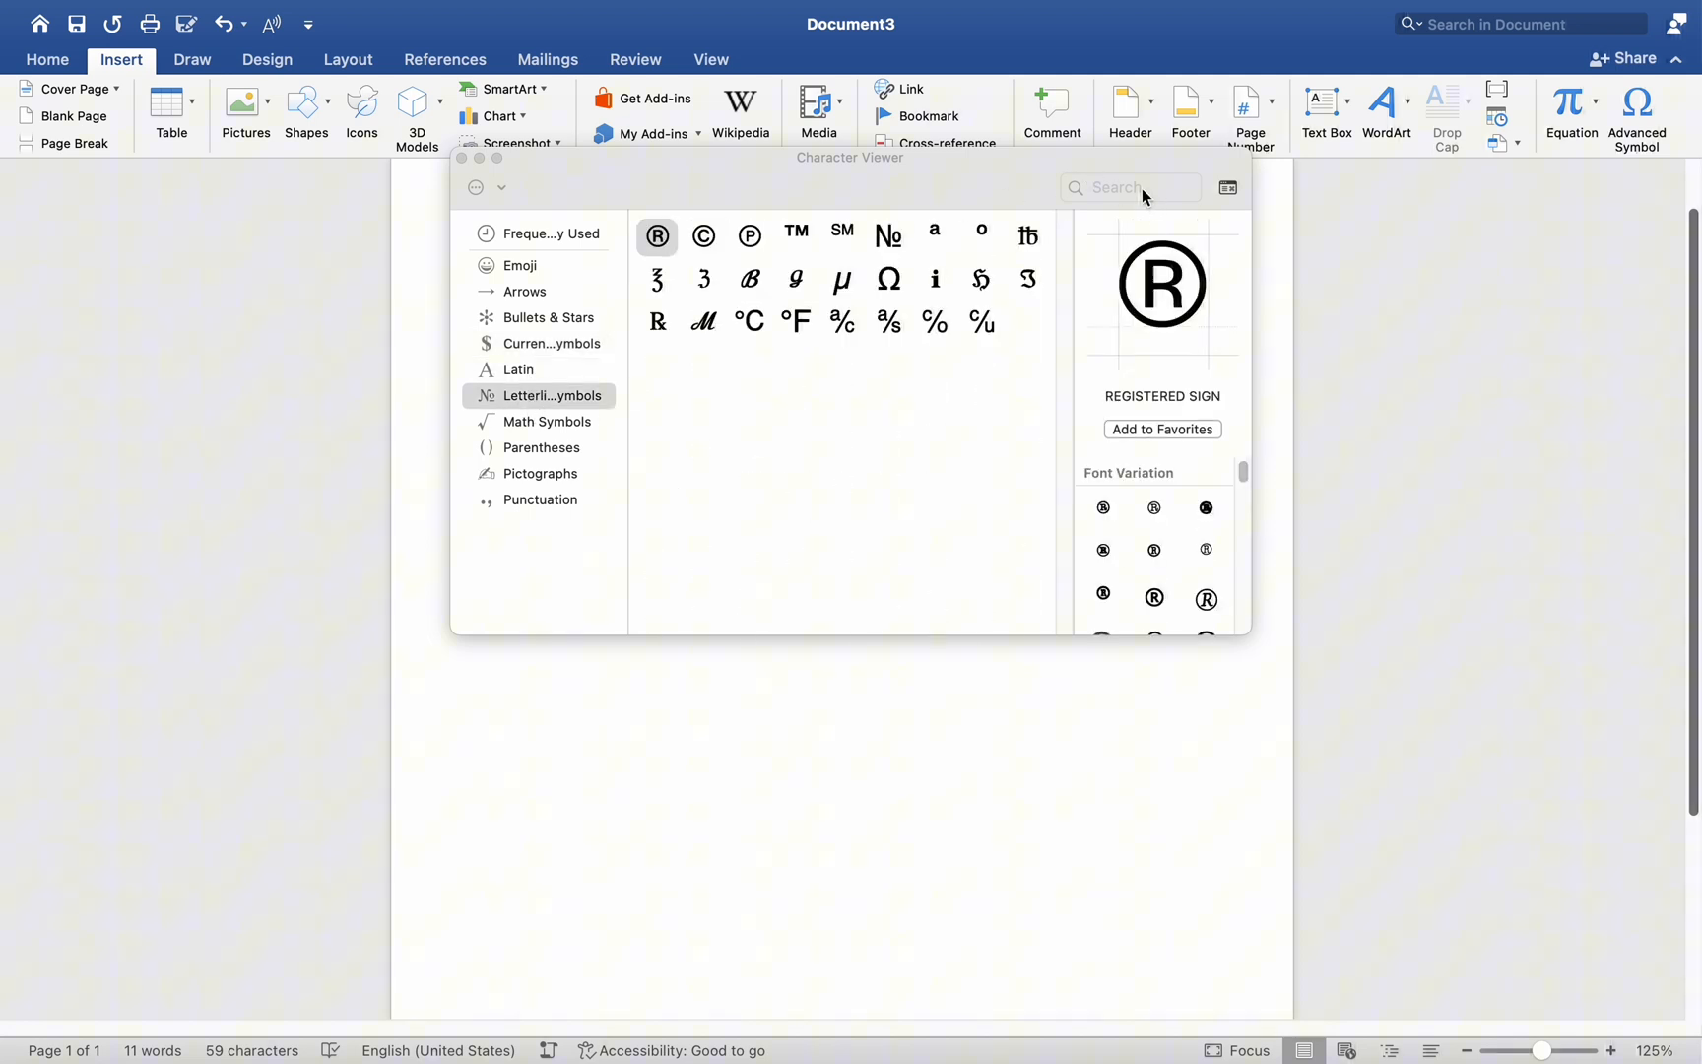
pyautogui.click(1131, 187)
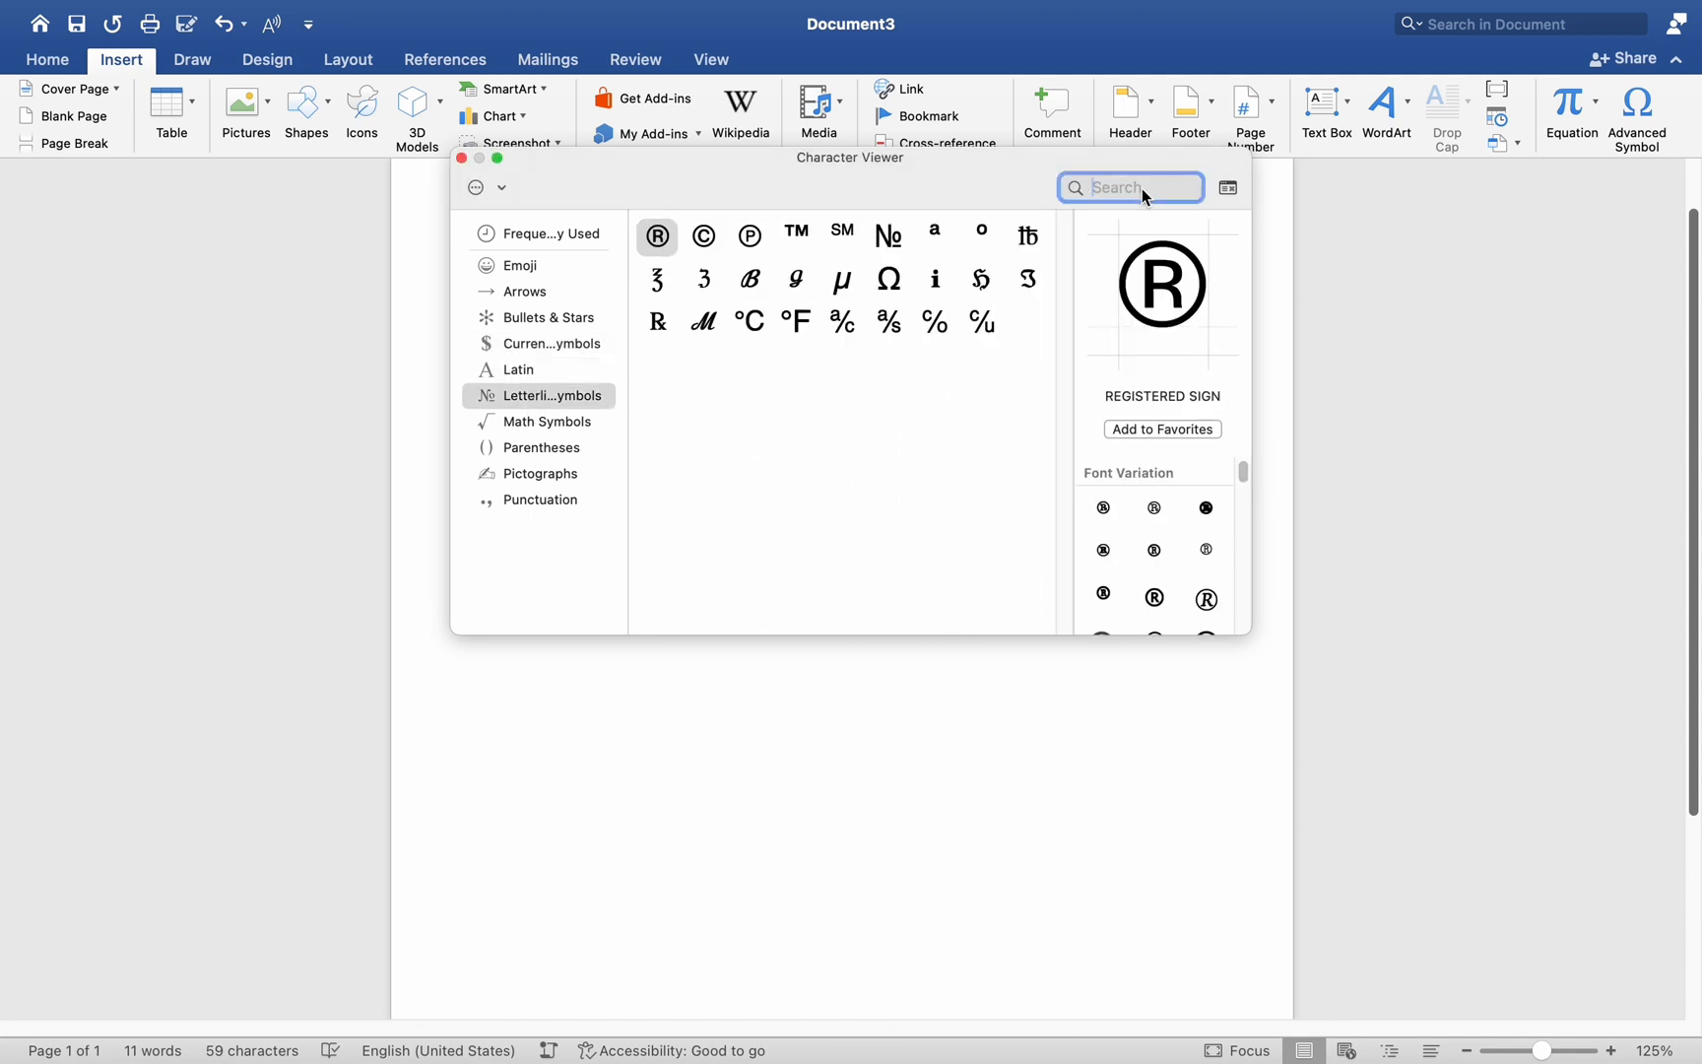
# Search the Character Viewer for 'love', then clear the search.
pyautogui.write('love')
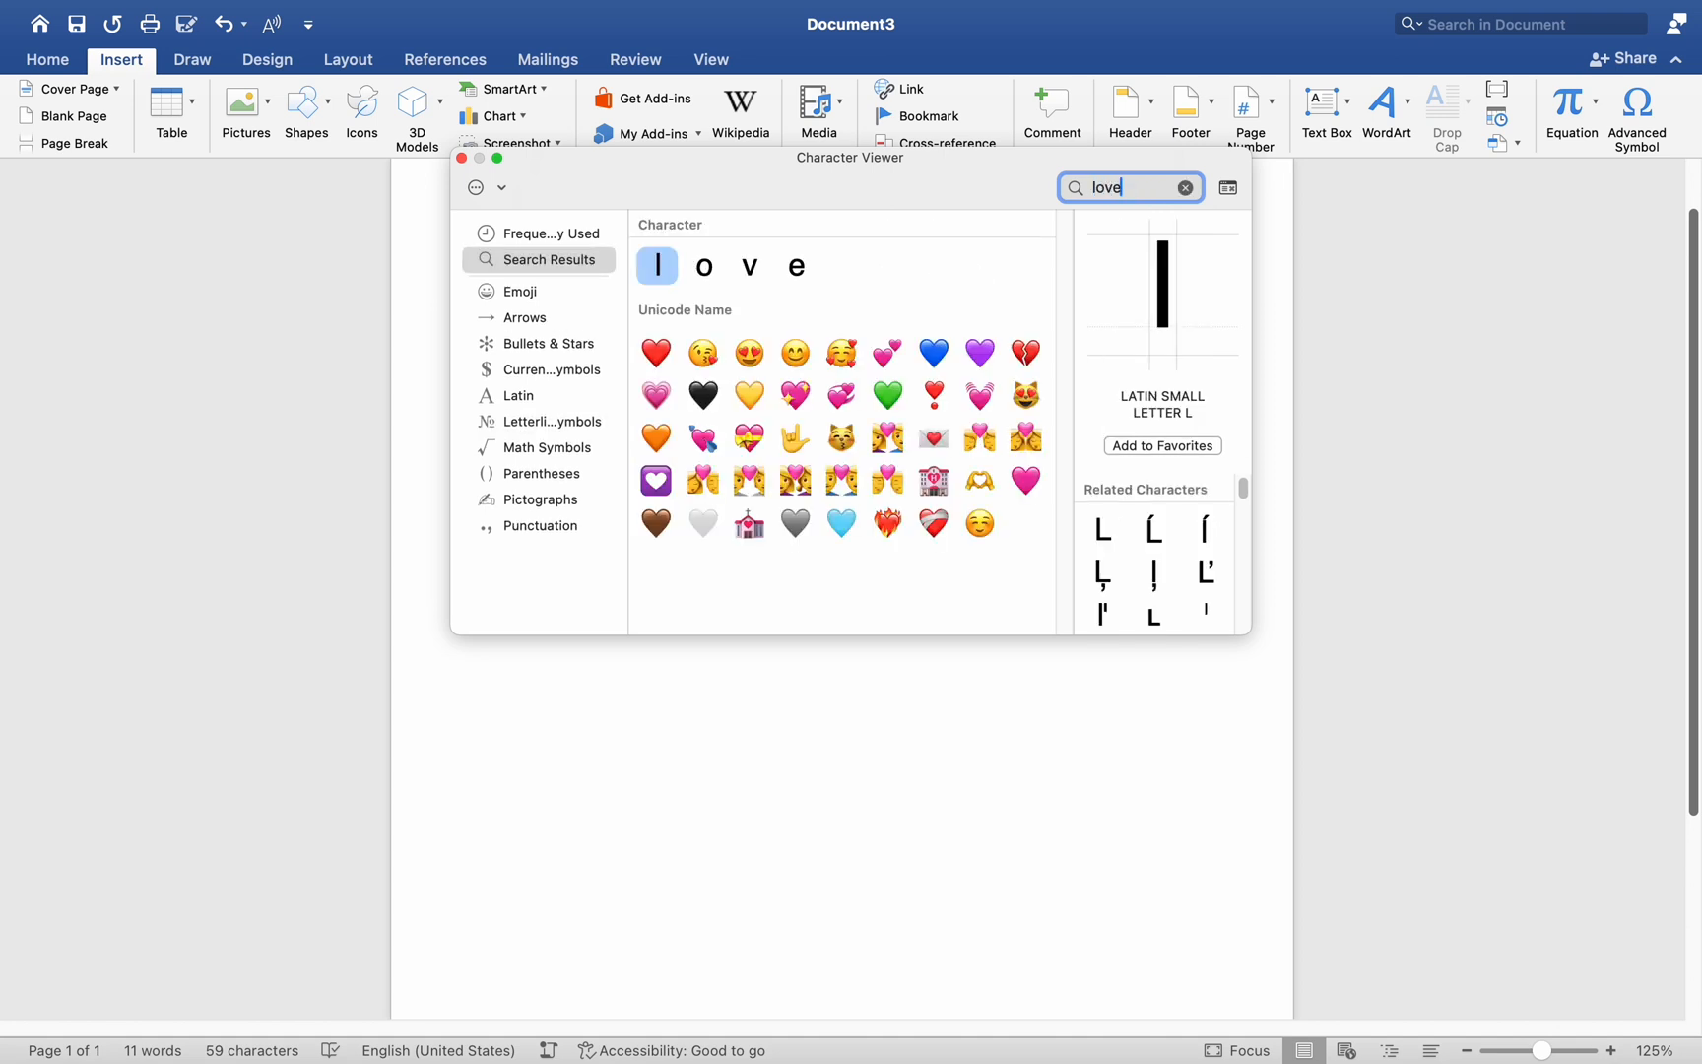
pyautogui.click(1186, 188)
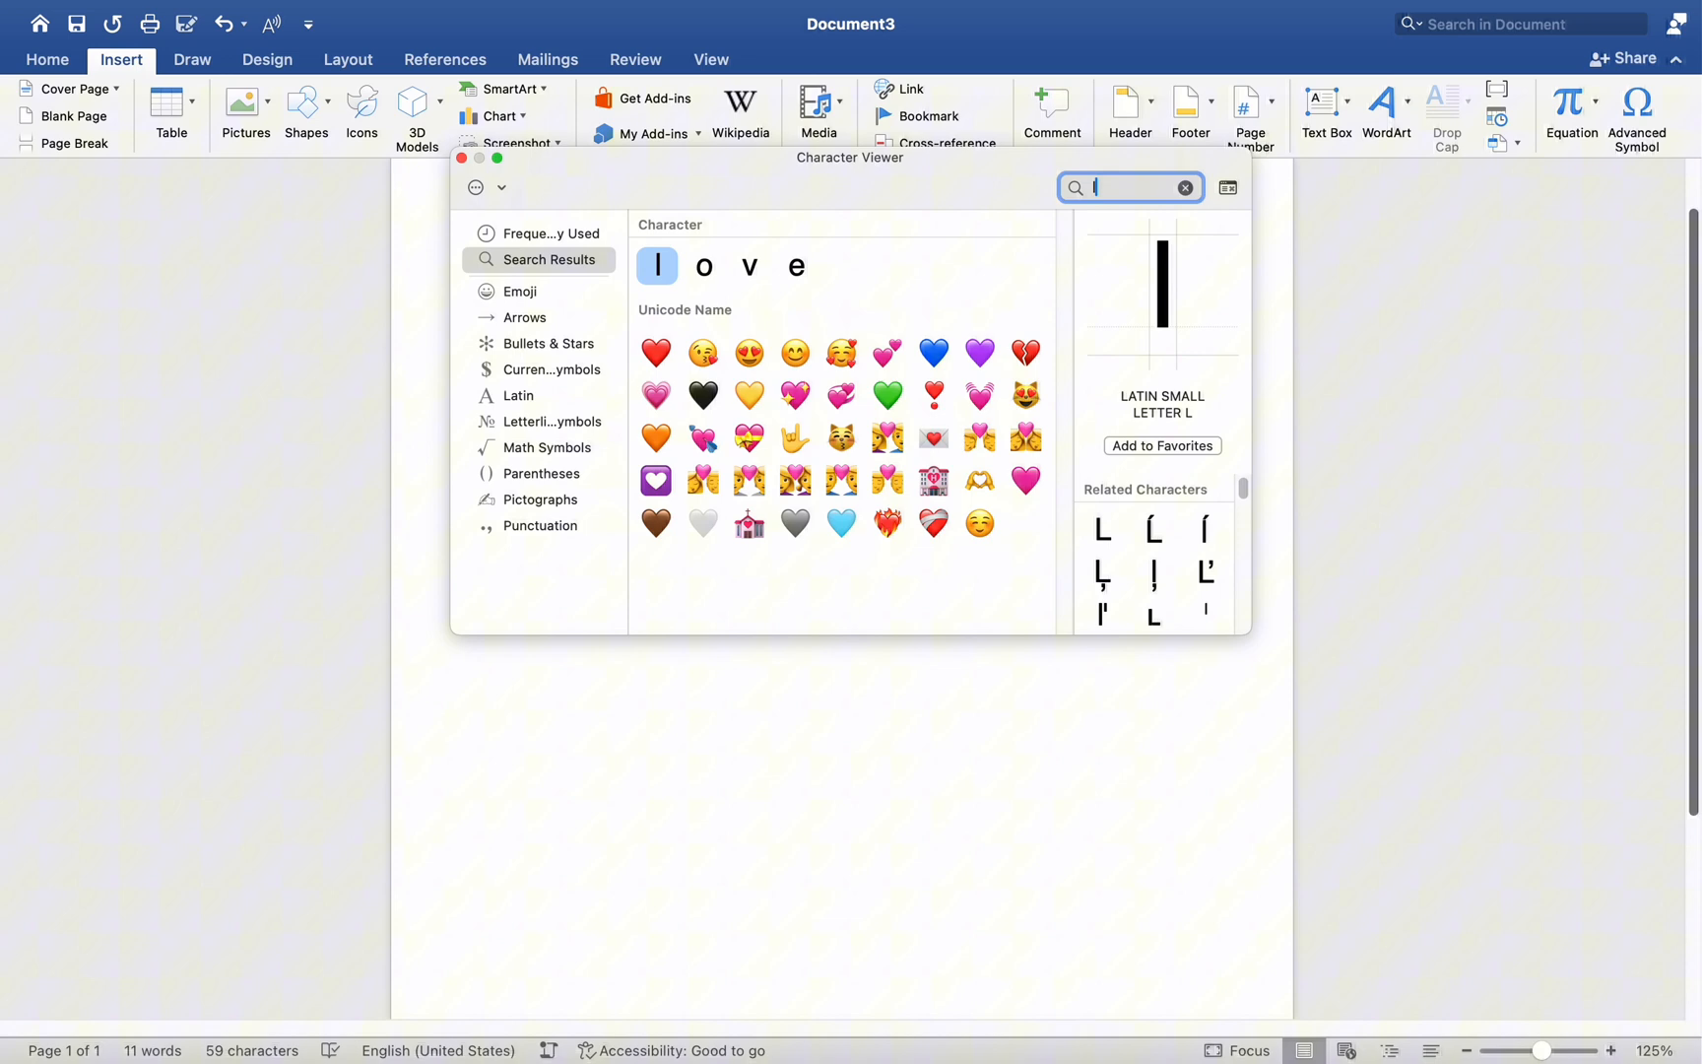
pyautogui.click(1184, 188)
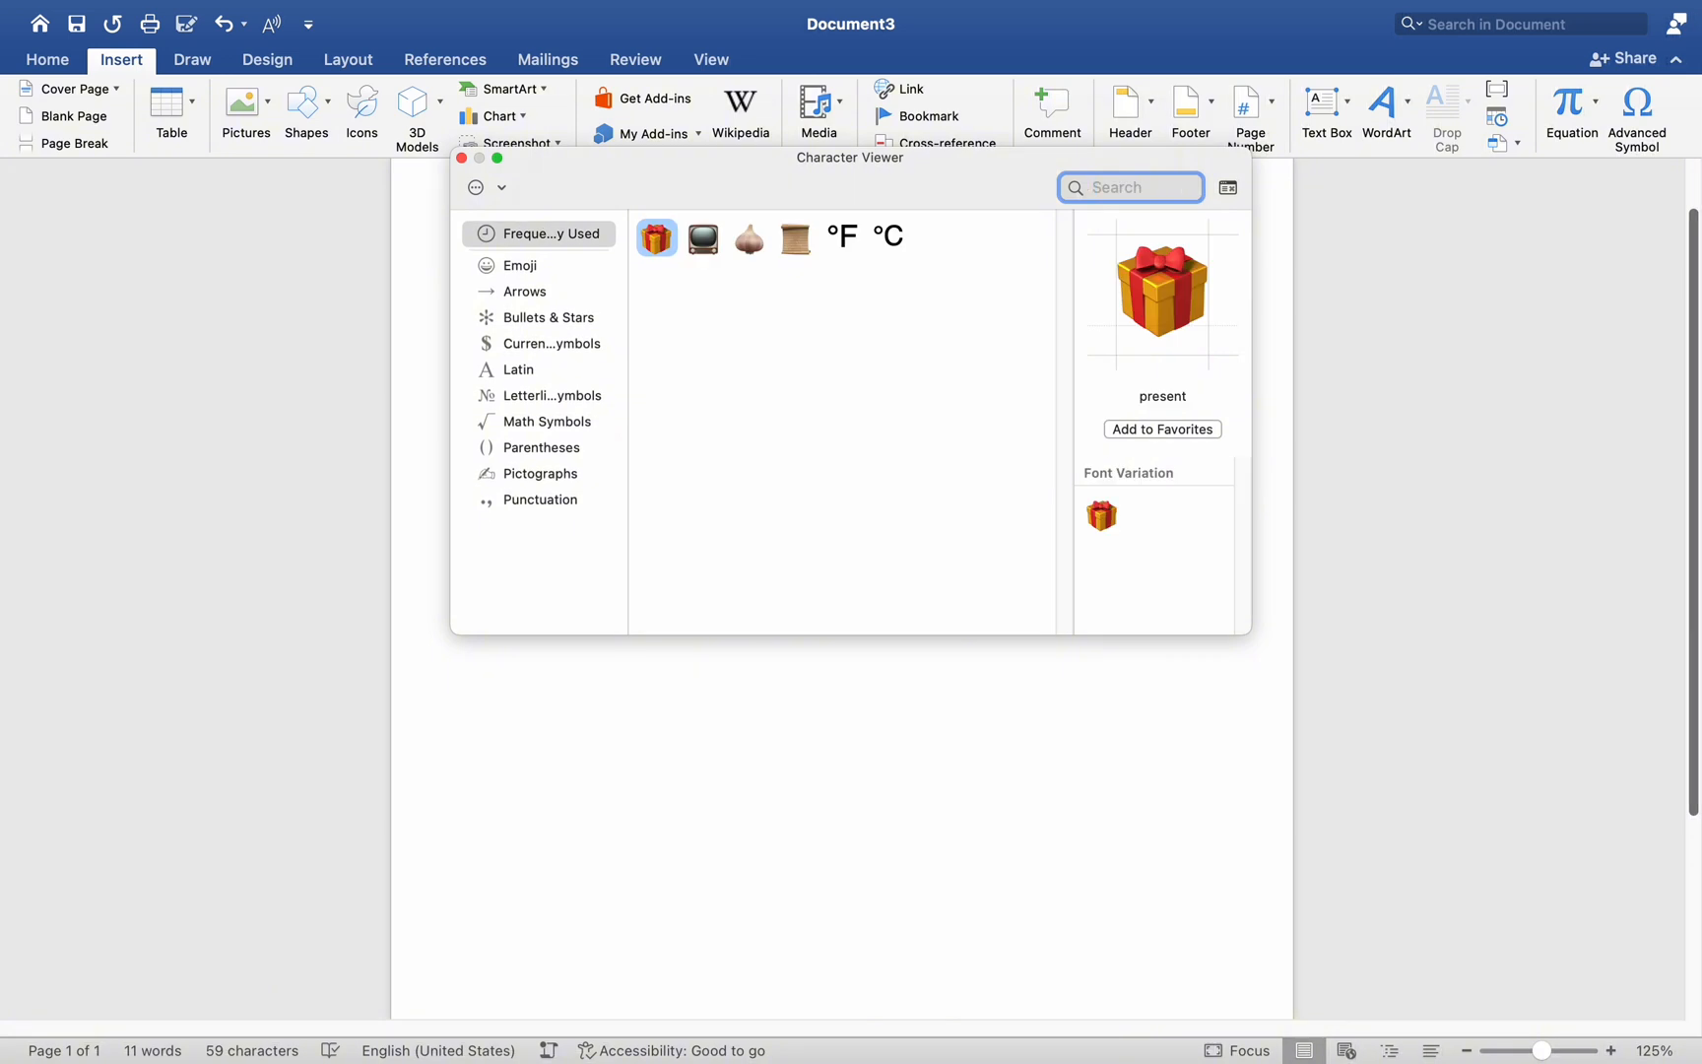
# Search again, insert the °F degree Fahrenheit symbol and preview °C.
pyautogui.write('micro')
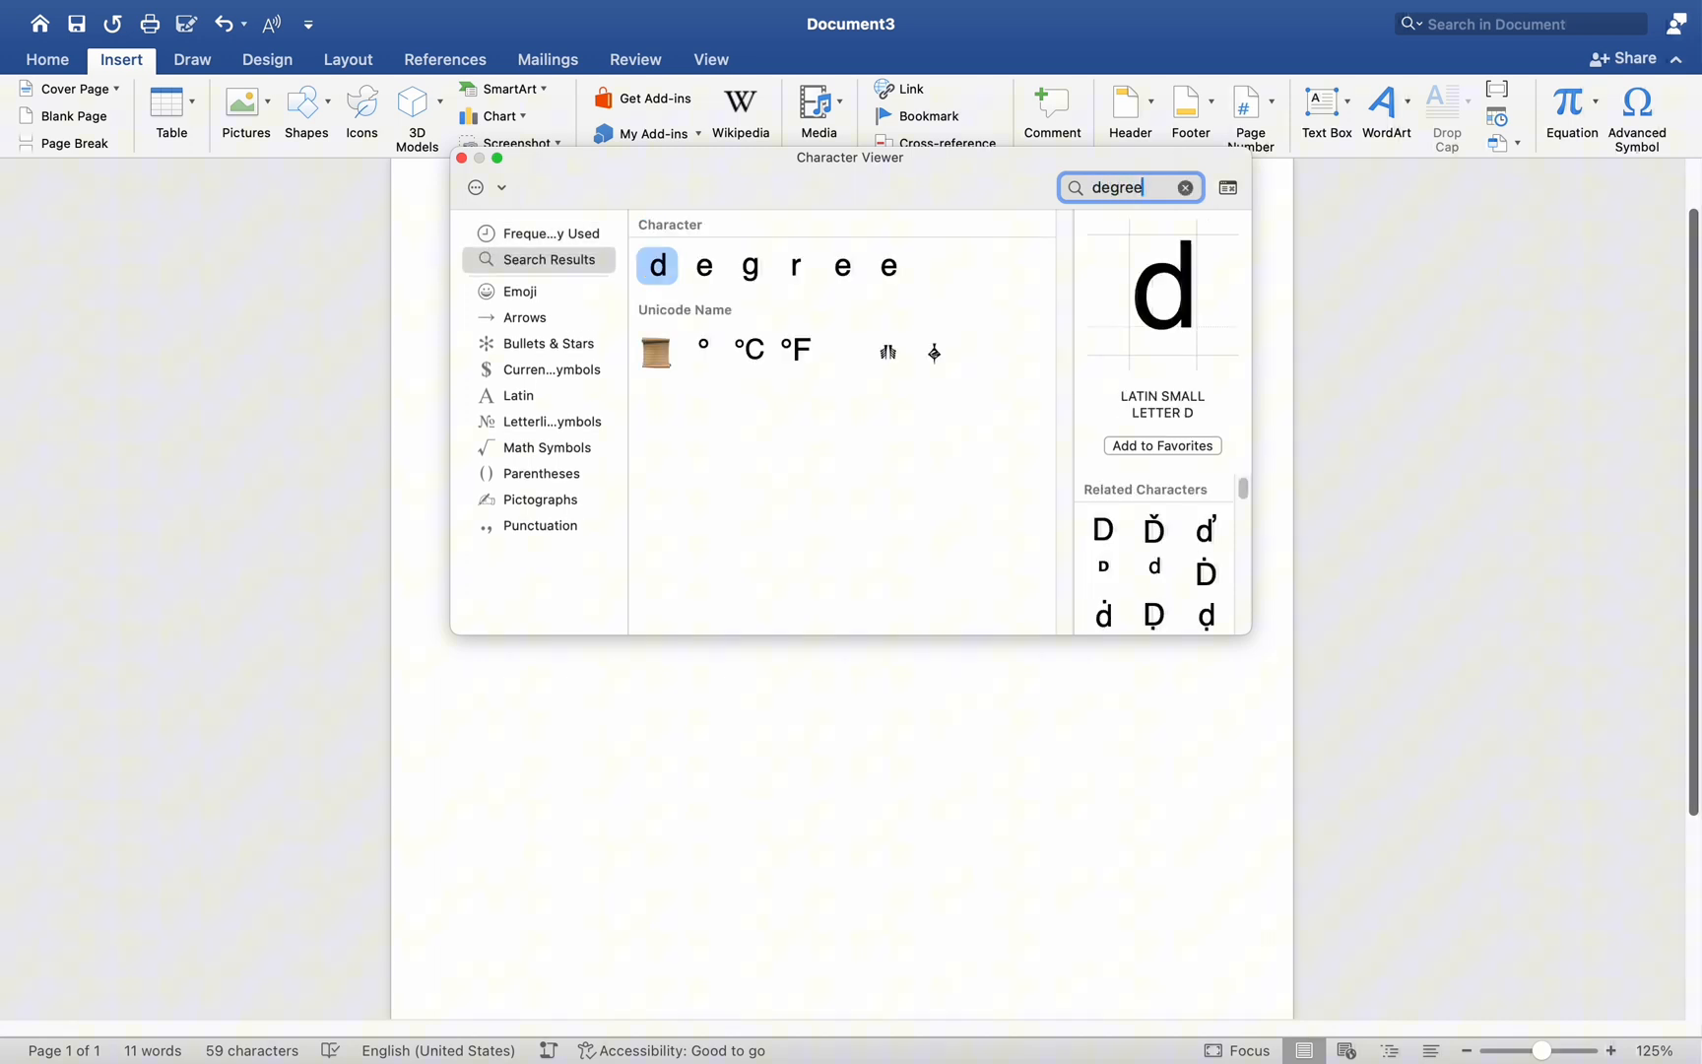
pyautogui.moveTo(770, 370)
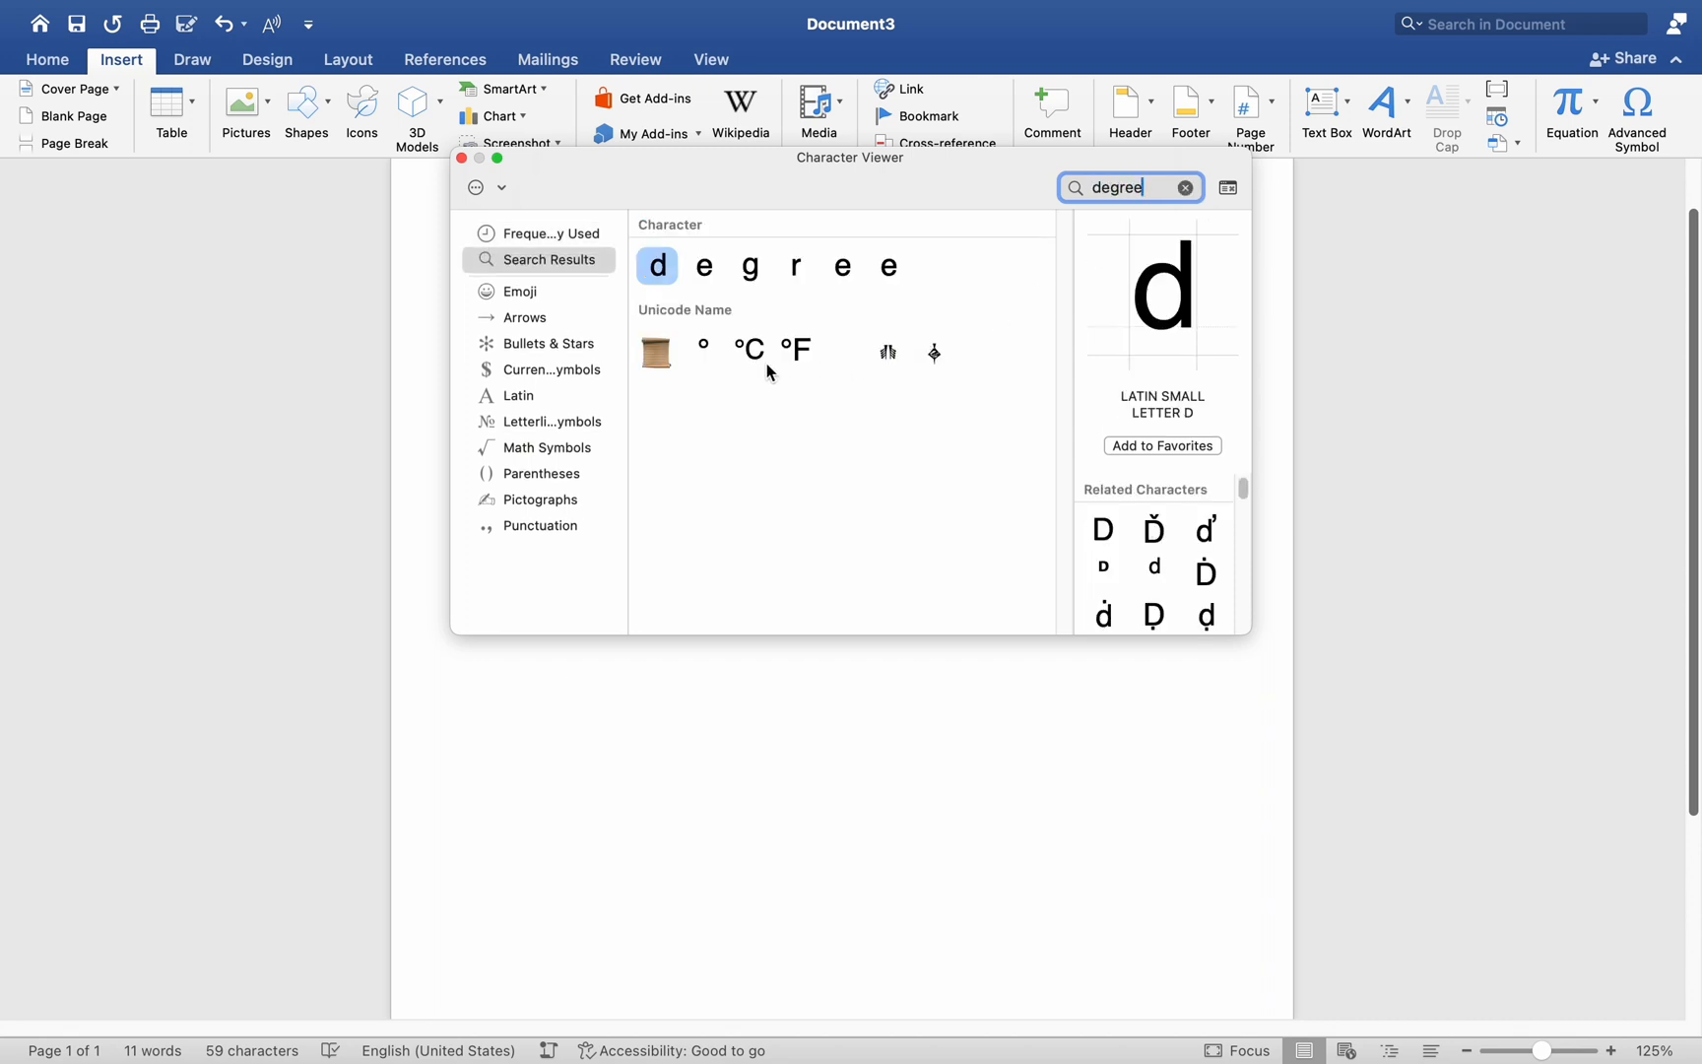
pyautogui.moveTo(749, 367)
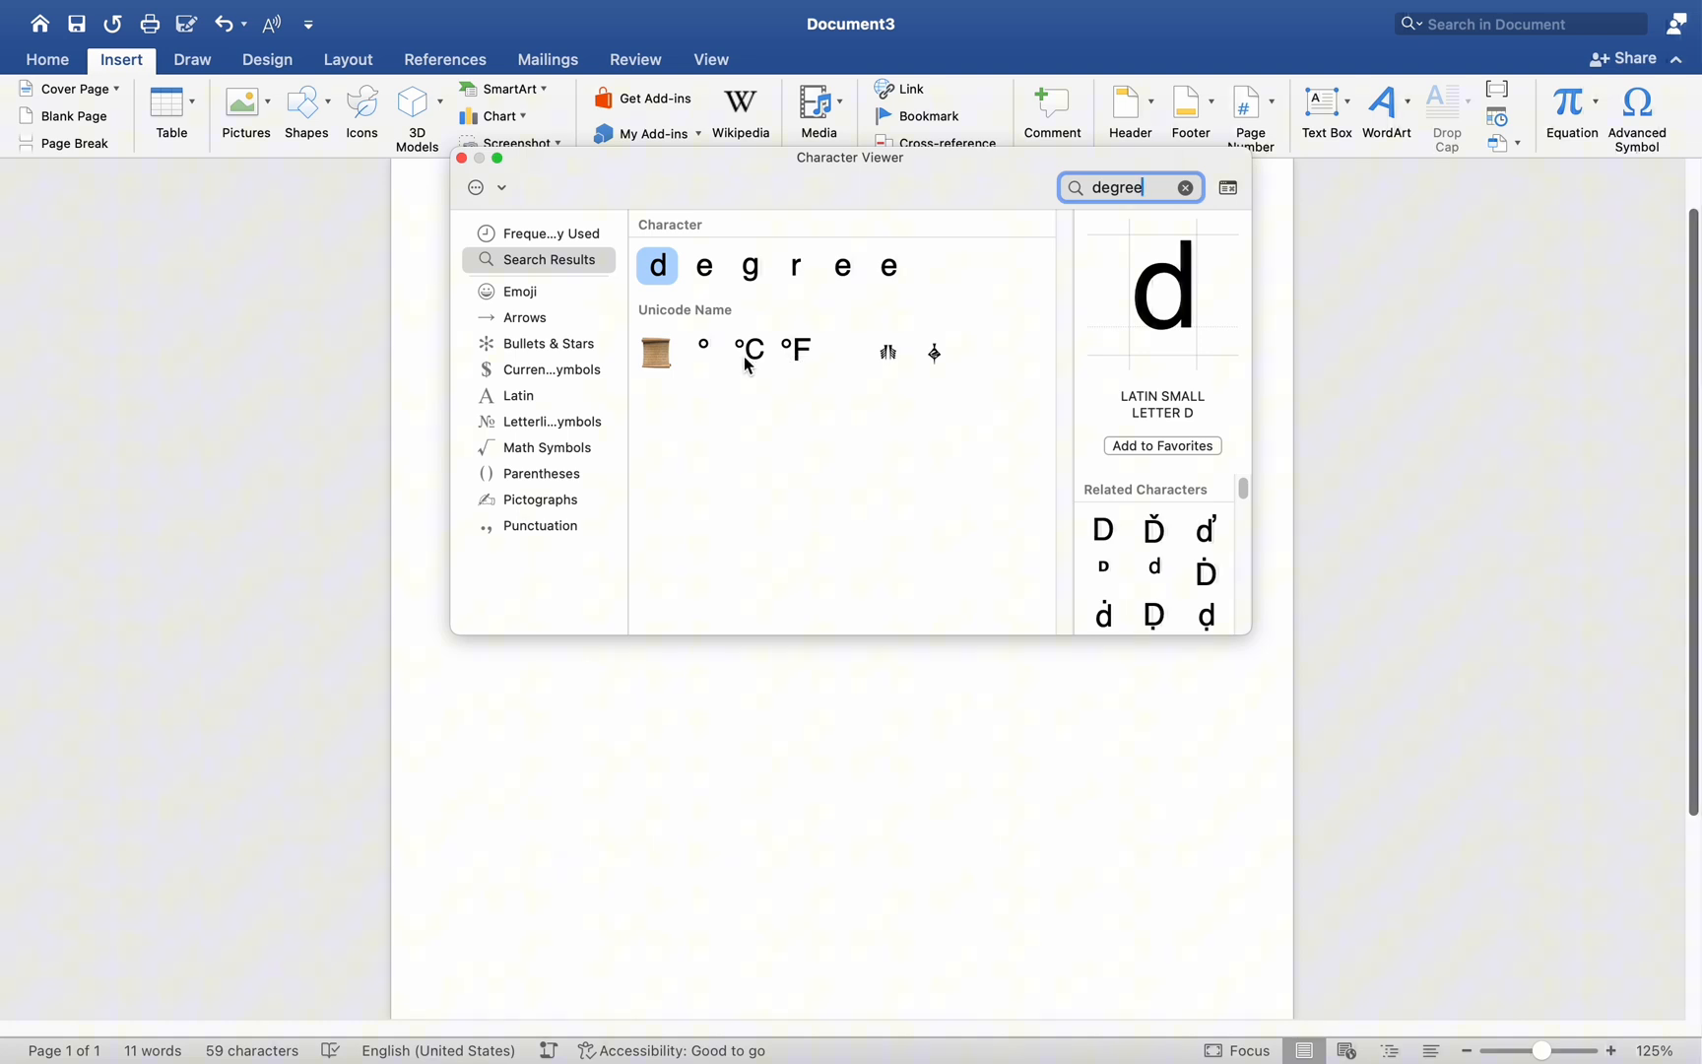
pyautogui.click(796, 351)
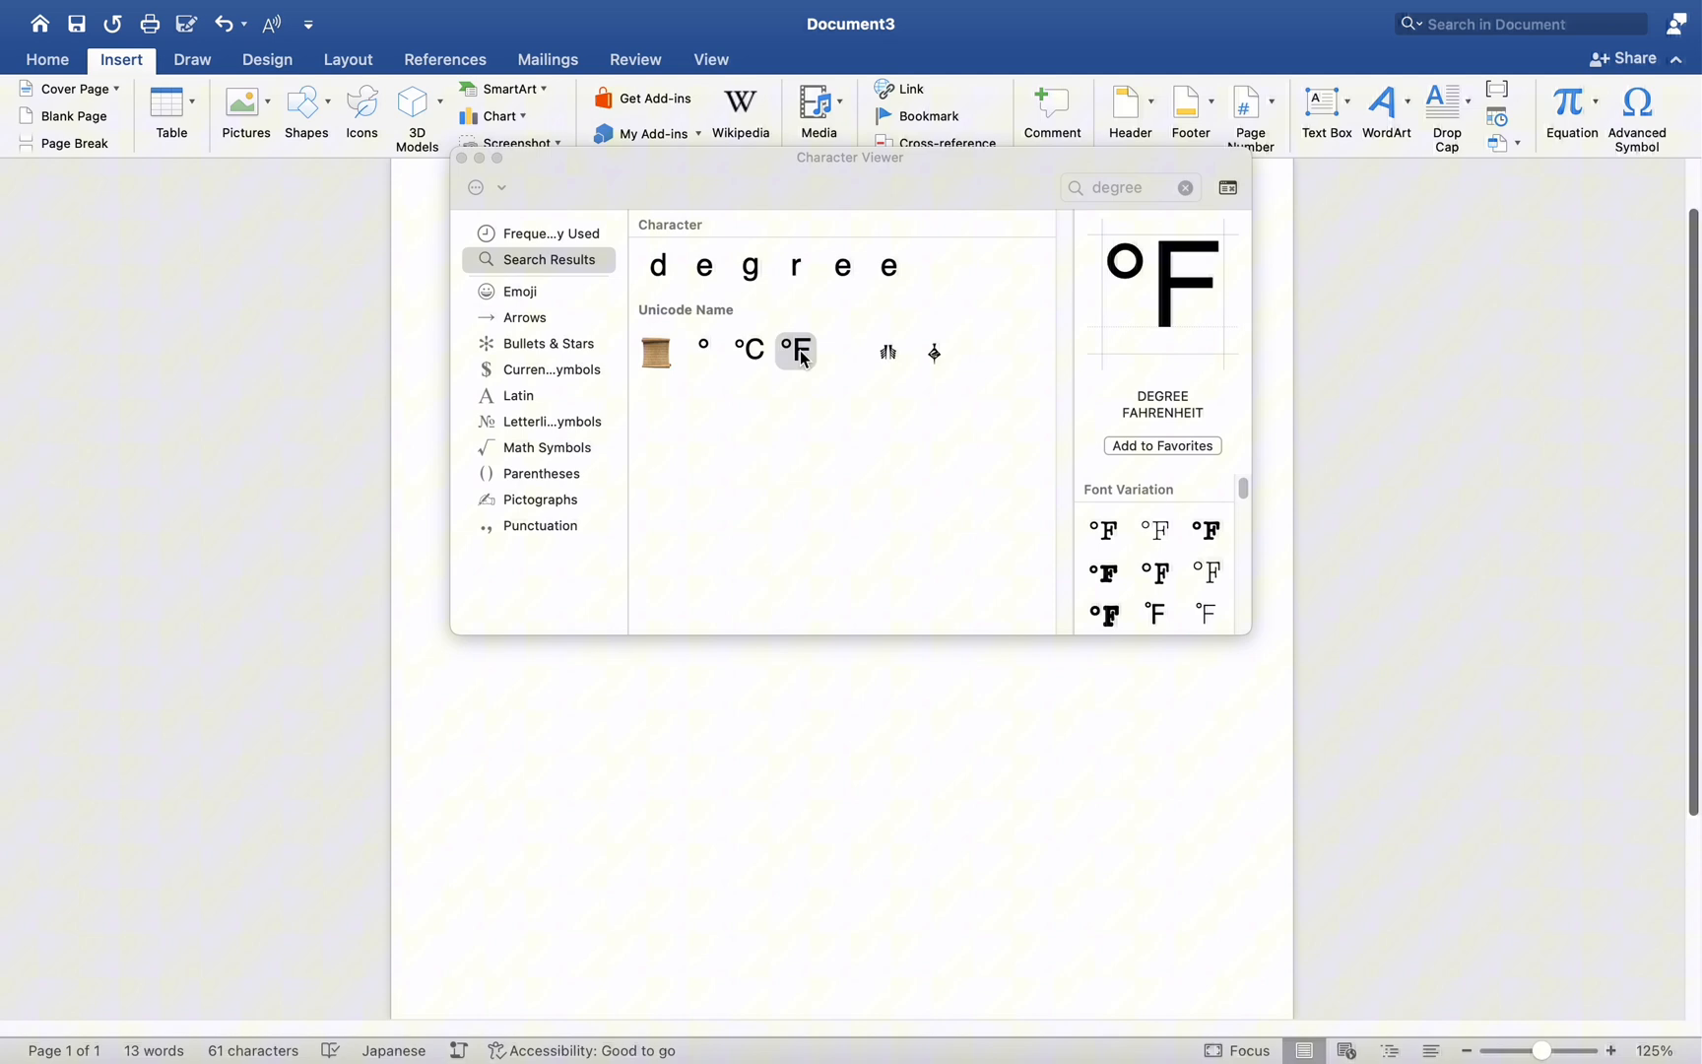
pyautogui.click(748, 351)
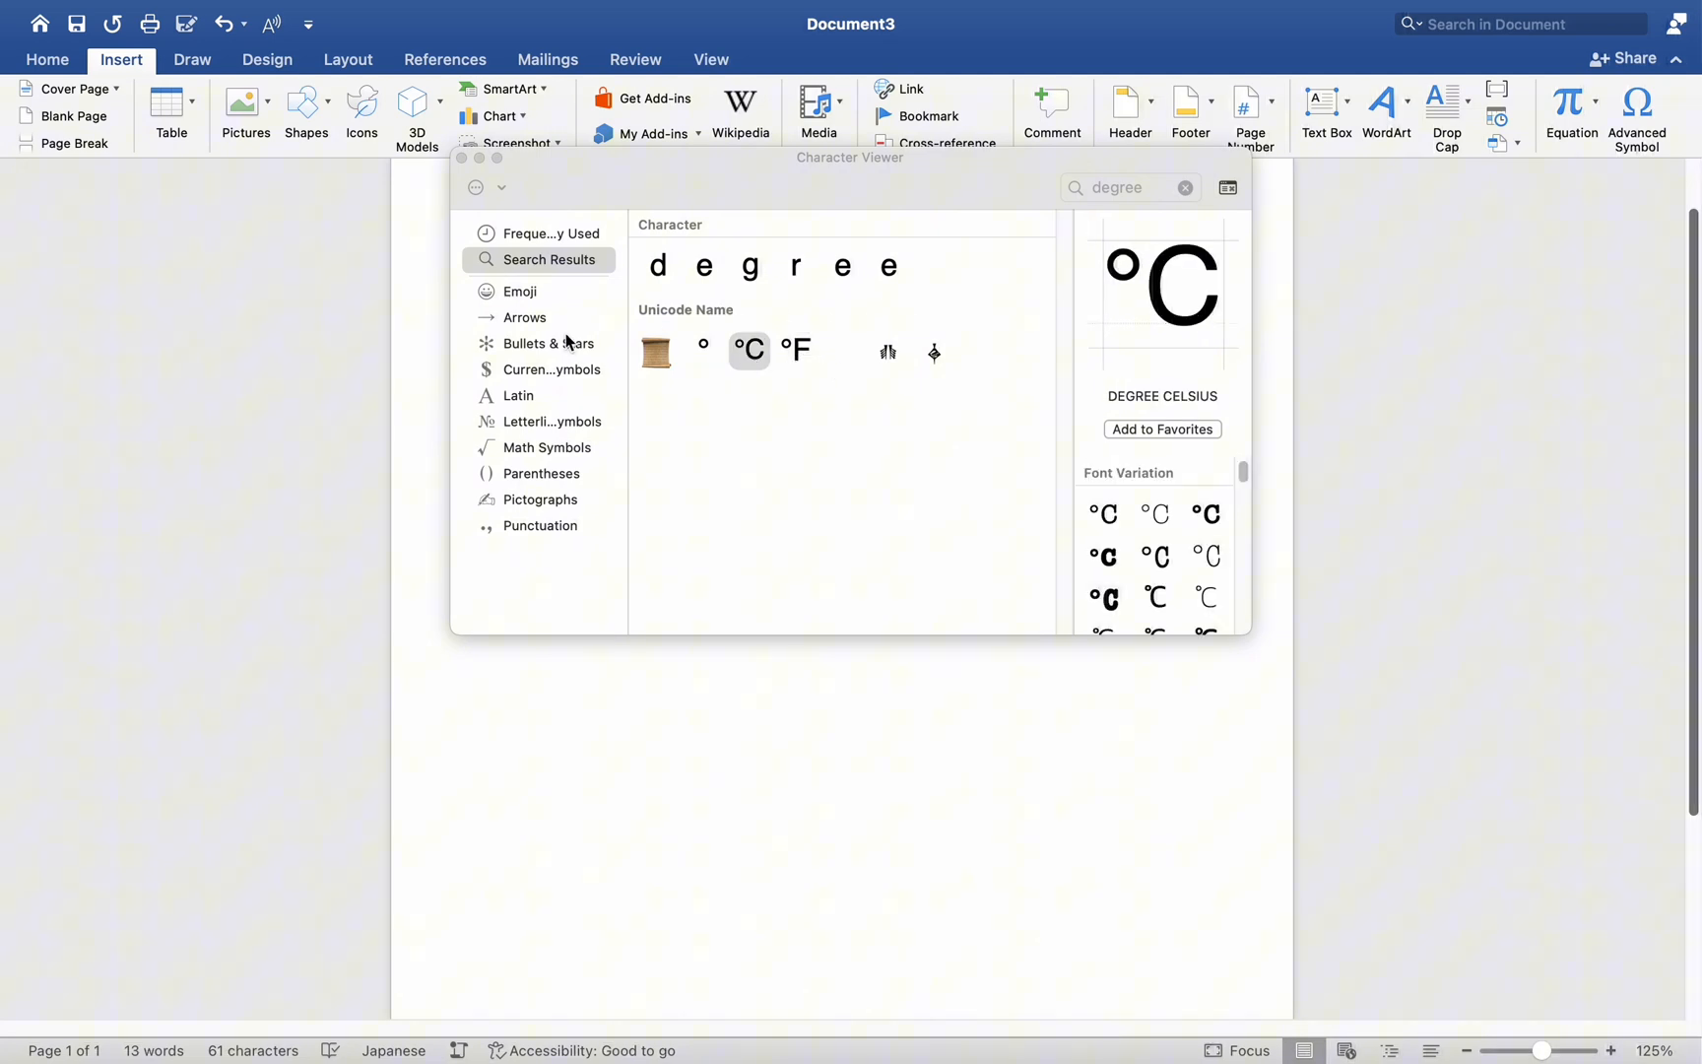
pyautogui.moveTo(1200, 190)
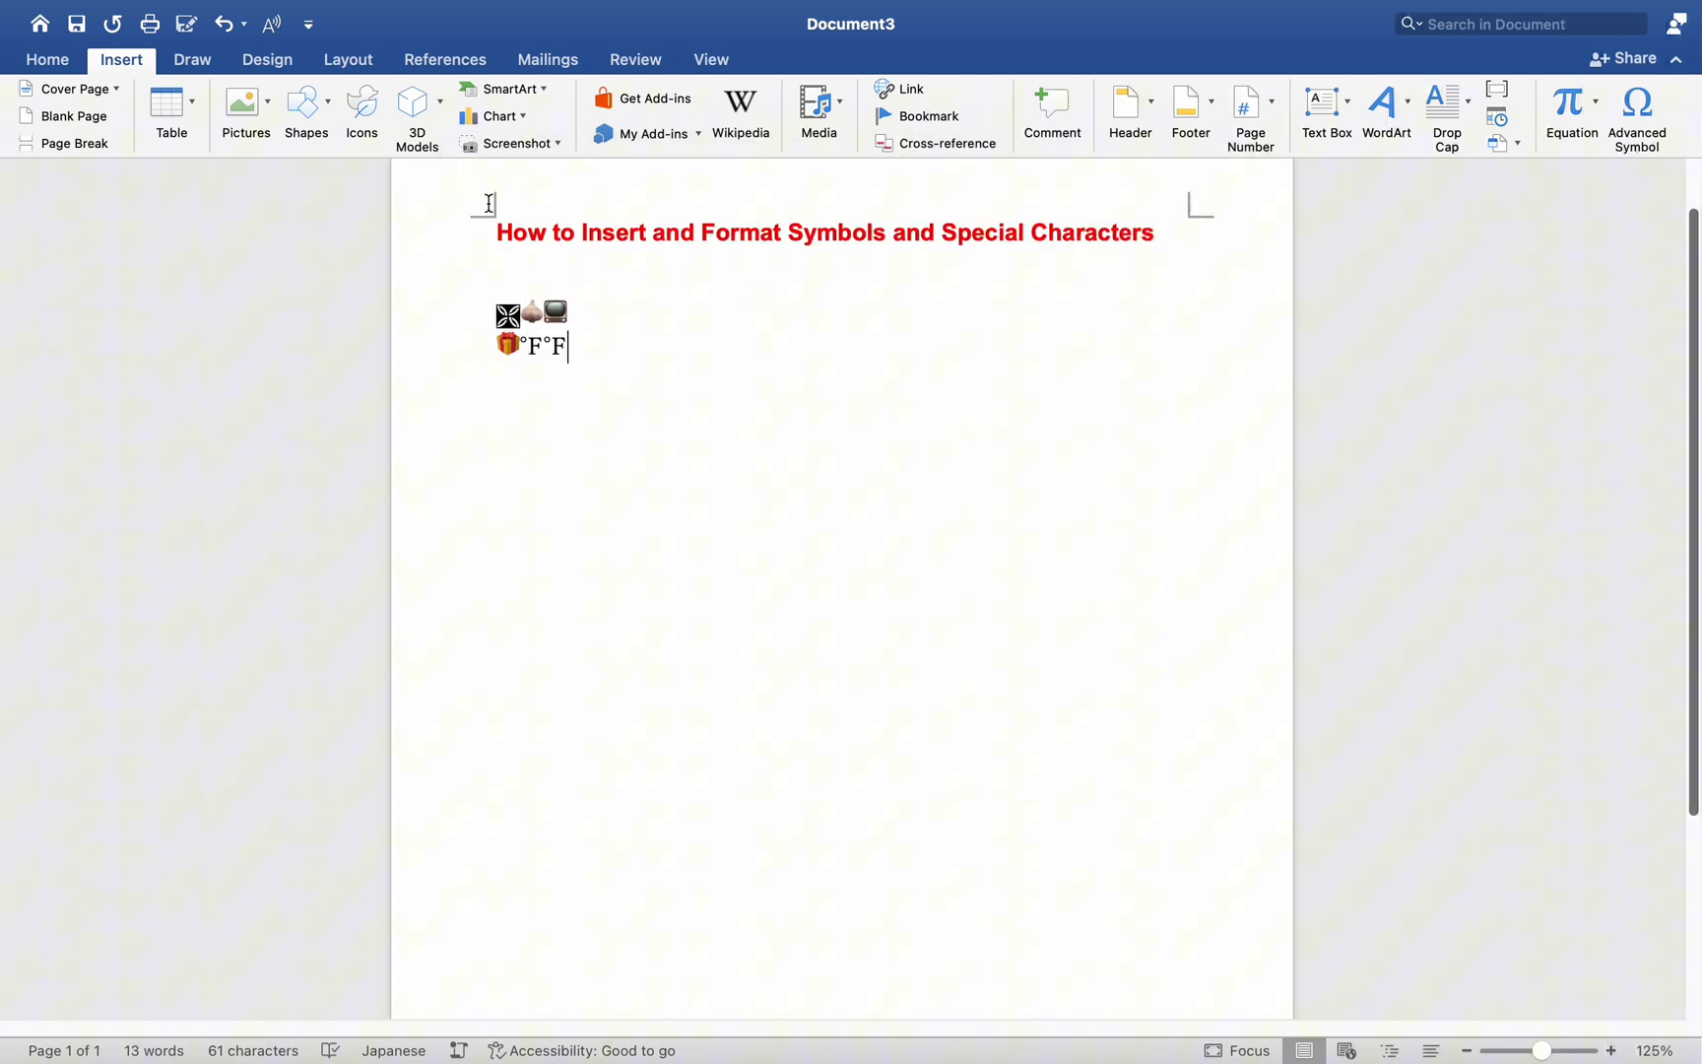
pyautogui.moveTo(613, 404)
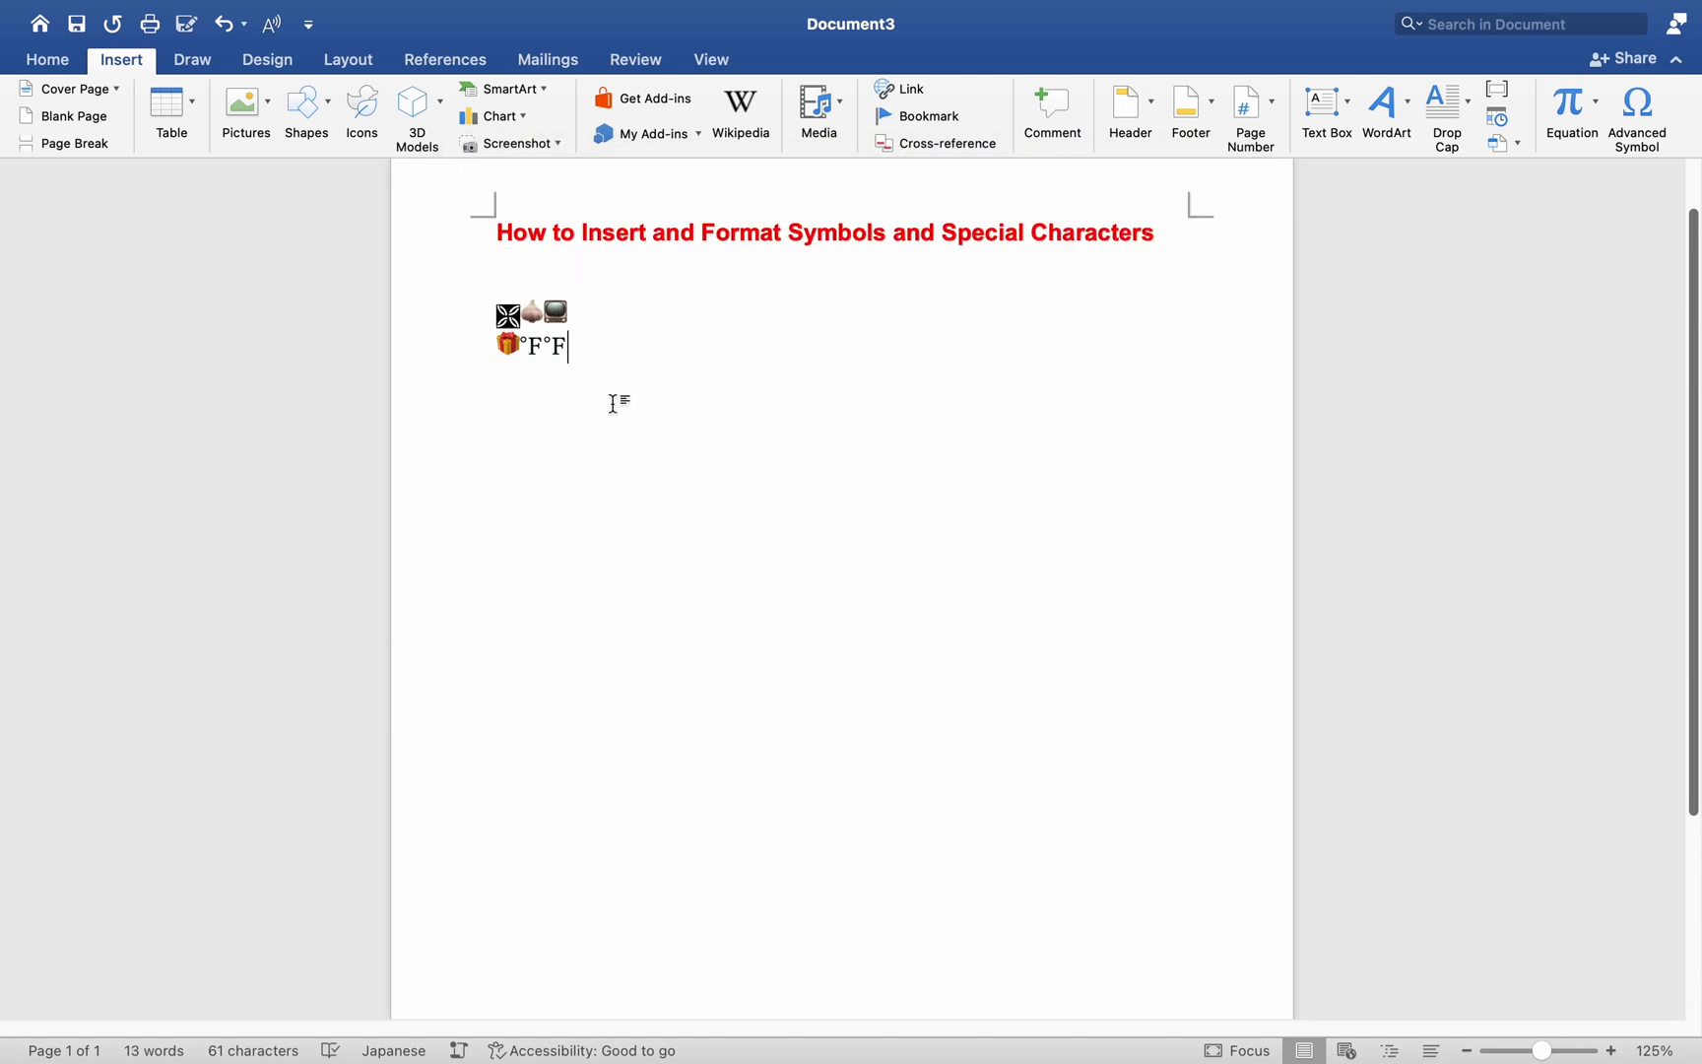